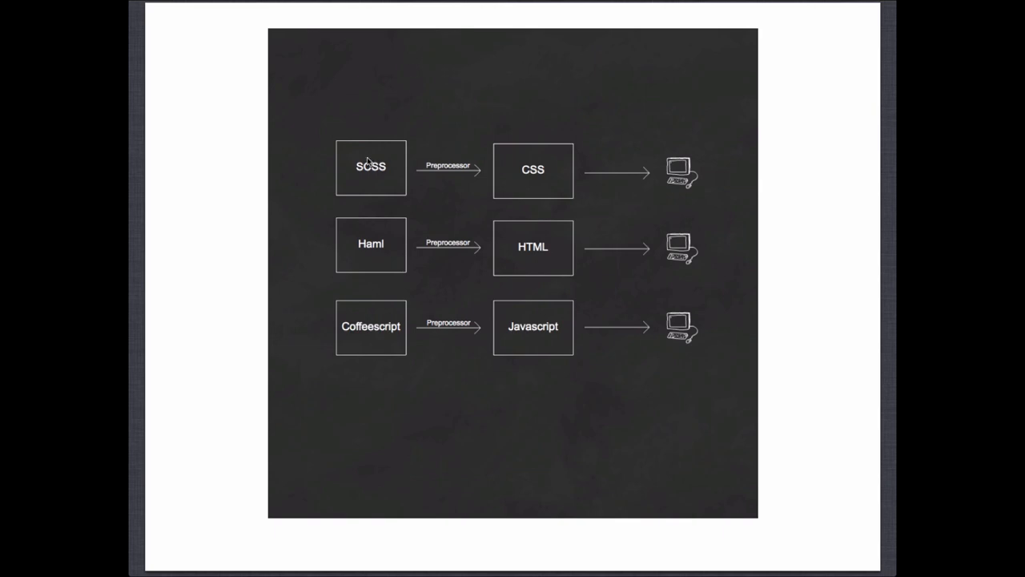
mouse_move(360, 236)
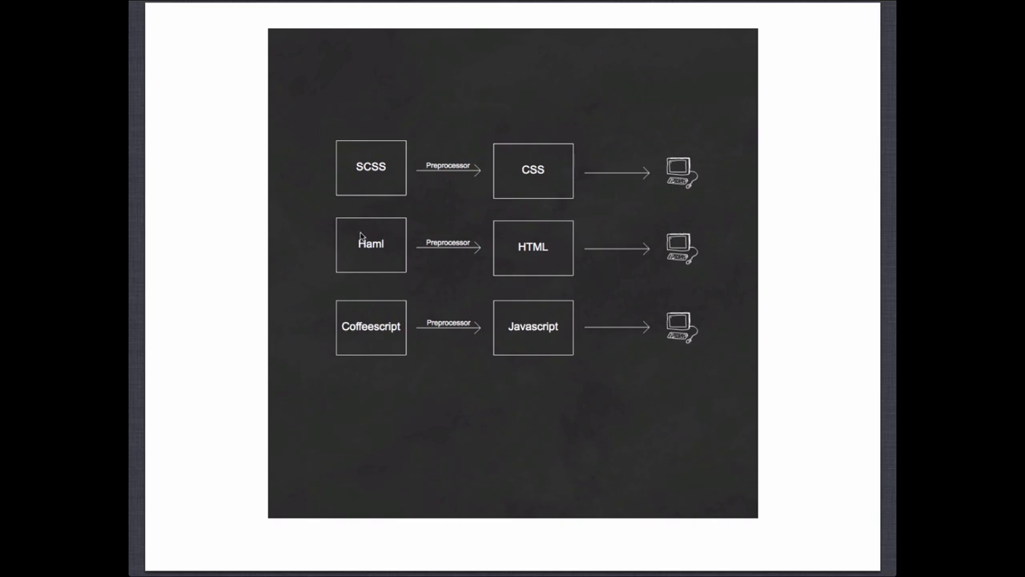
mouse_move(418, 337)
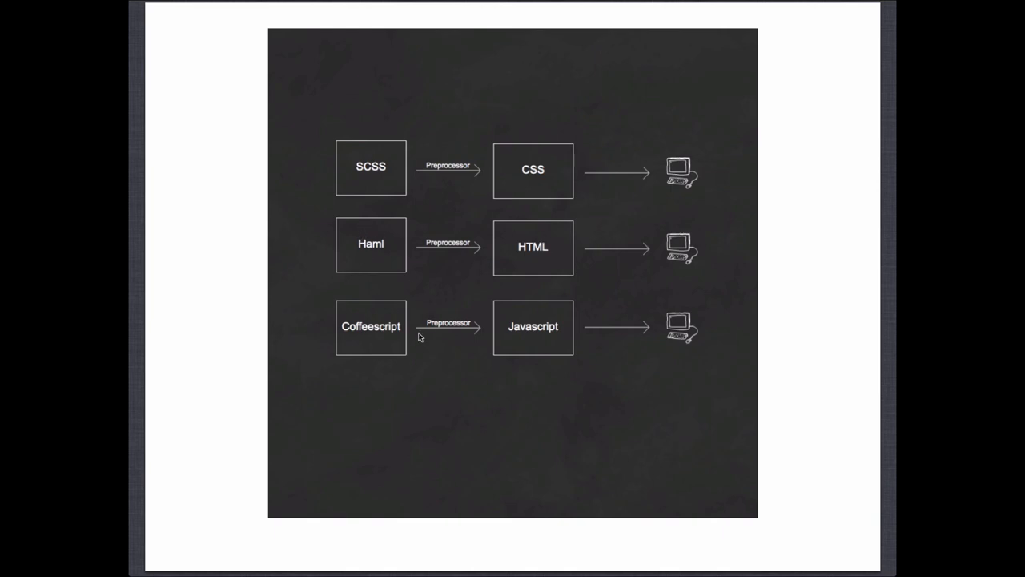
mouse_move(565, 323)
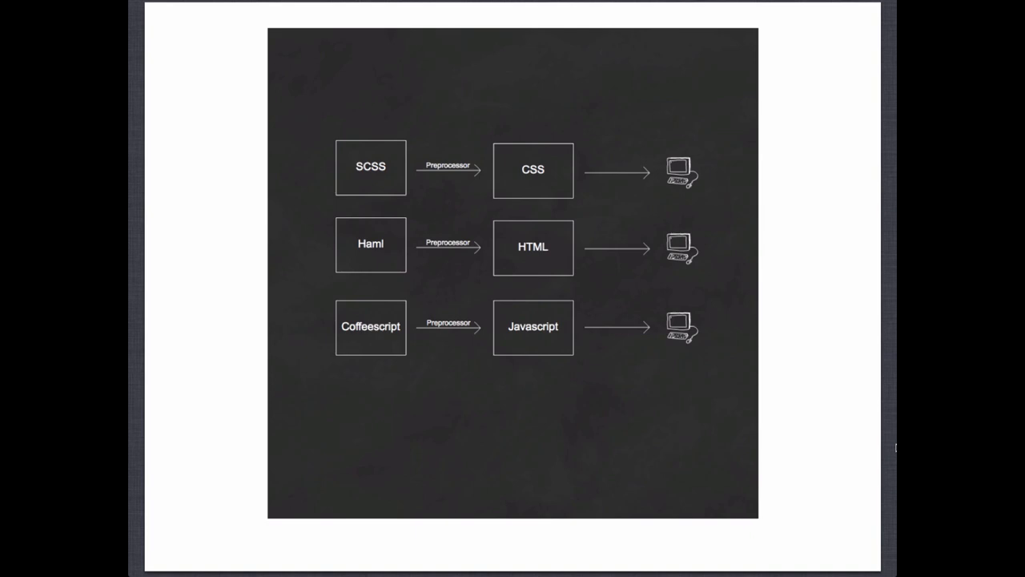
mouse_move(841, 469)
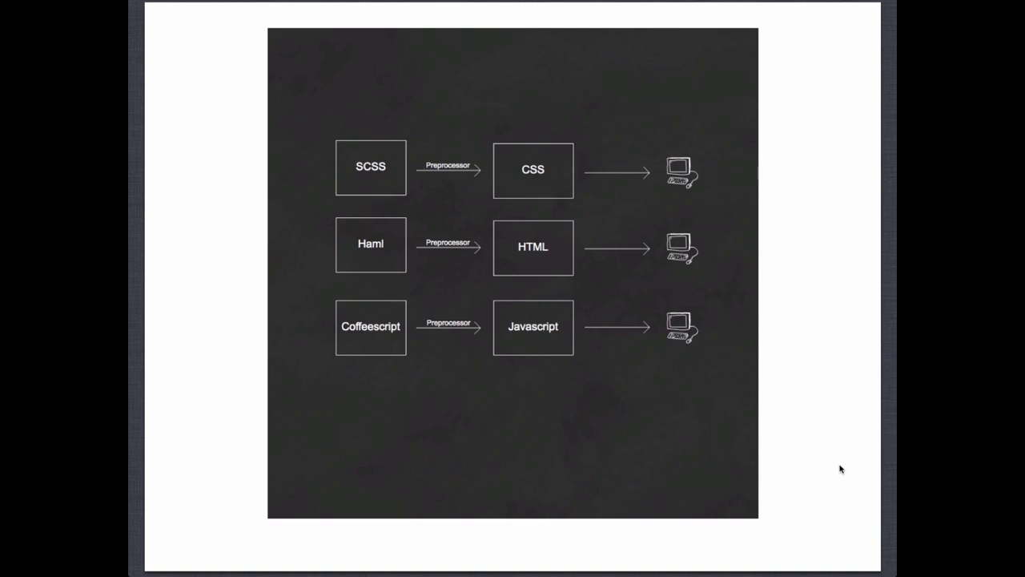
mouse_move(751, 121)
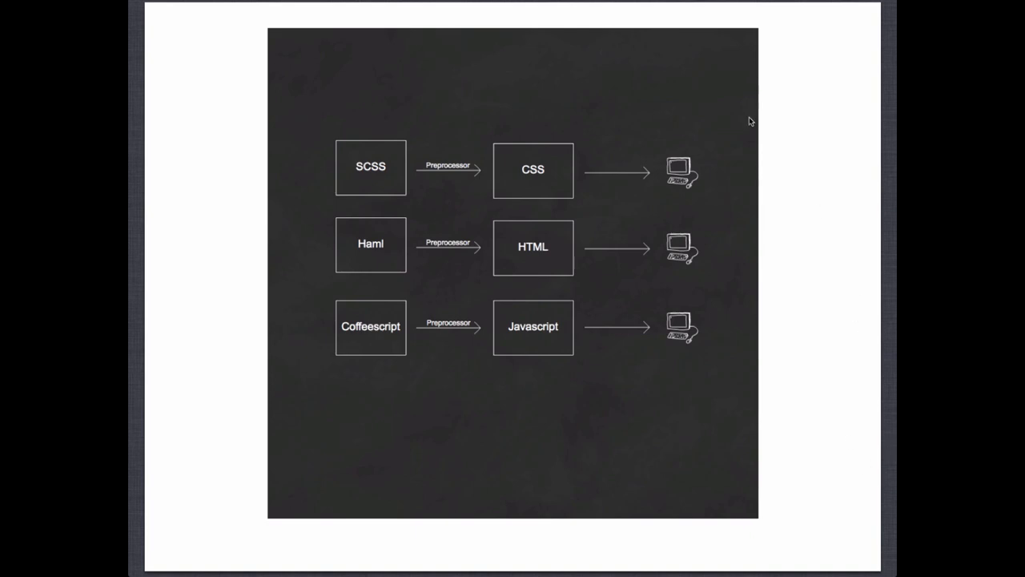
mouse_move(536, 225)
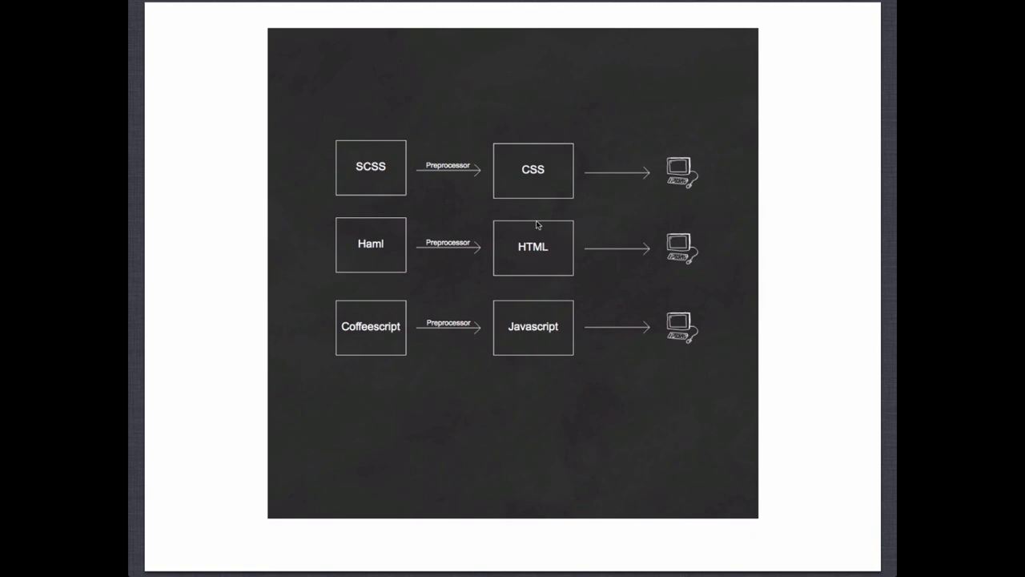
mouse_move(532, 347)
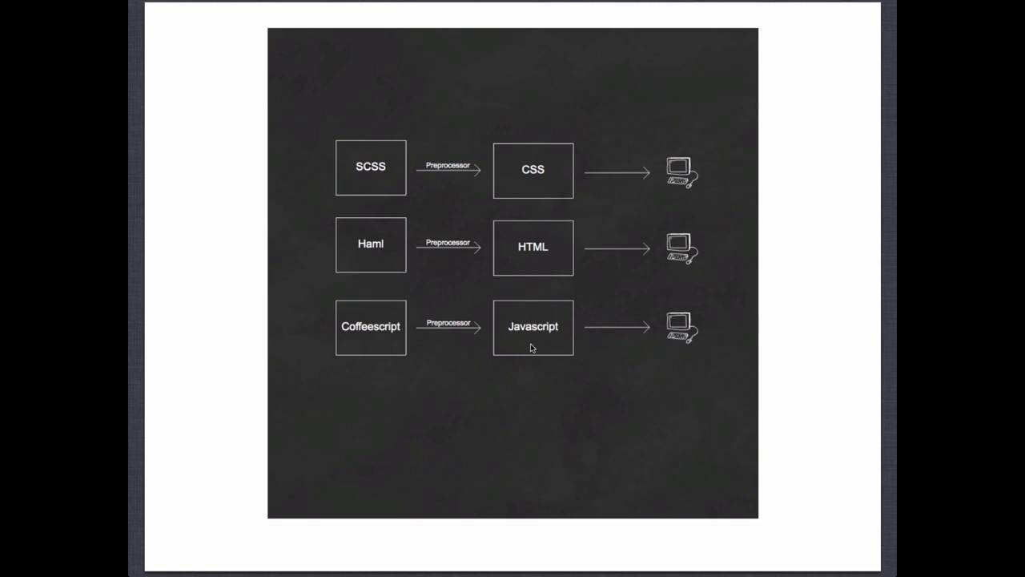
mouse_move(591, 348)
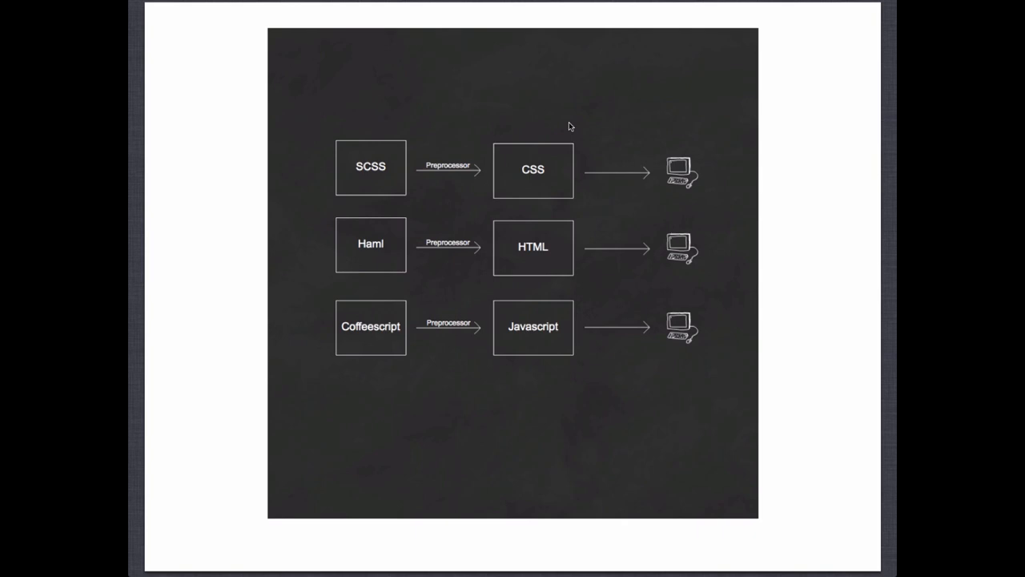
mouse_move(591, 255)
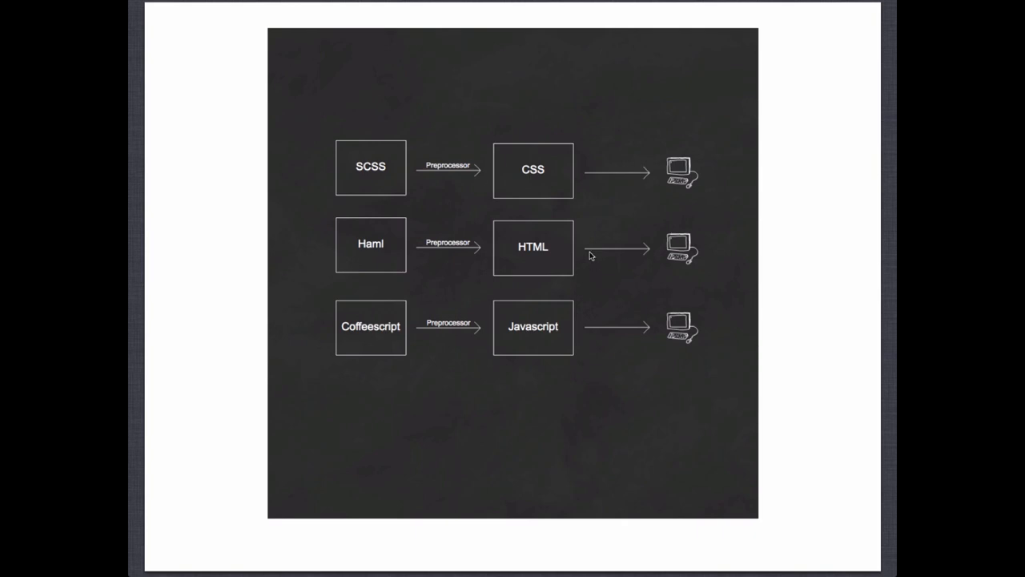
mouse_move(896, 208)
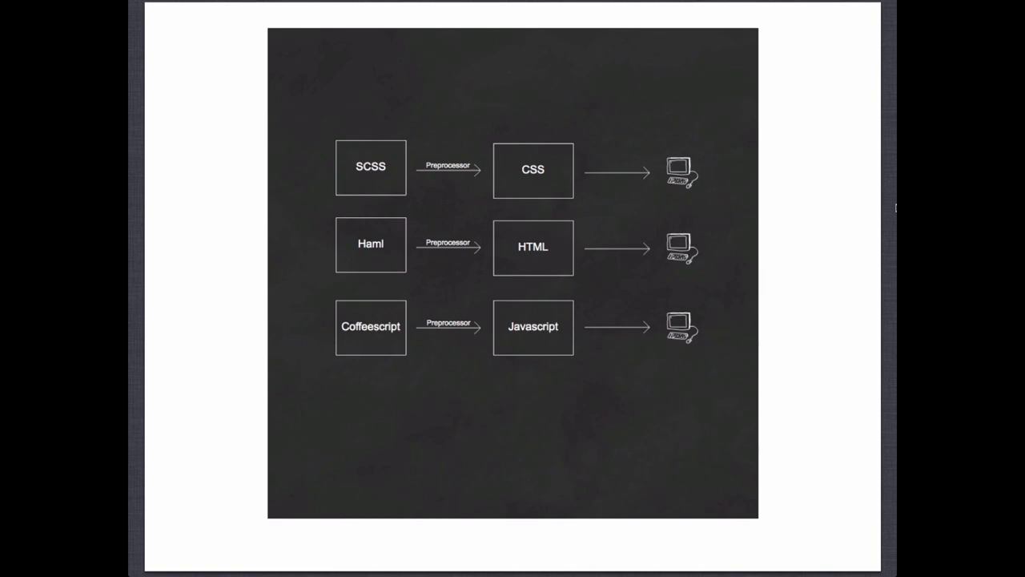
mouse_move(478, 107)
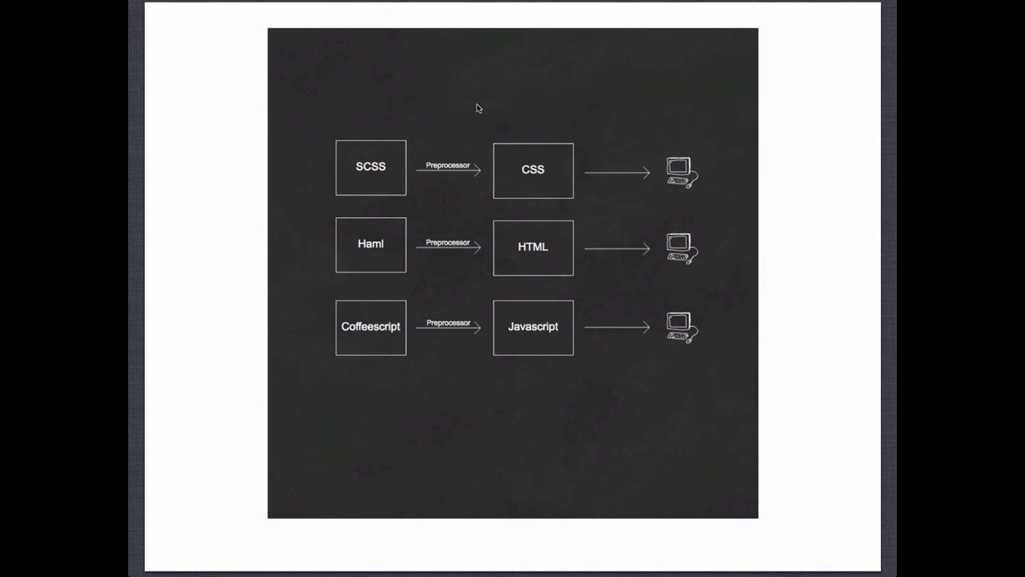
mouse_move(387, 126)
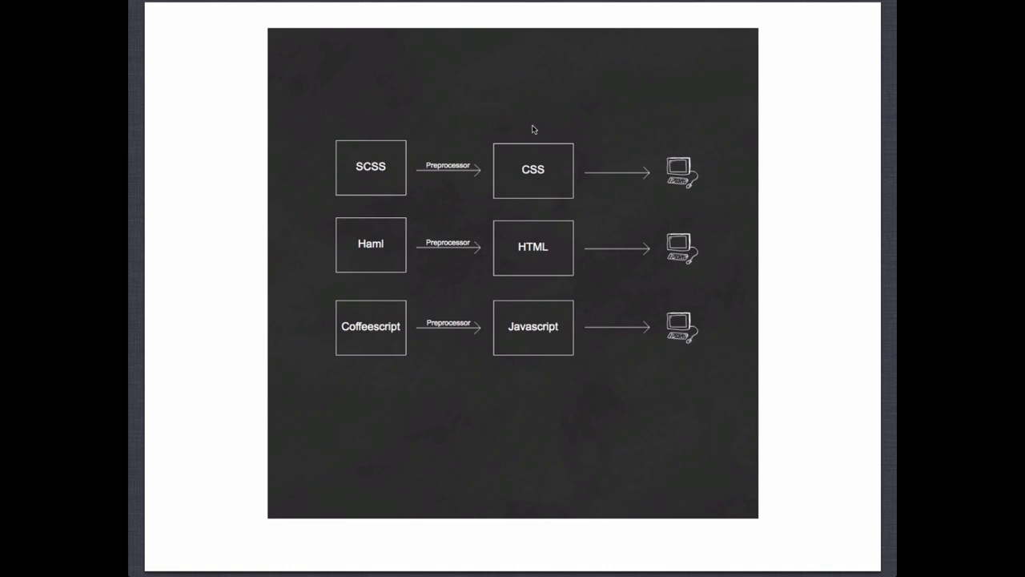
mouse_move(673, 187)
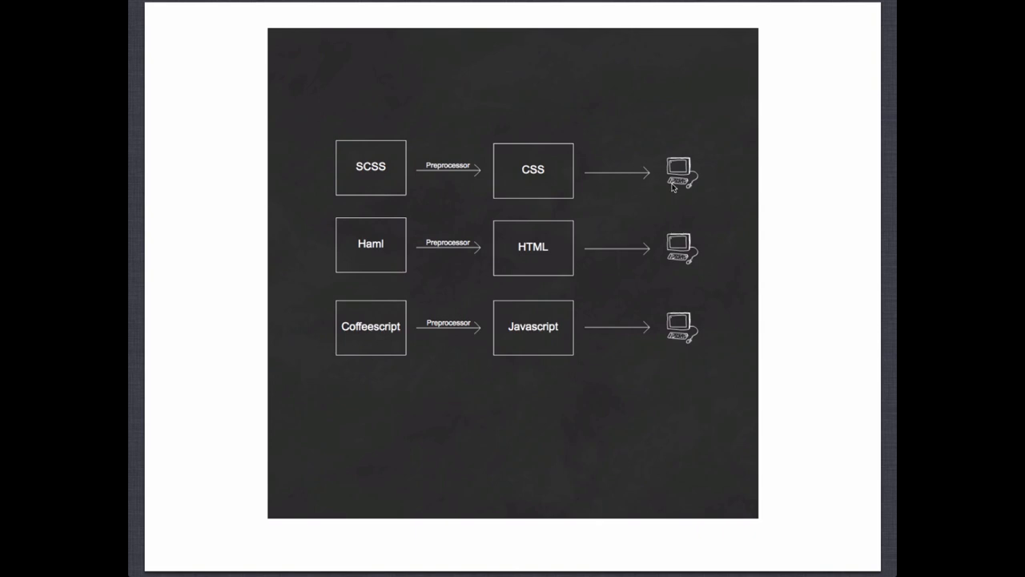
mouse_move(723, 164)
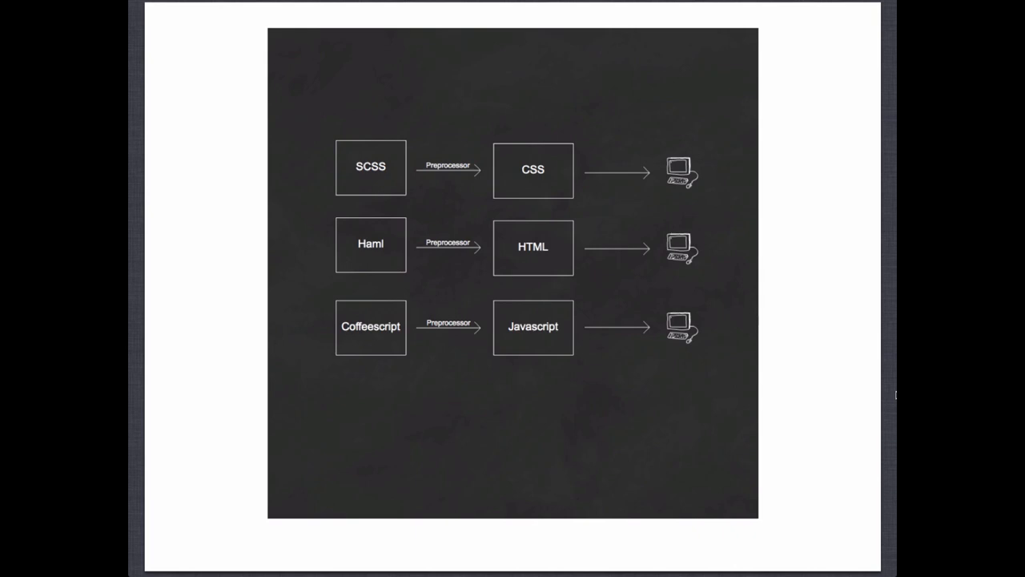
mouse_move(885, 347)
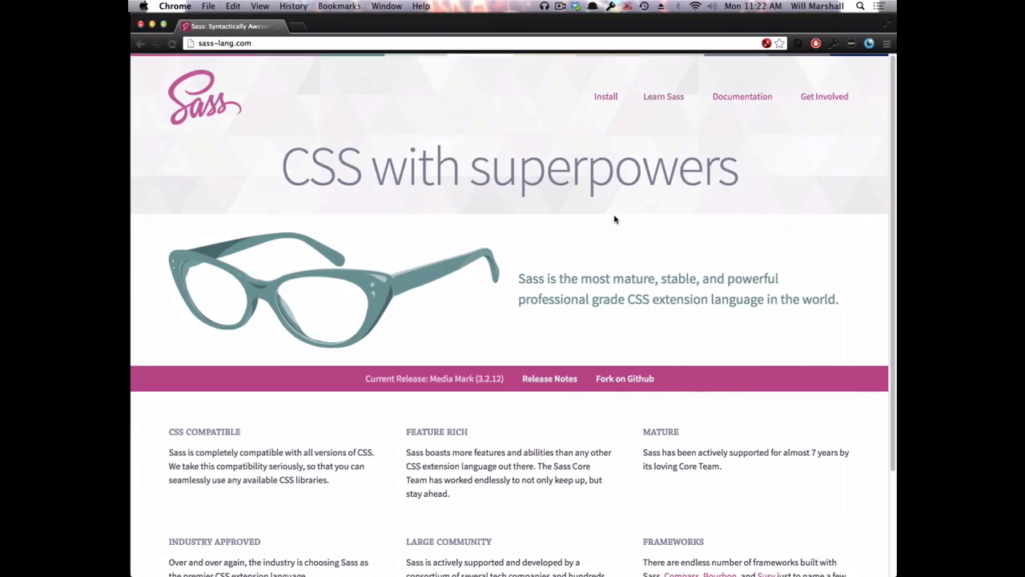
mouse_move(430, 217)
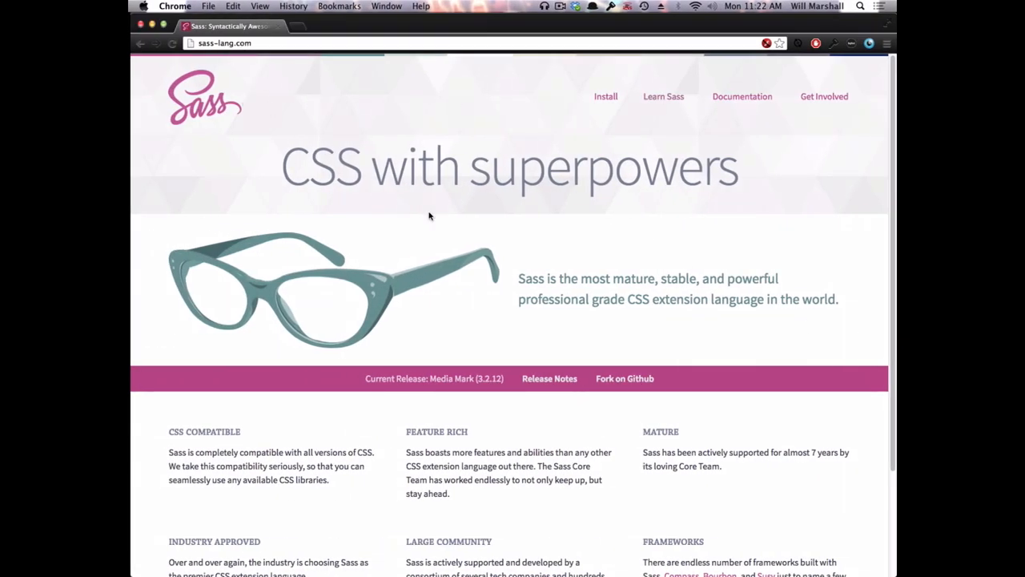
mouse_move(505, 239)
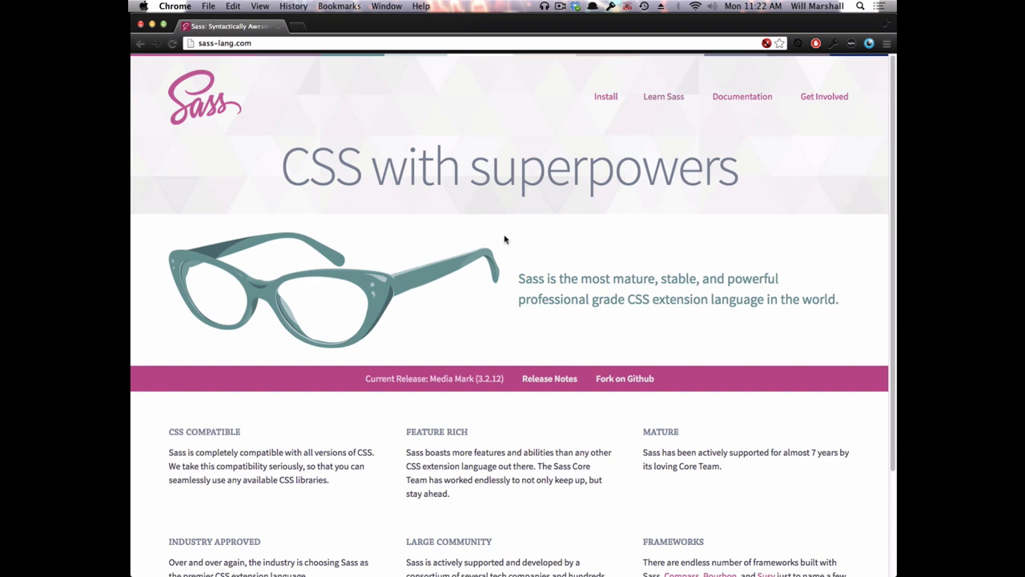
mouse_move(684, 320)
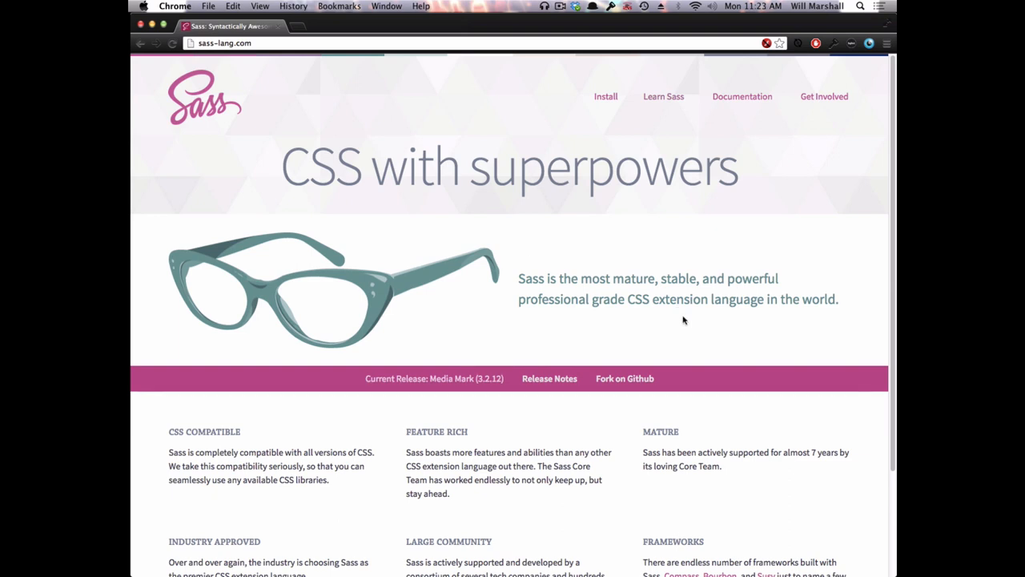
mouse_move(291, 421)
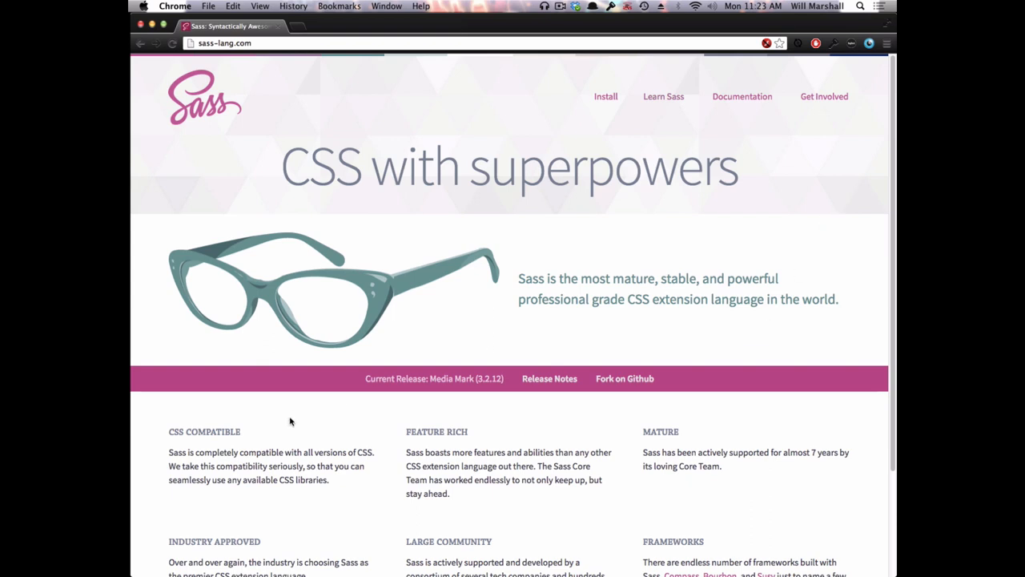
mouse_move(562, 208)
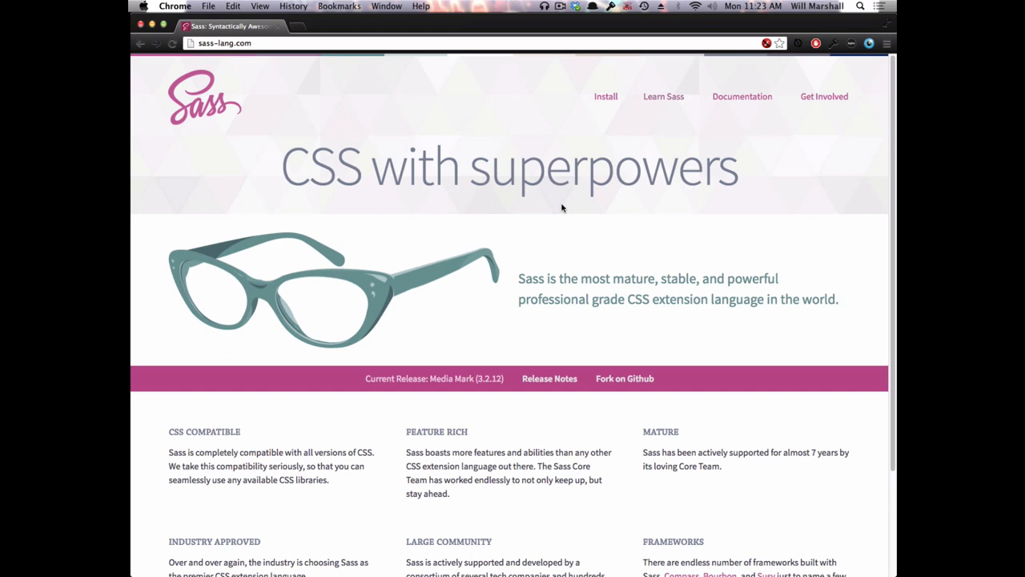
mouse_move(663, 250)
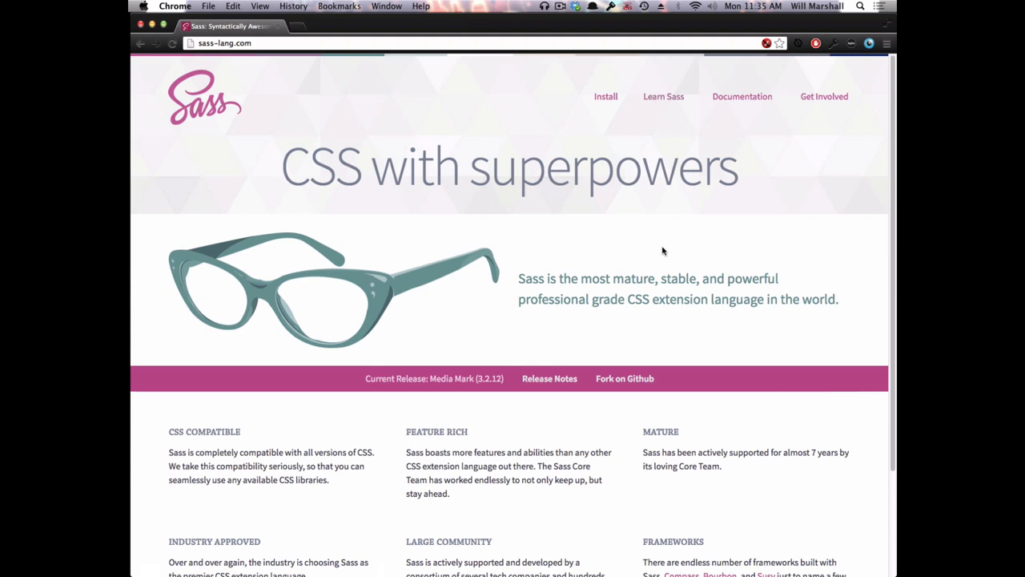
mouse_move(742, 96)
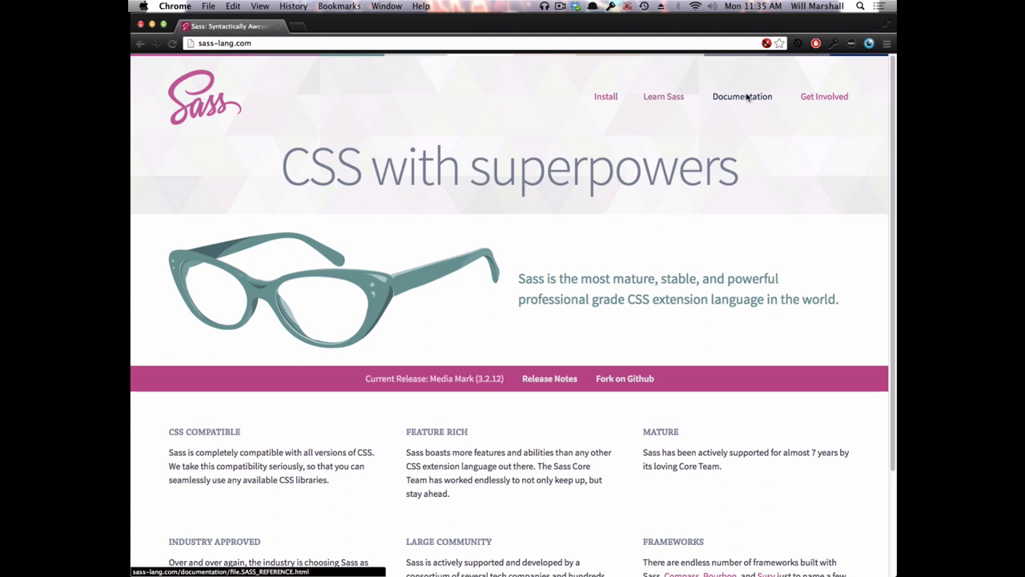
mouse_move(559, 236)
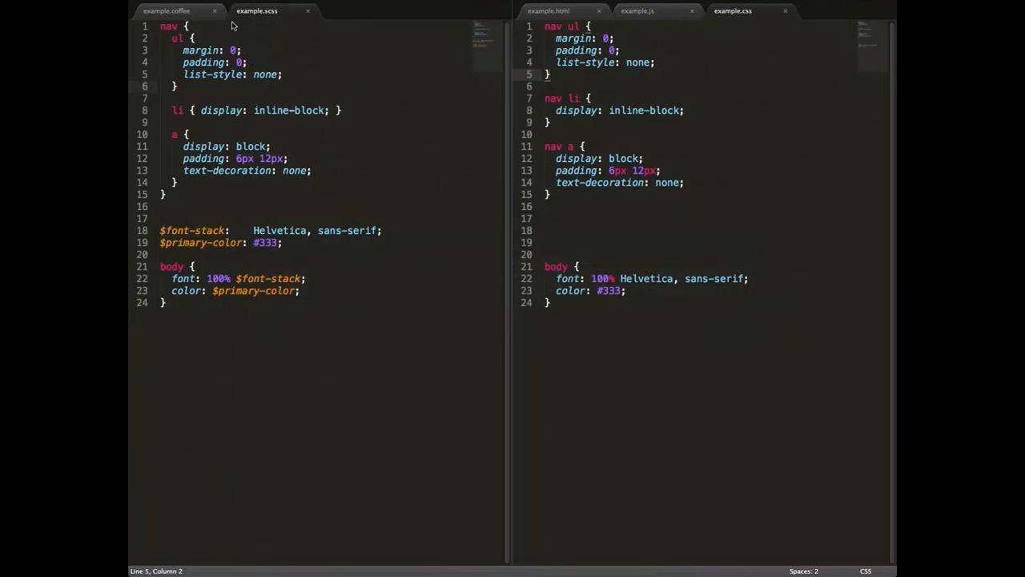
mouse_move(597, 6)
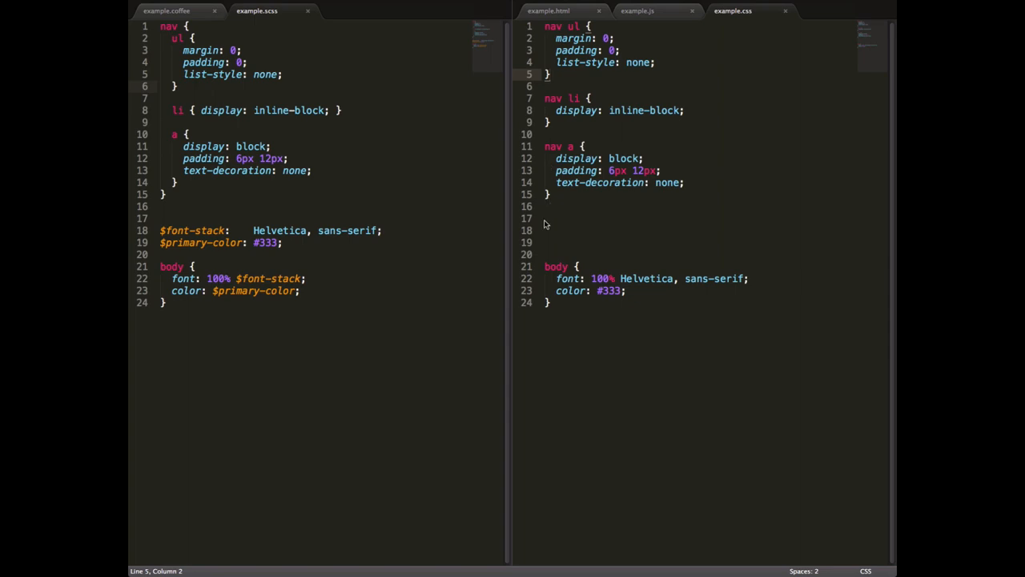
mouse_move(547, 225)
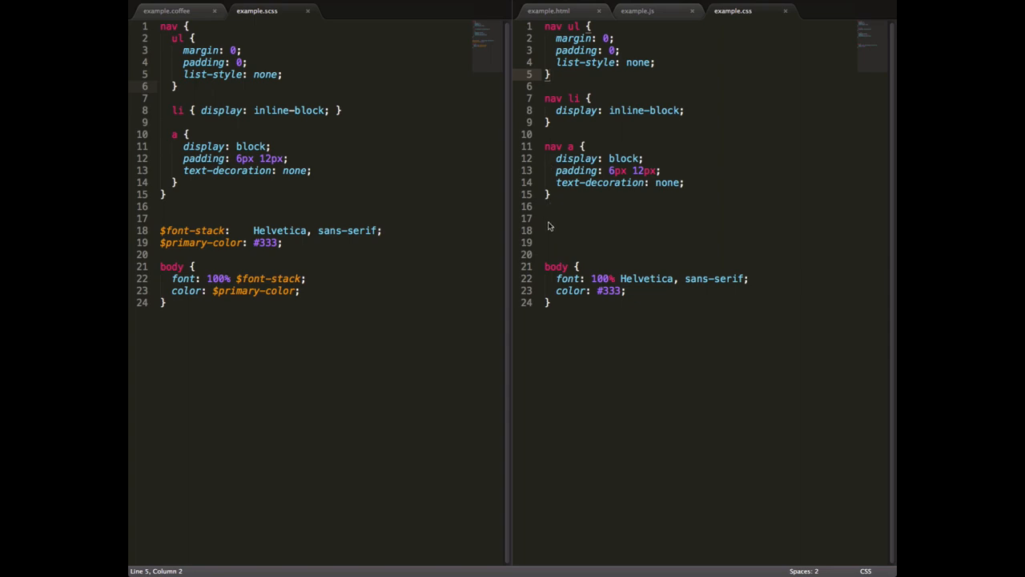
mouse_move(214, 84)
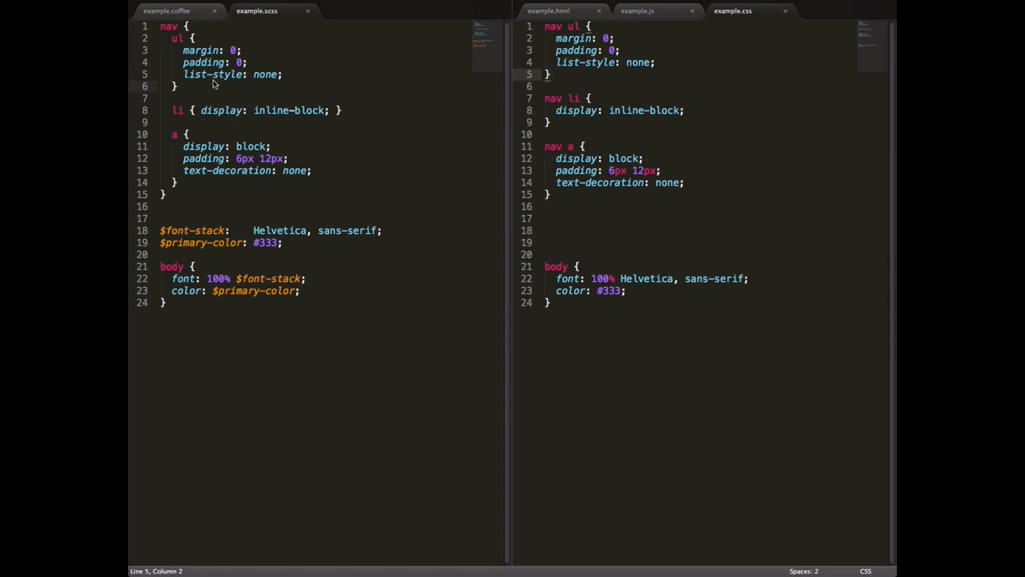
mouse_move(253, 164)
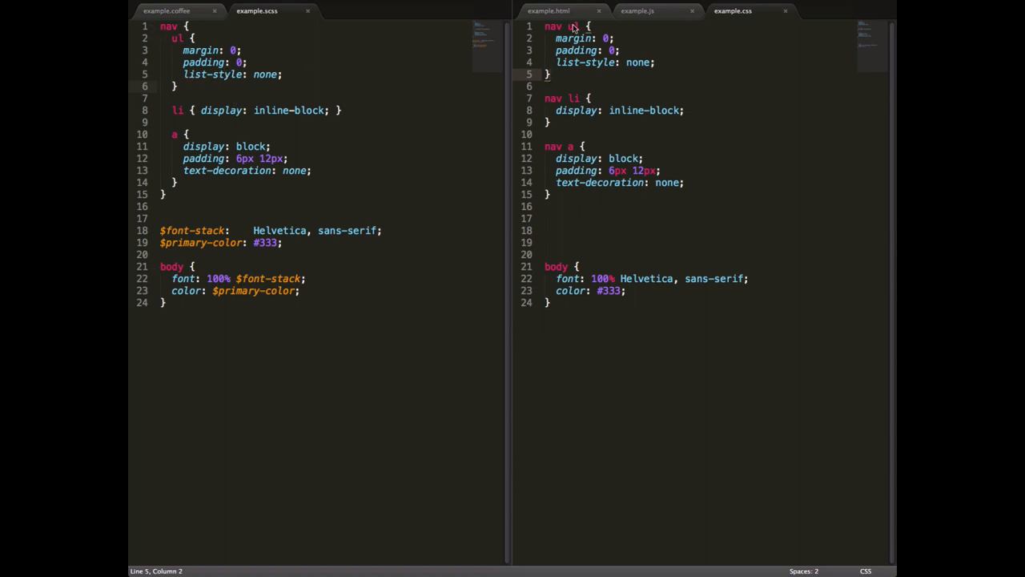
Highlight the nav selector and nested ul block in Sass beside the compiled nav ul rule.
left_click(549, 26)
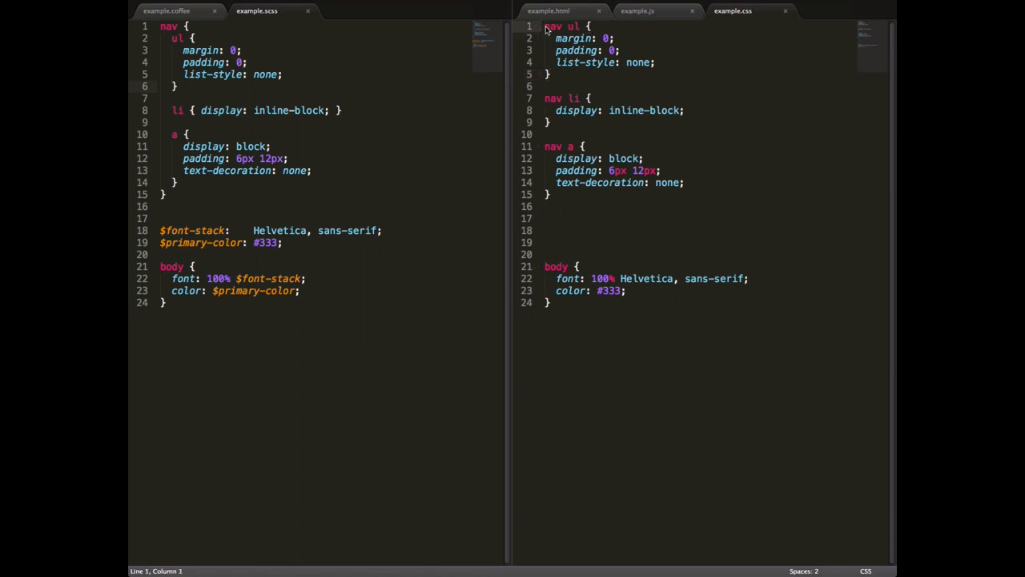
left_click(571, 27)
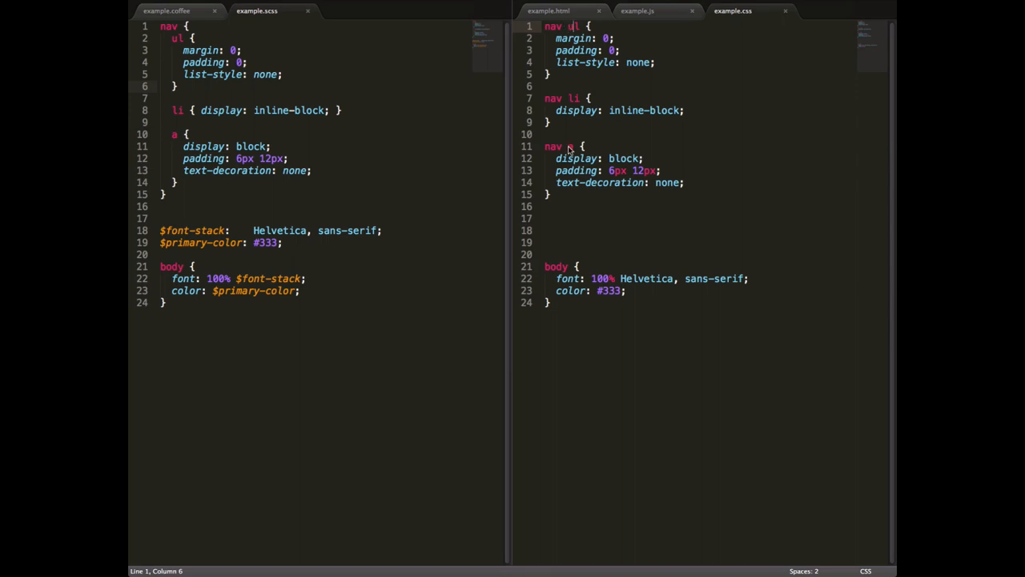
mouse_move(588, 187)
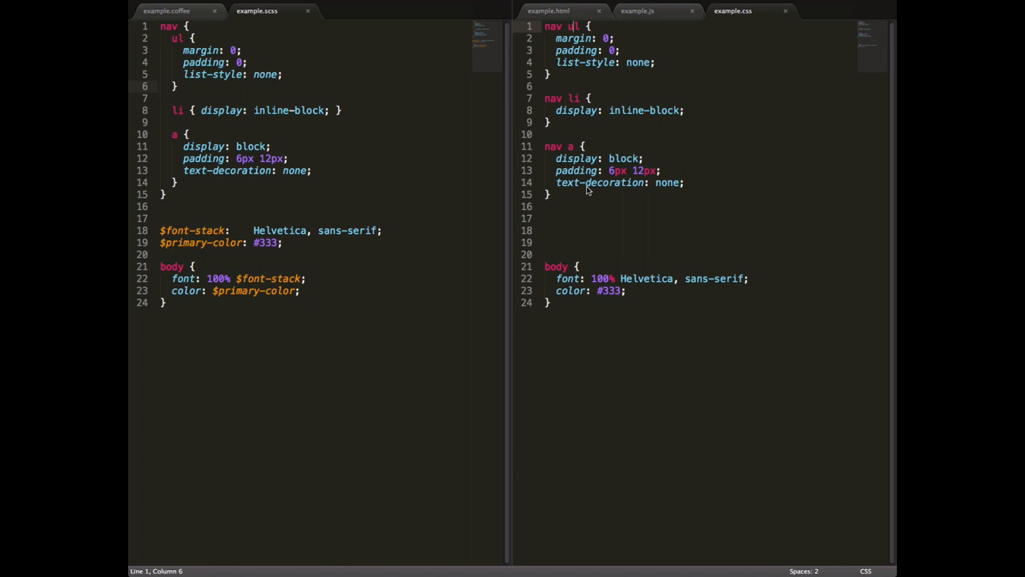
mouse_move(315, 126)
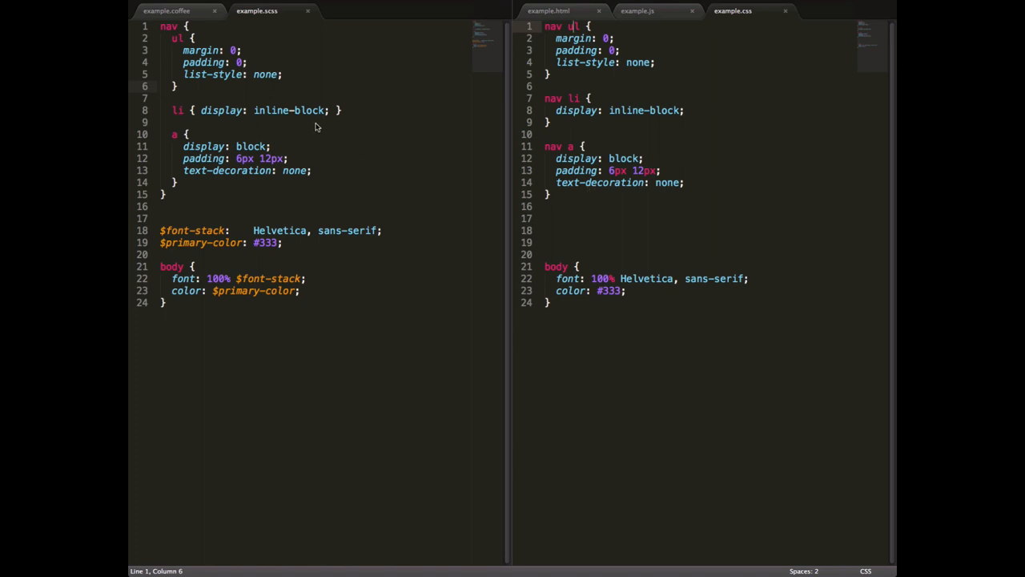
mouse_move(164, 27)
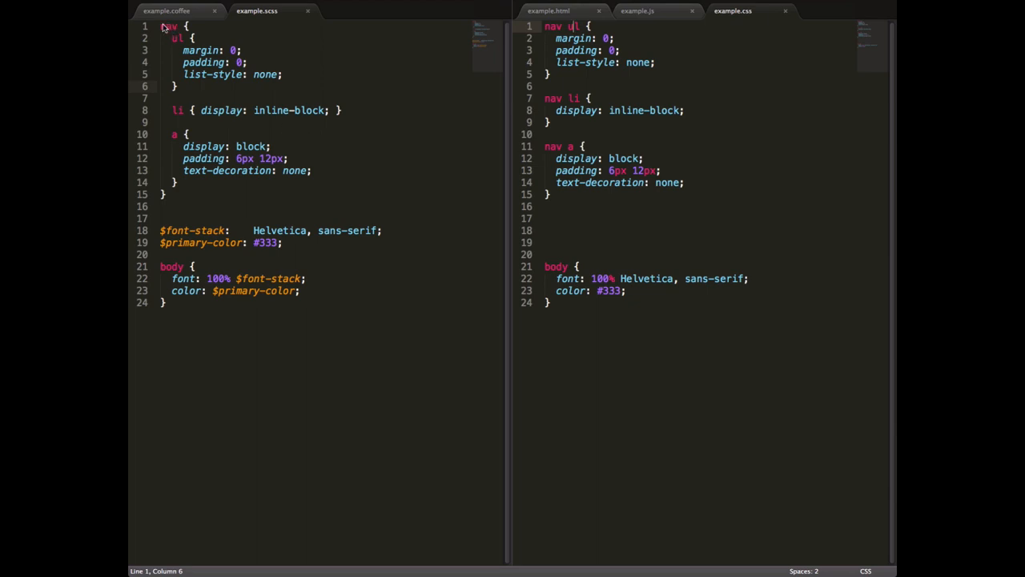
double_click(168, 26)
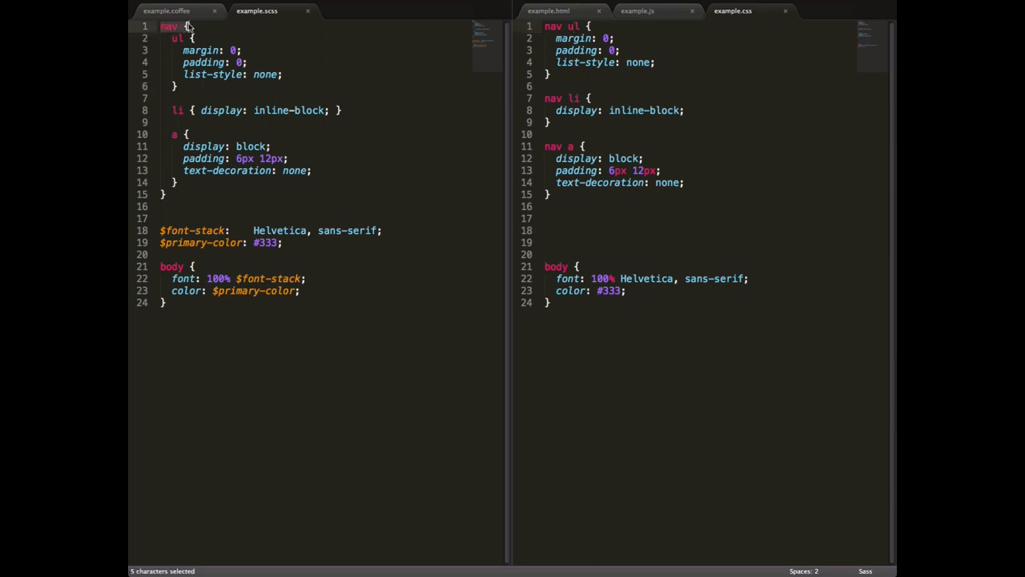
left_click_drag(172, 38, 174, 86)
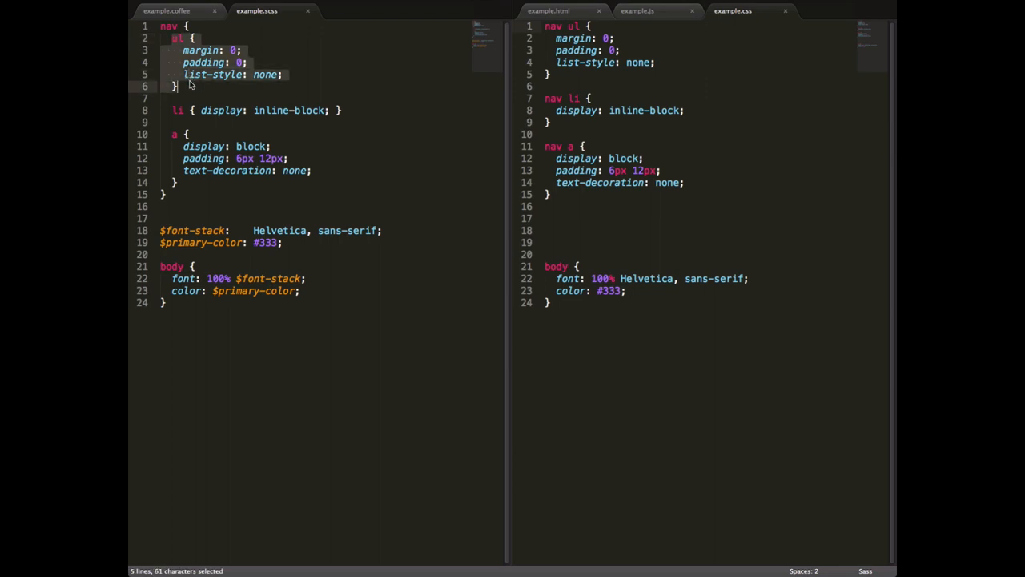
mouse_move(214, 109)
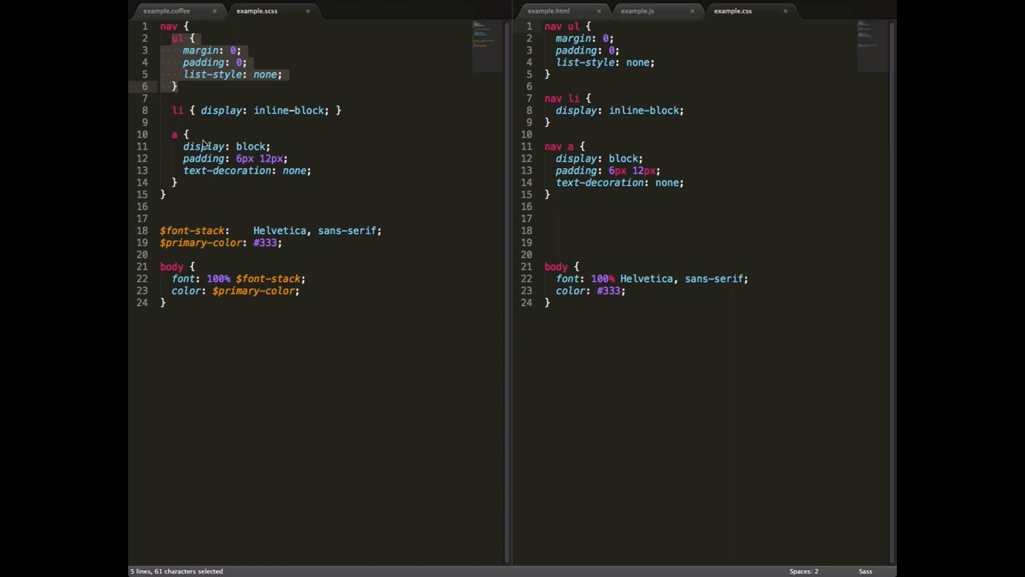
left_click(577, 39)
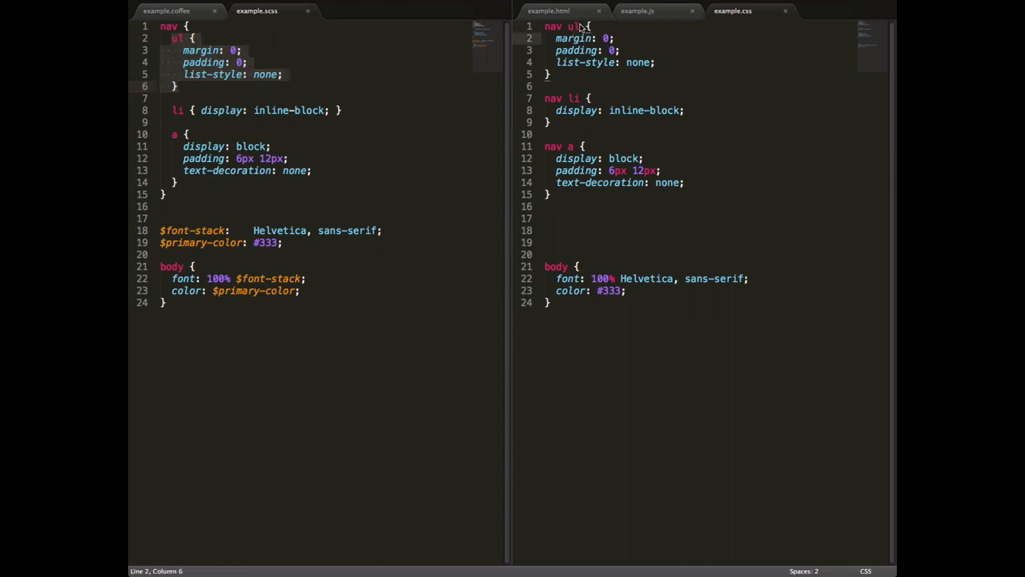
Add a nested p rule with font-weight: bold inside the ul block.
left_click(585, 25)
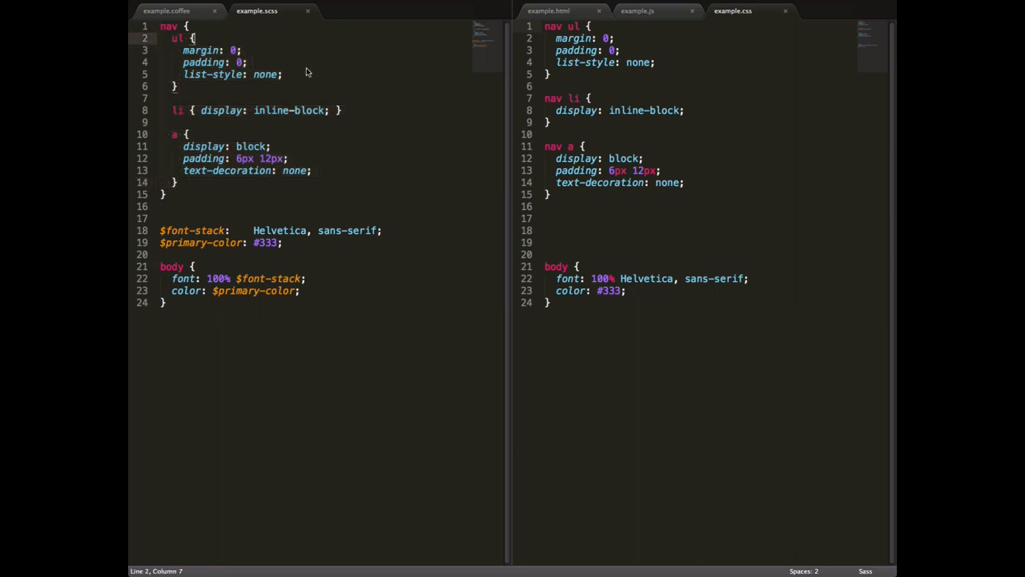
key("enter")
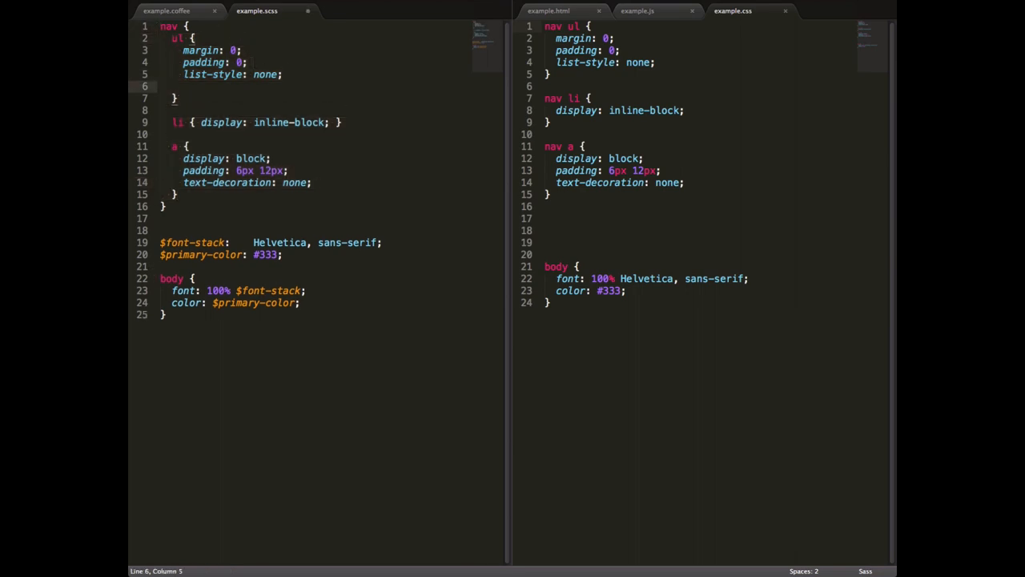
type("p {")
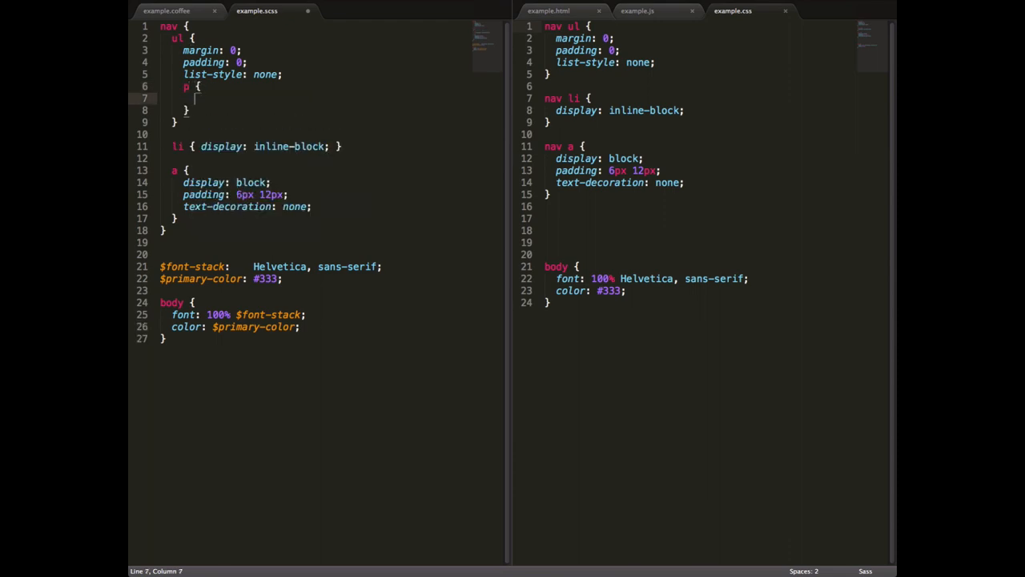
type("font-weight: bold;")
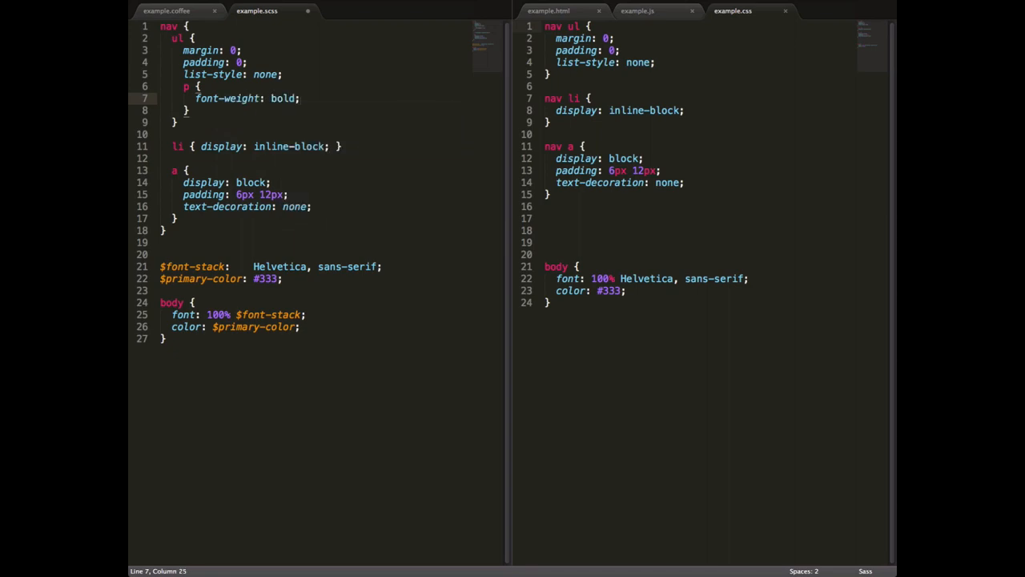
mouse_move(579, 94)
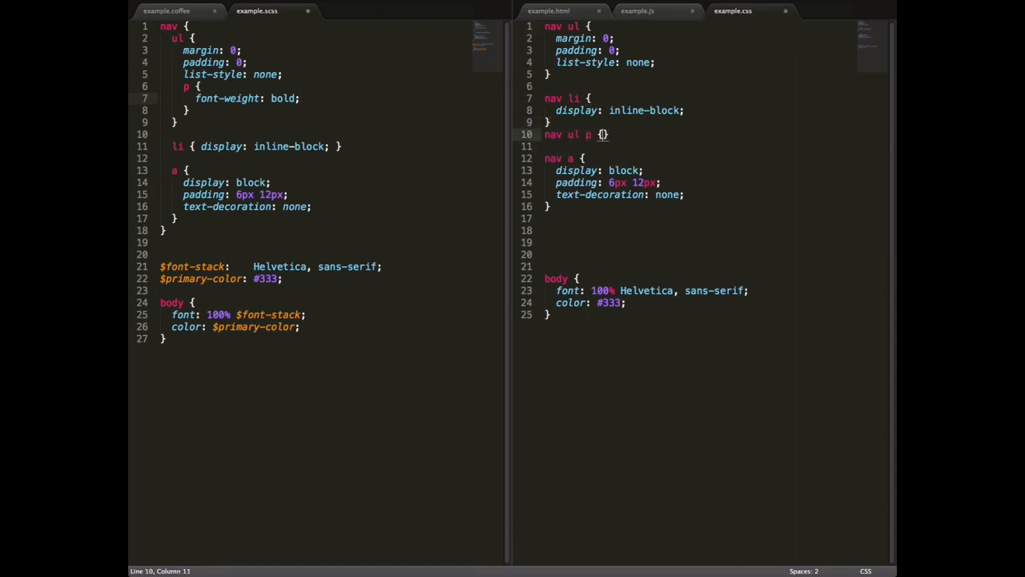
type("font-weight: bold;")
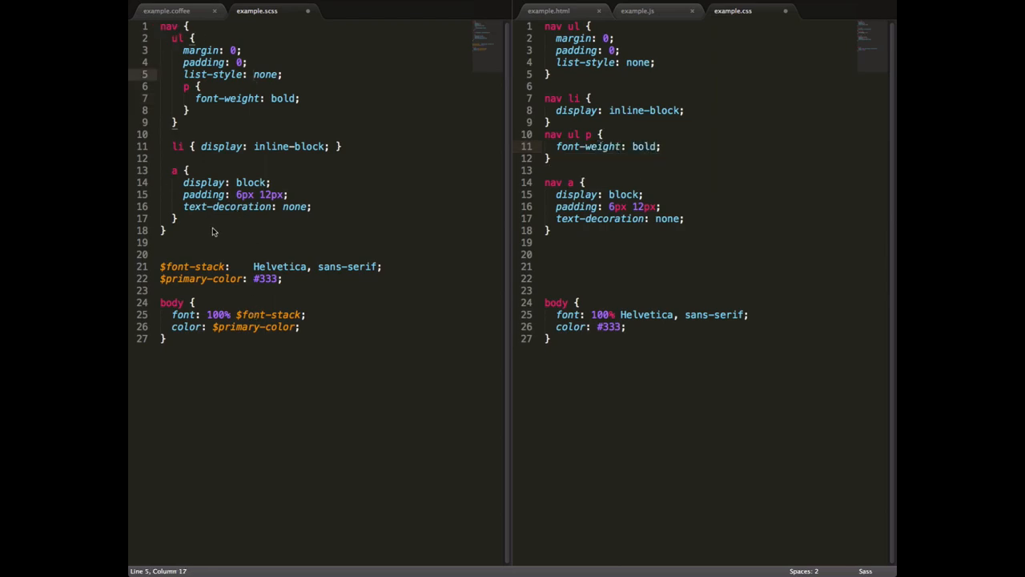
mouse_move(312, 145)
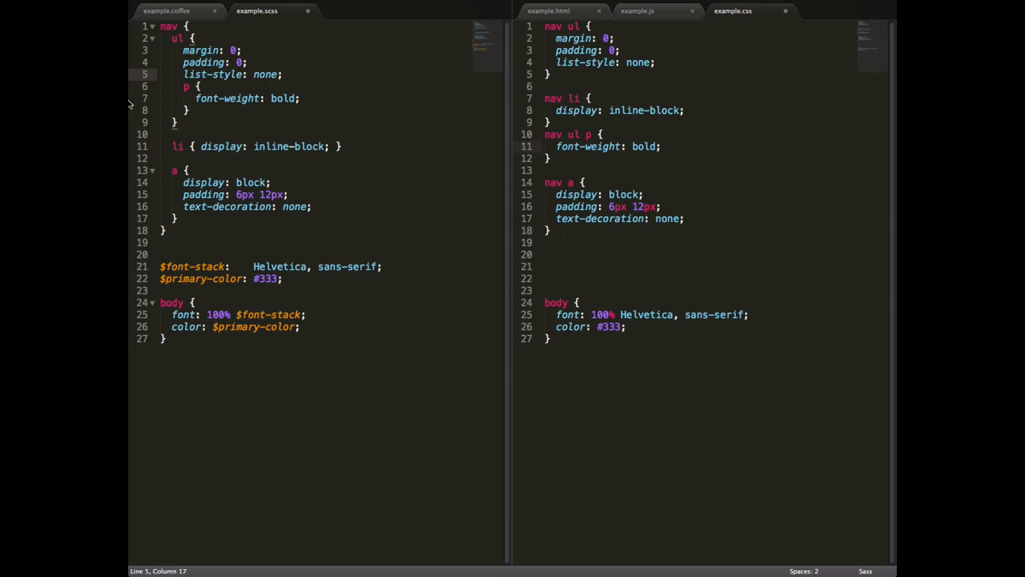
mouse_move(153, 69)
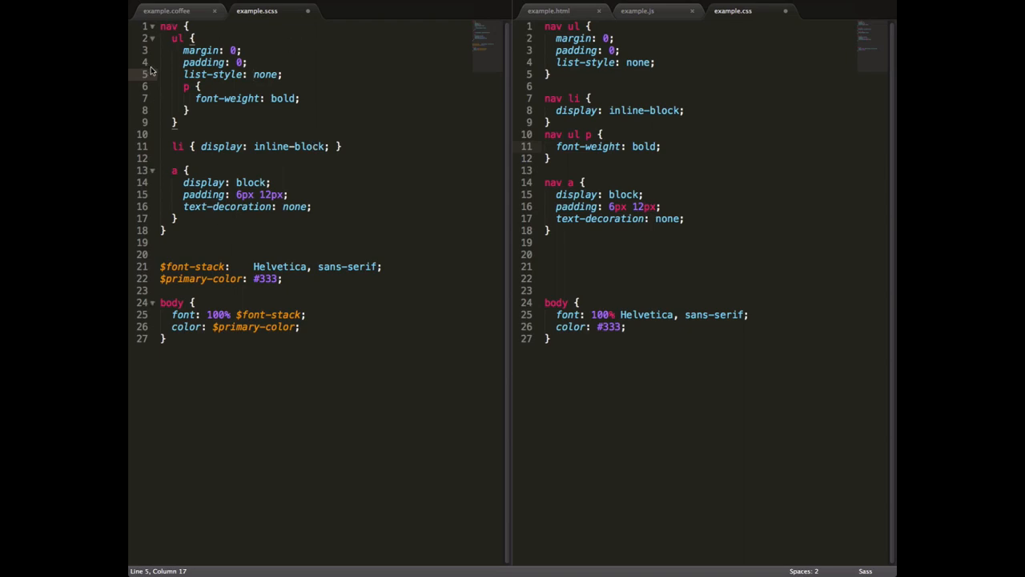
mouse_move(220, 207)
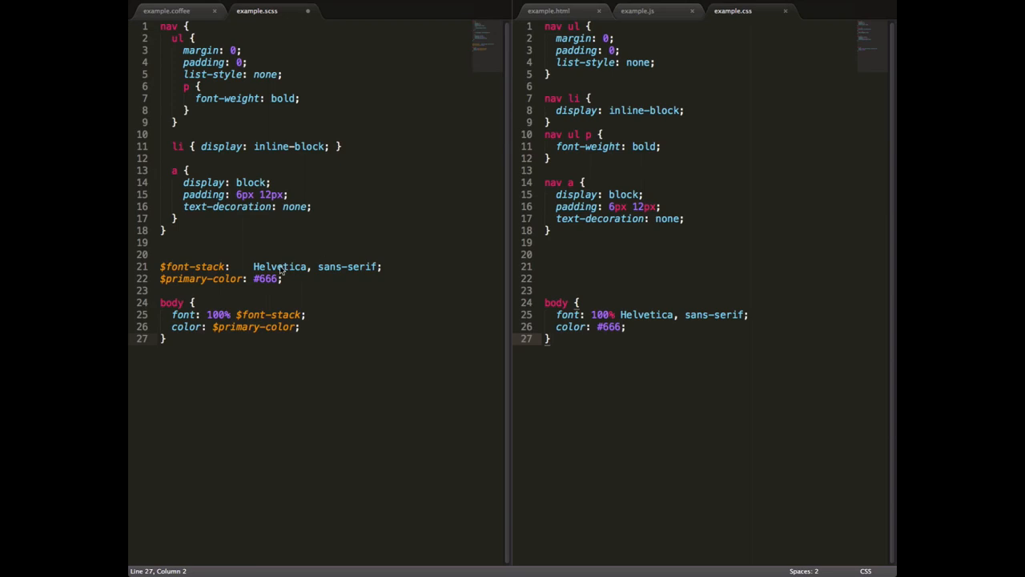
mouse_move(313, 276)
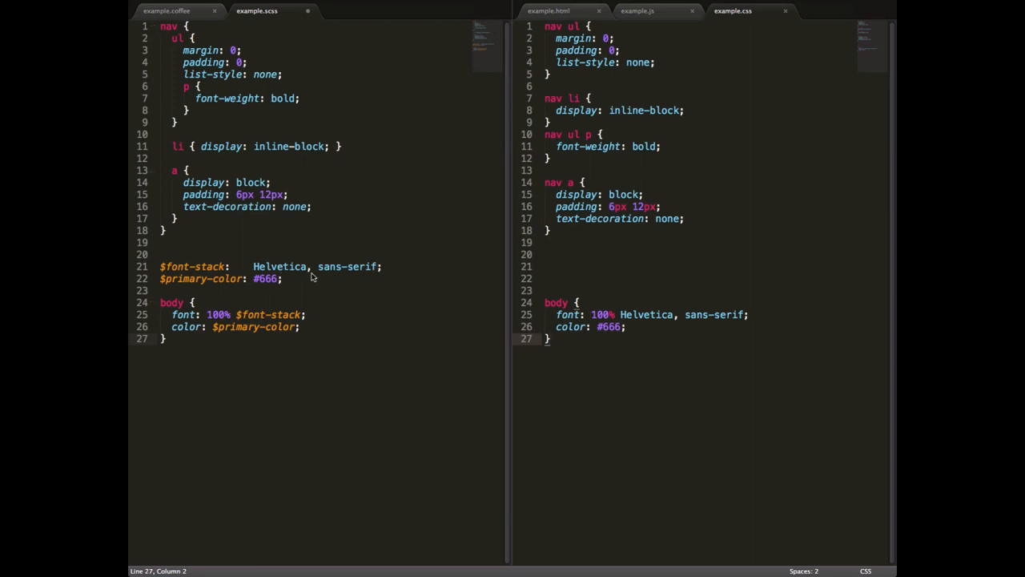
mouse_move(276, 279)
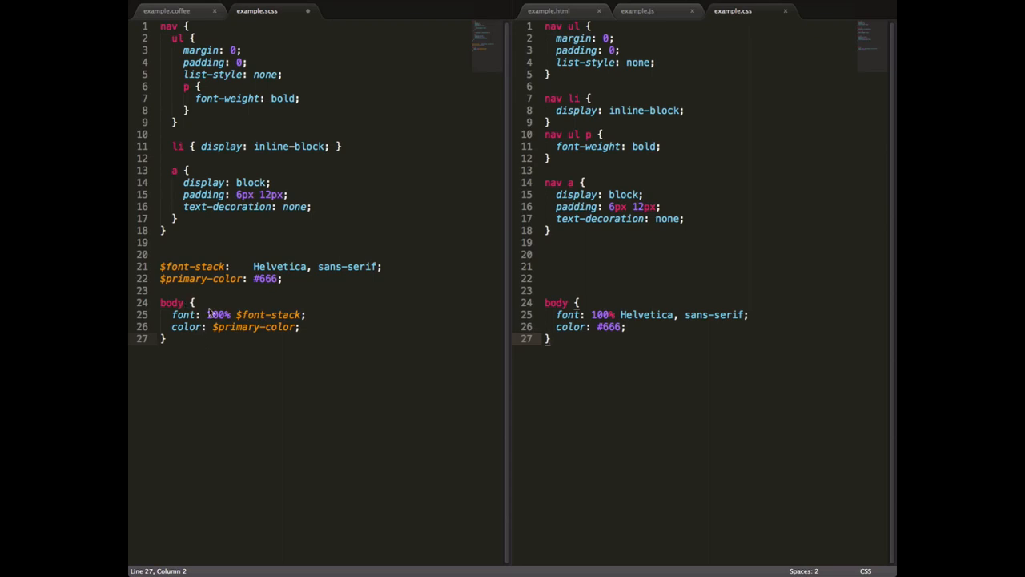
mouse_move(244, 314)
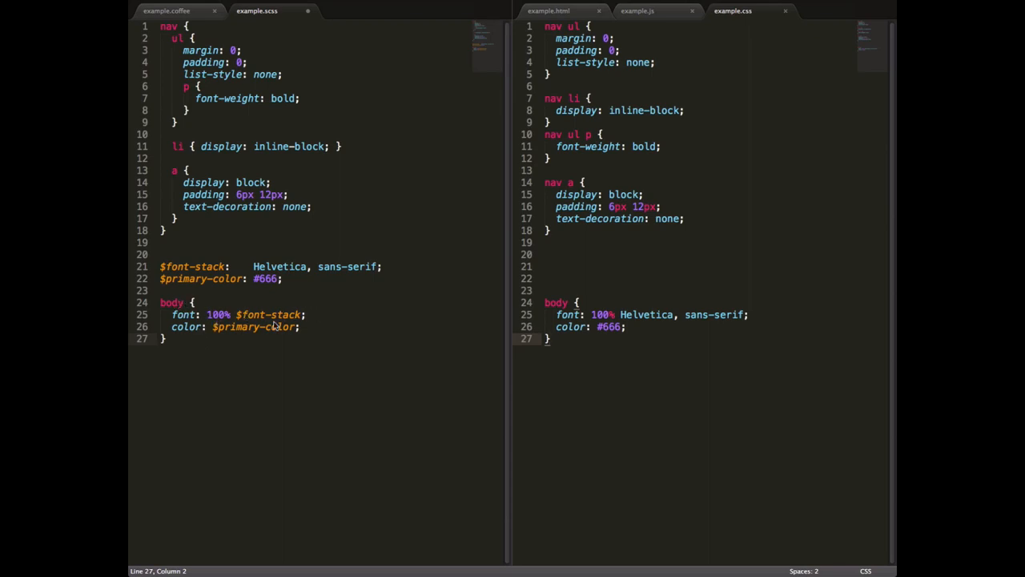
mouse_move(201, 255)
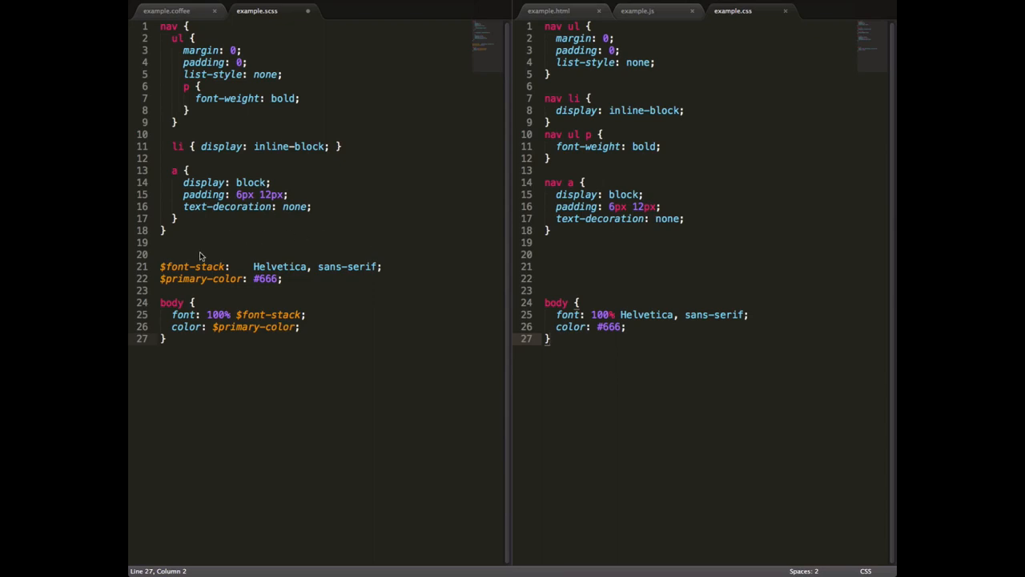
mouse_move(527, 410)
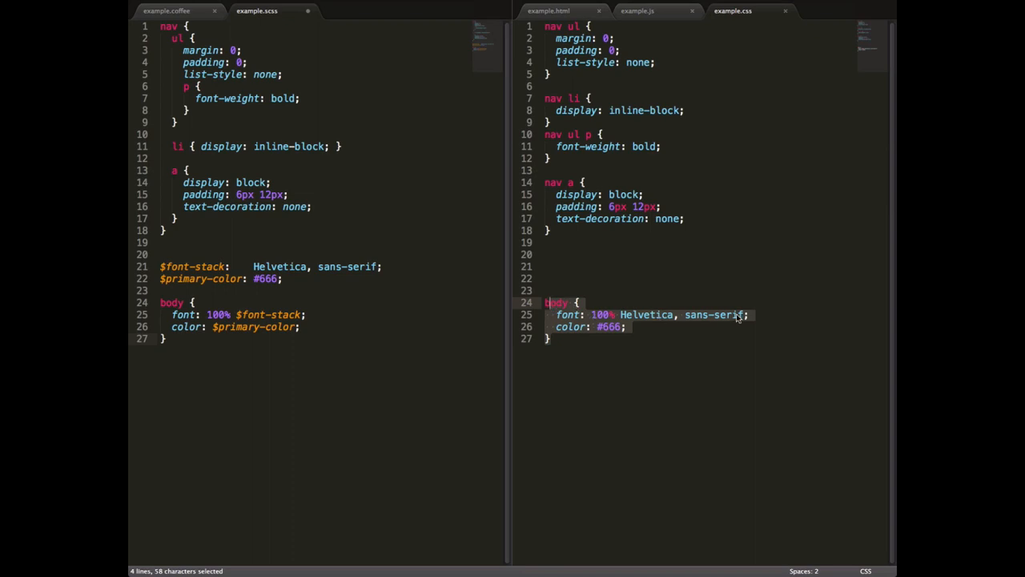
left_click(610, 326)
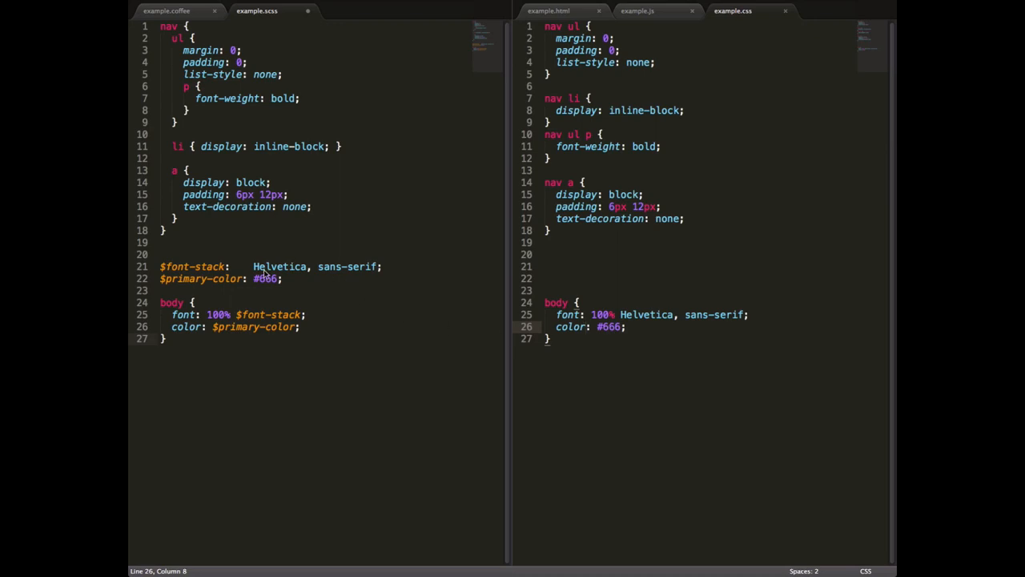
double_click(265, 278)
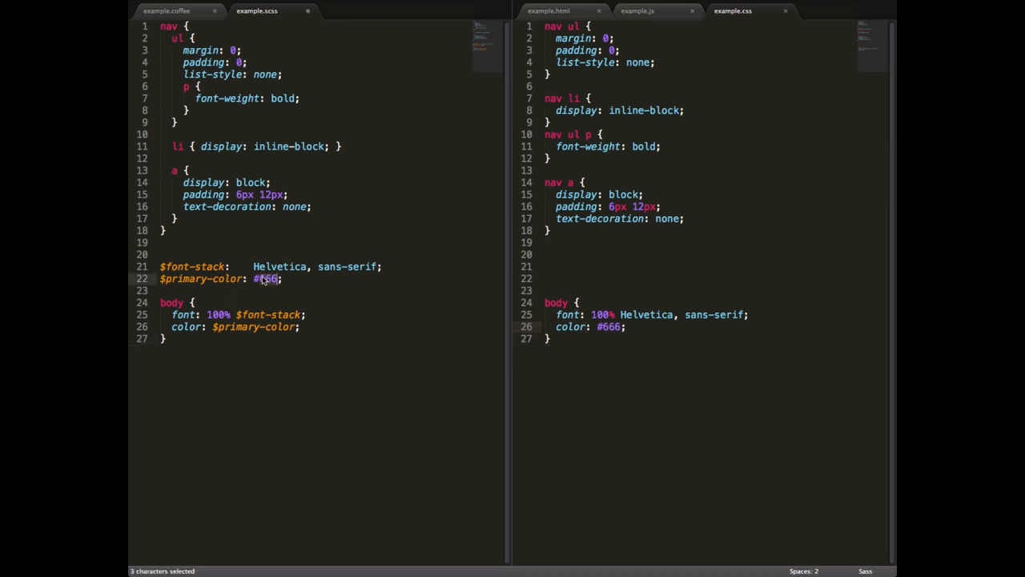
type("333")
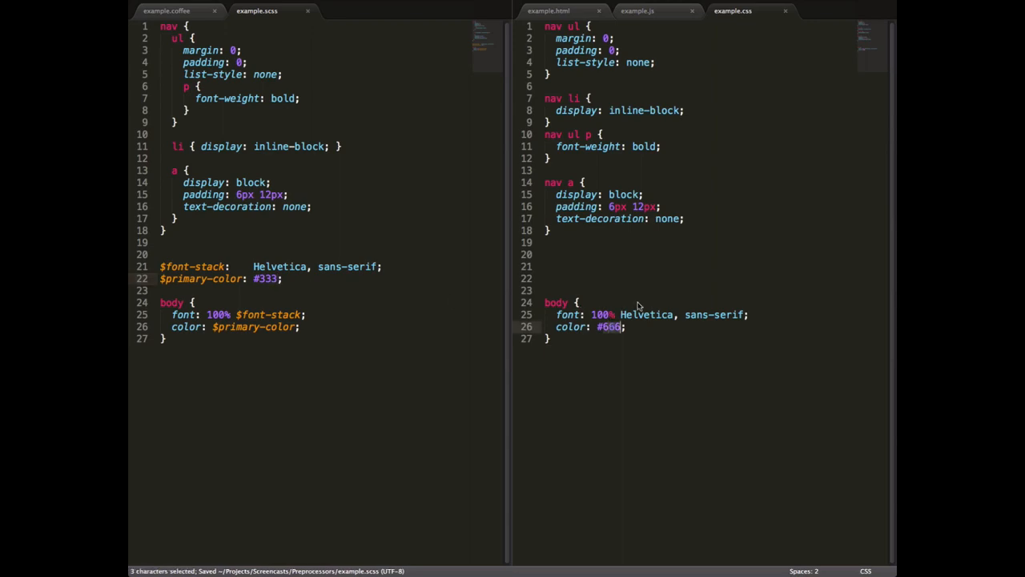
mouse_move(572, 338)
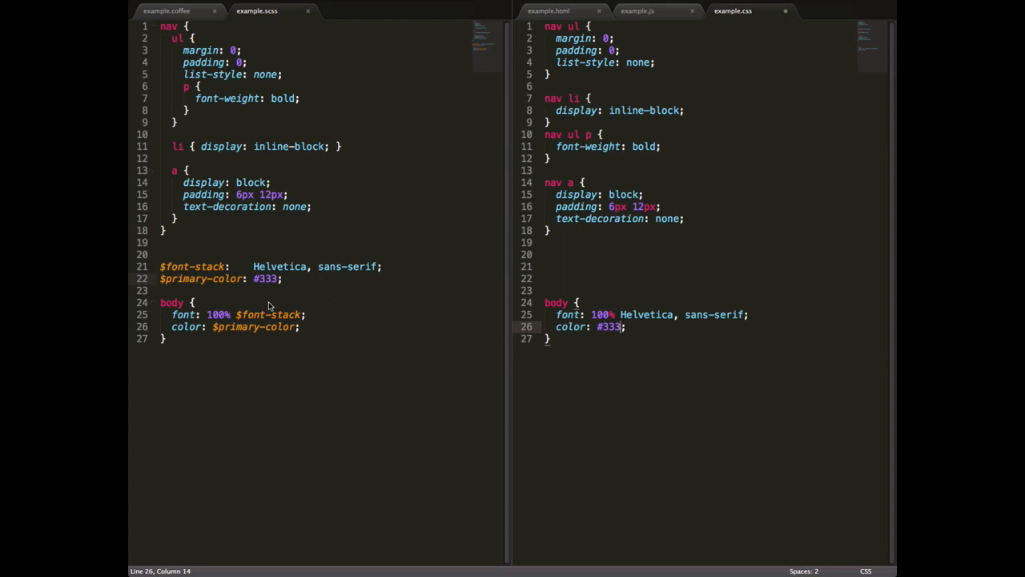
mouse_move(290, 280)
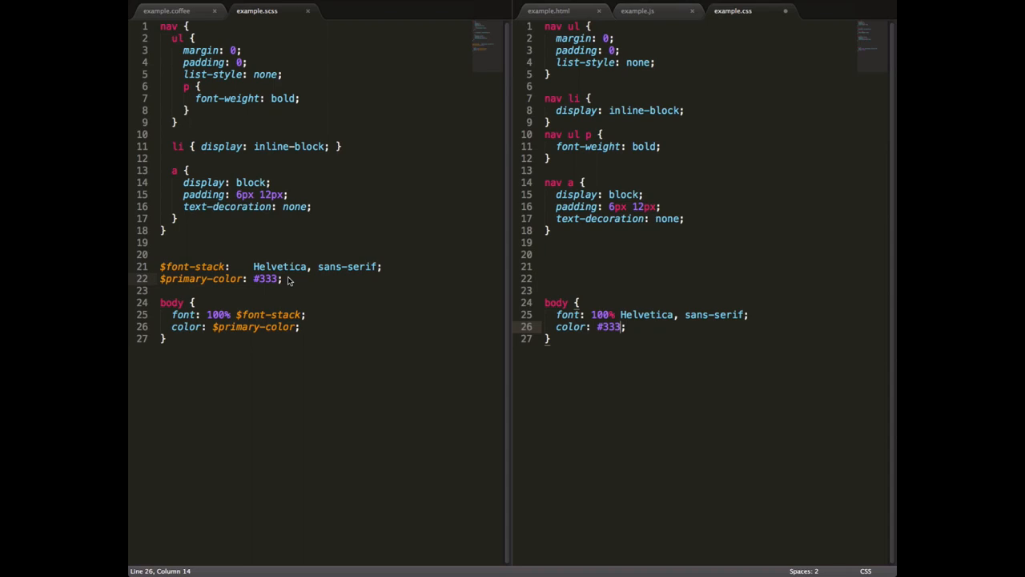
mouse_move(241, 250)
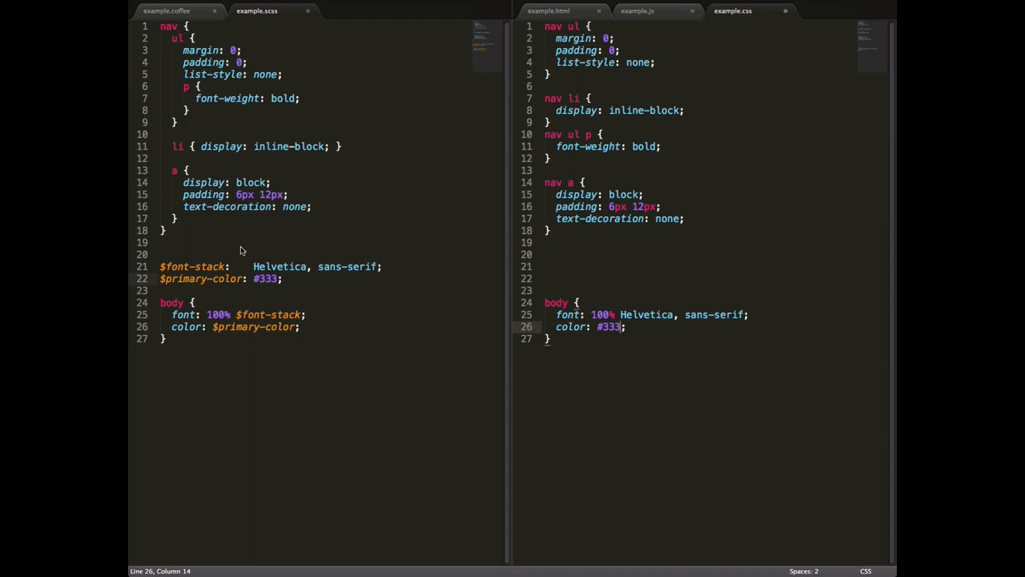
mouse_move(254, 275)
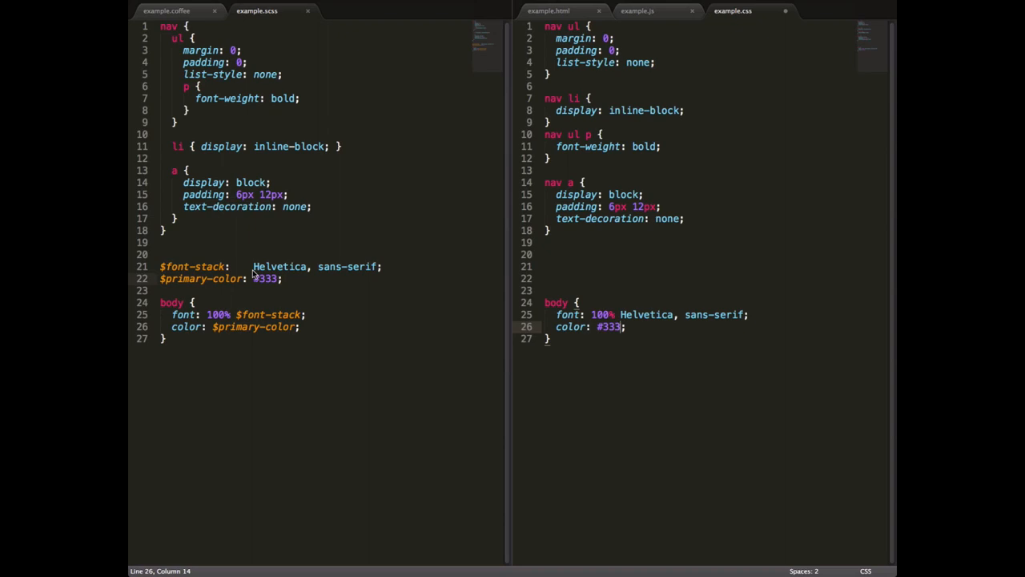
mouse_move(185, 317)
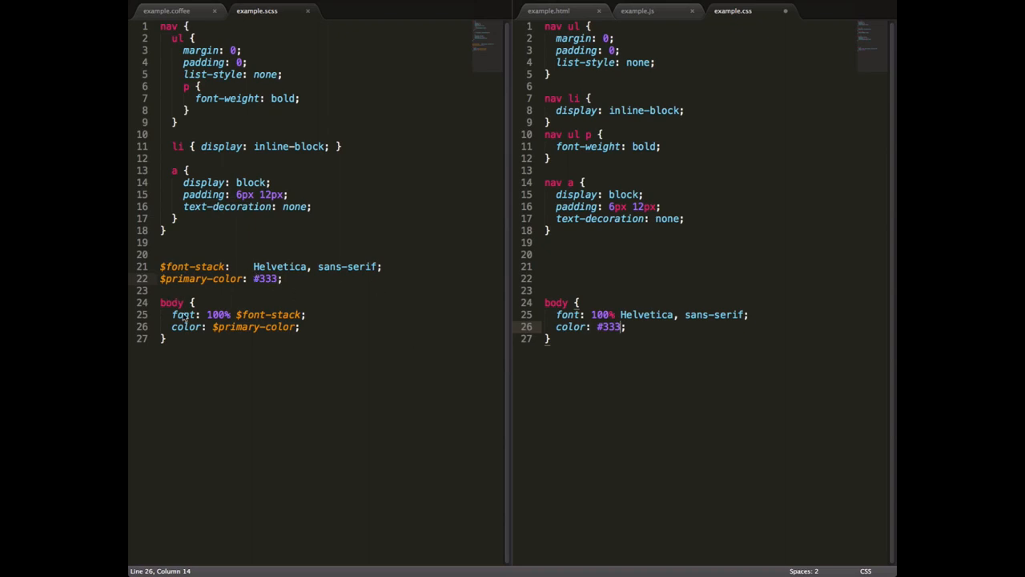
mouse_move(320, 288)
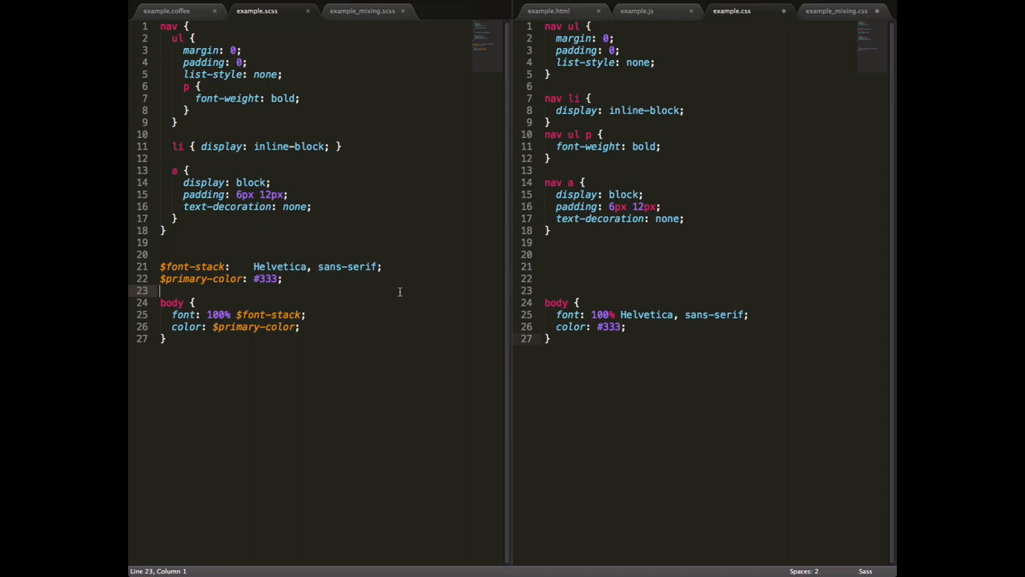
mouse_move(409, 297)
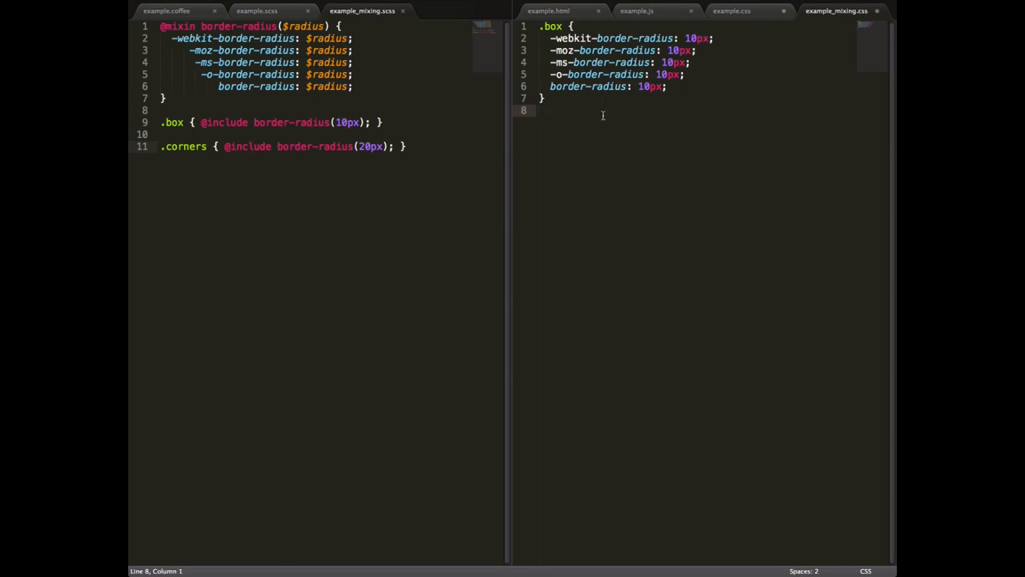
mouse_move(574, 150)
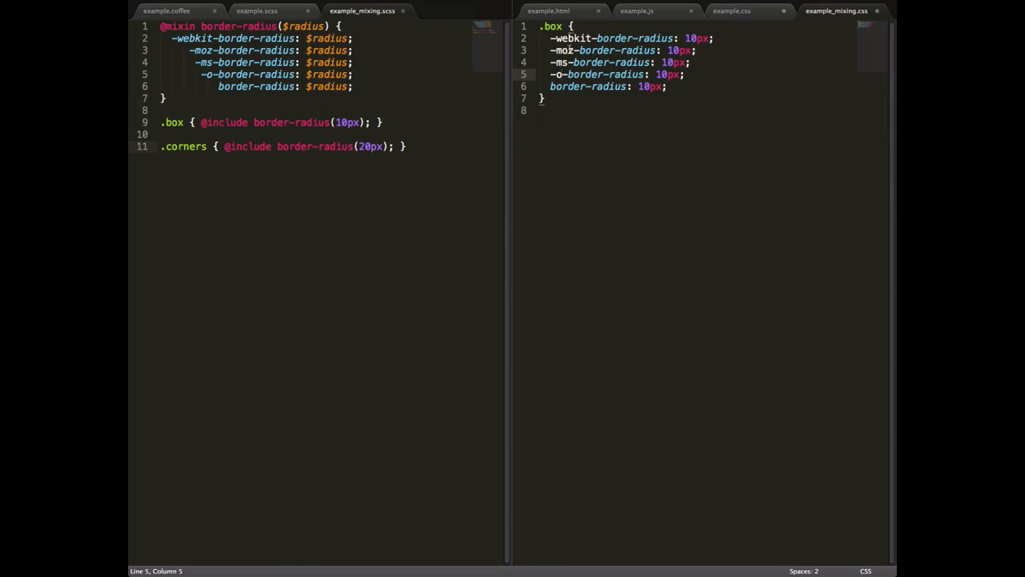
mouse_move(603, 30)
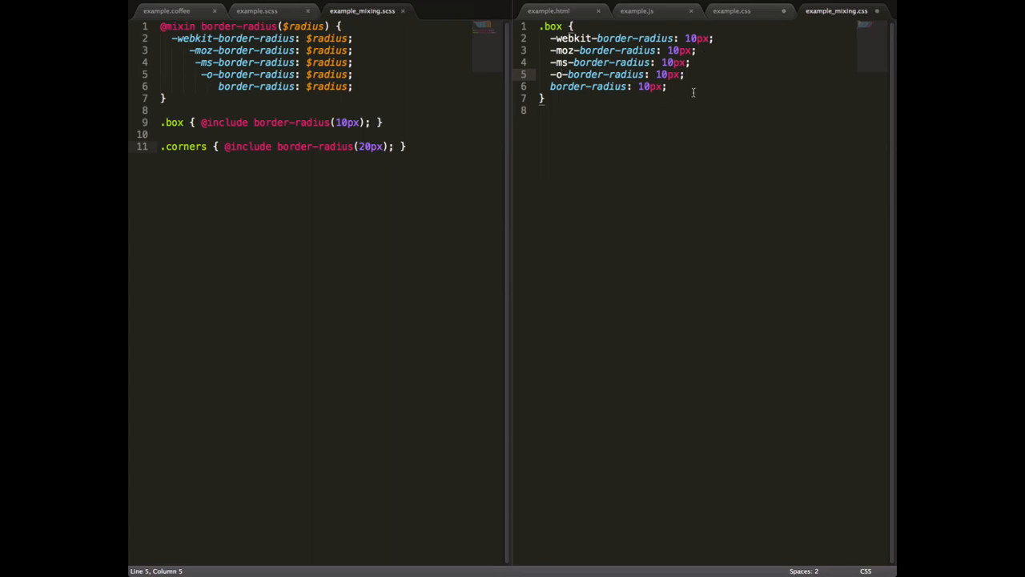
left_click(164, 97)
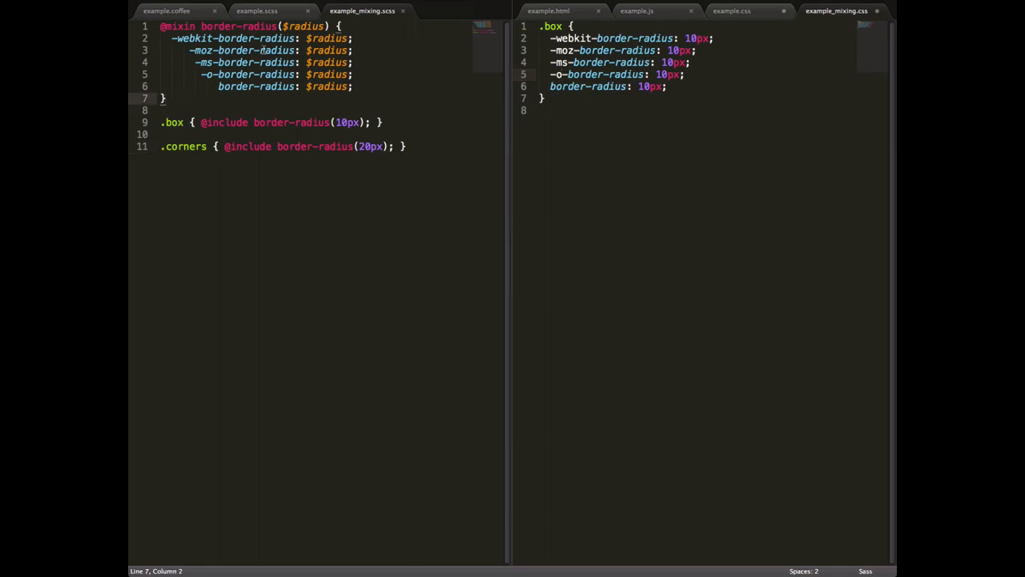
mouse_move(287, 63)
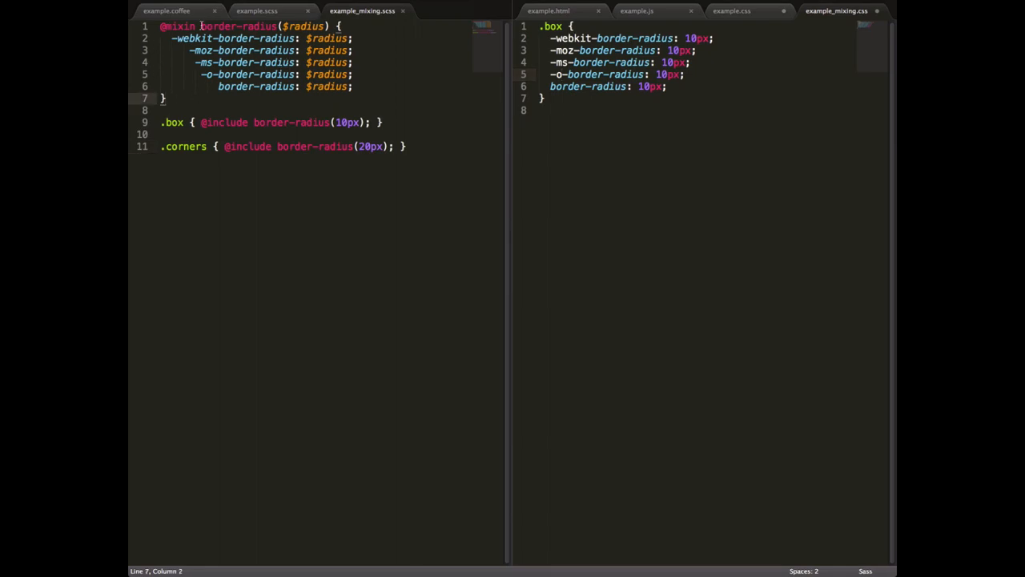
double_click(306, 27)
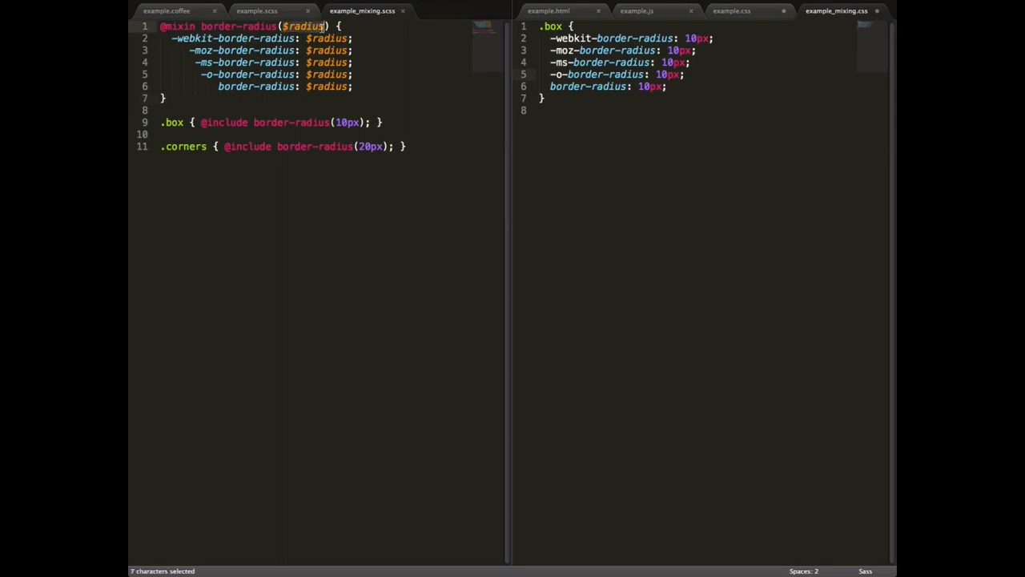
left_click(303, 26)
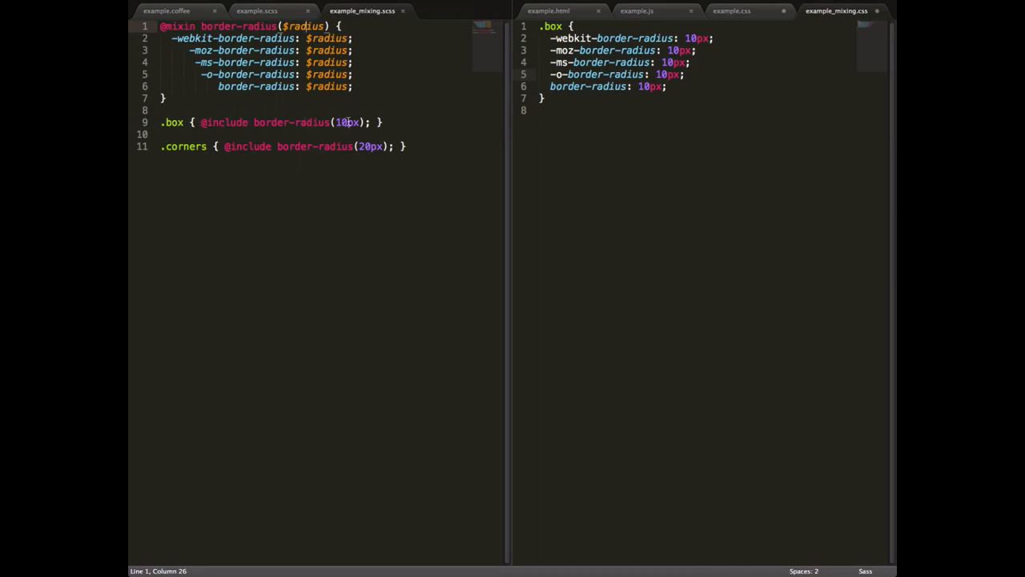
Highlight the 10px mixin argument and show the new .corners rule with 20px radii in the CSS.
double_click(346, 121)
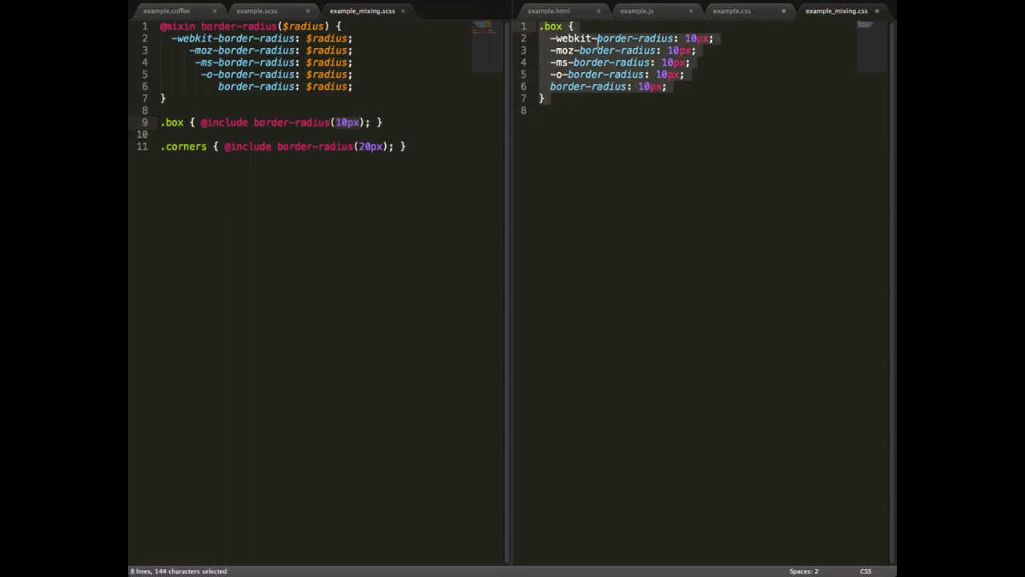
left_click(681, 38)
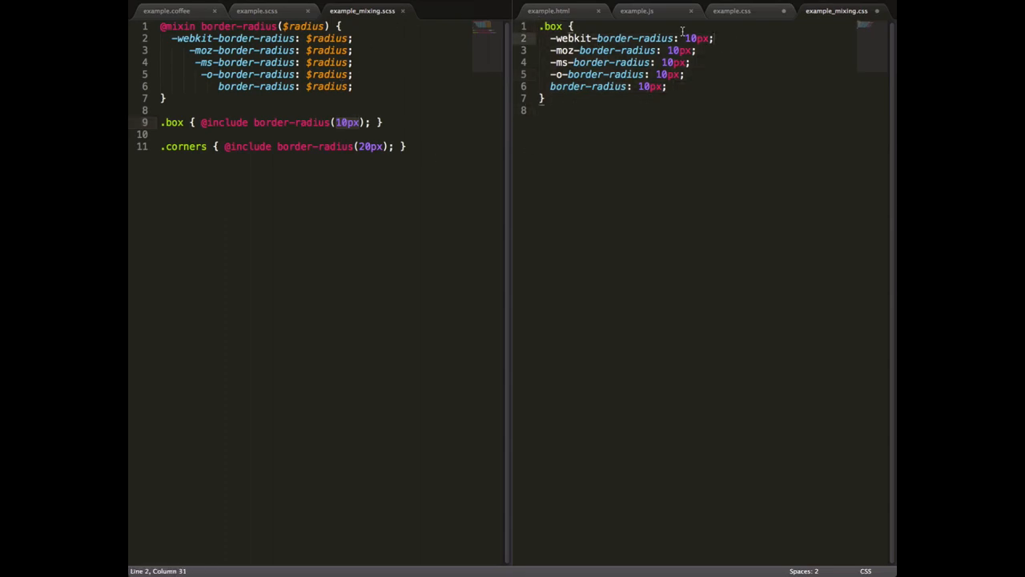
mouse_move(700, 53)
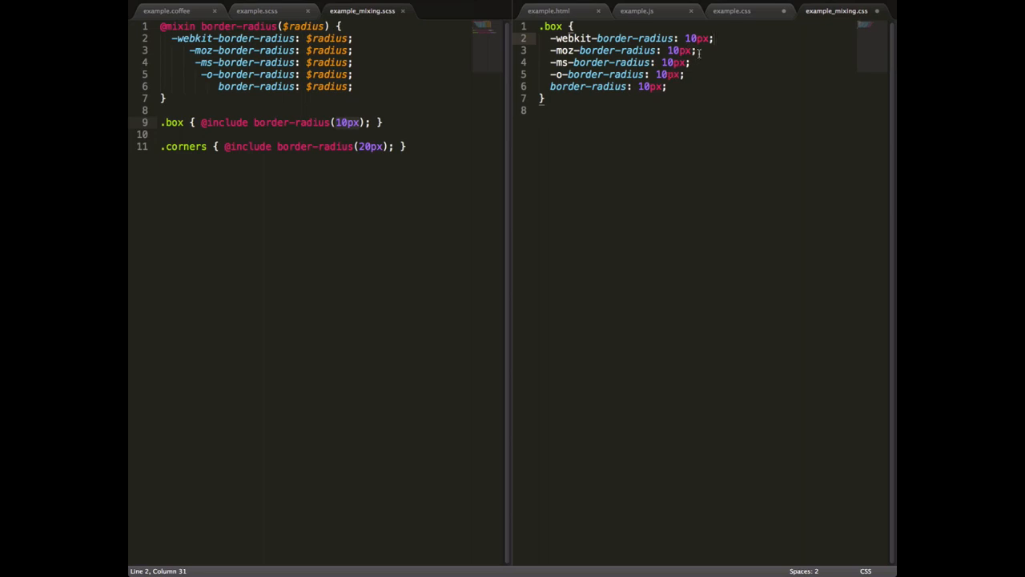
mouse_move(625, 192)
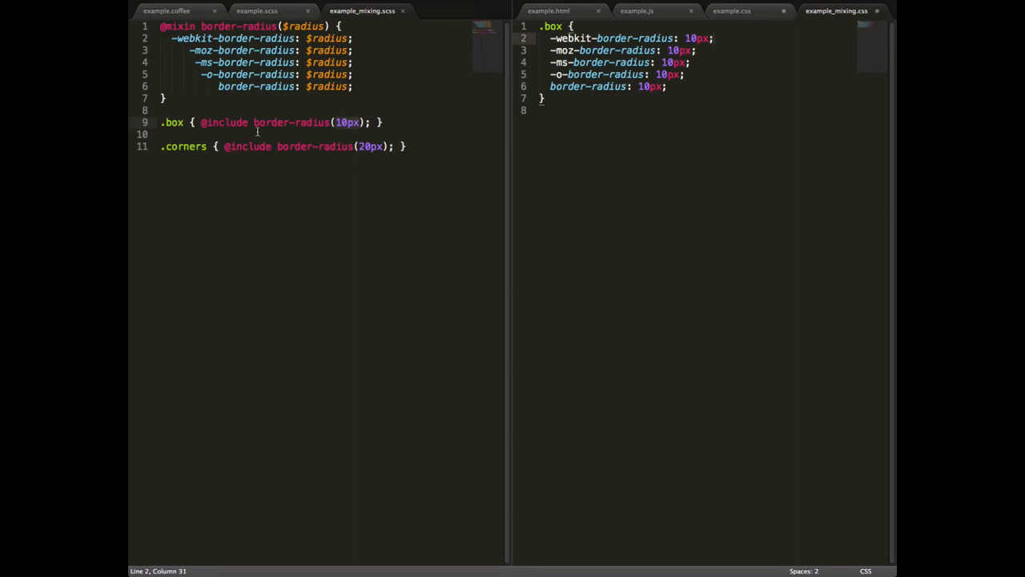
mouse_move(242, 165)
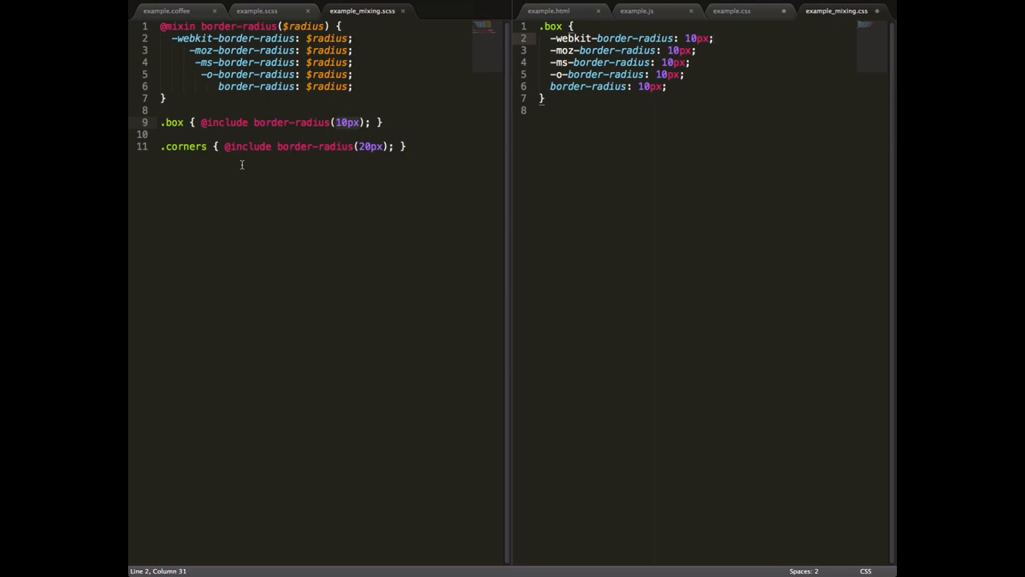
left_click(161, 134)
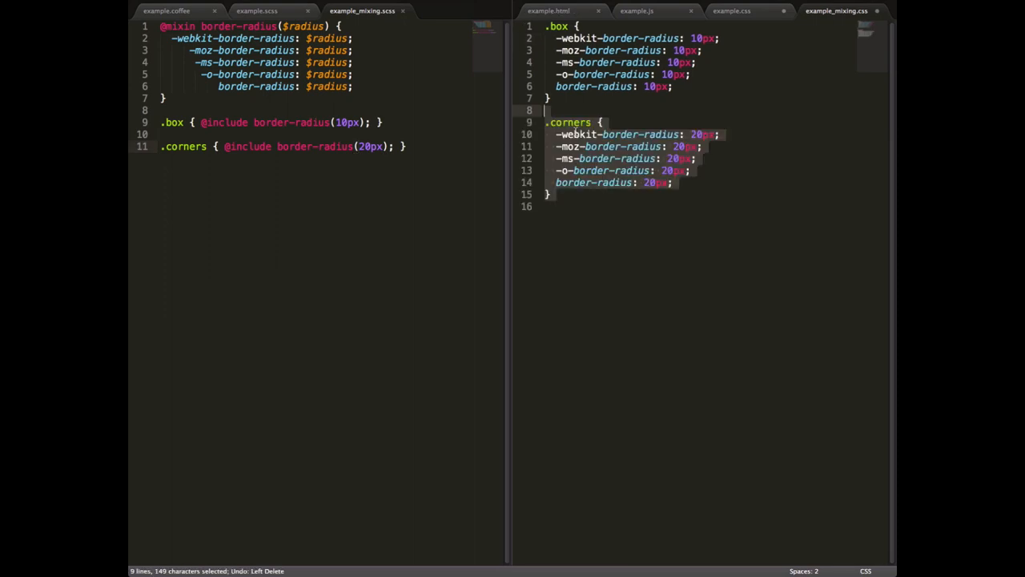
left_click(624, 110)
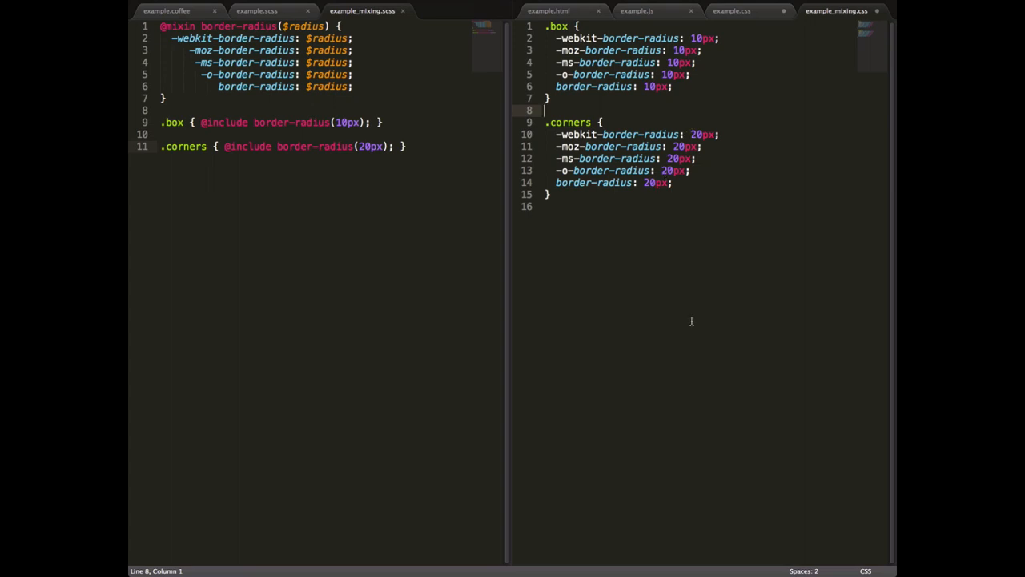
mouse_move(306, 103)
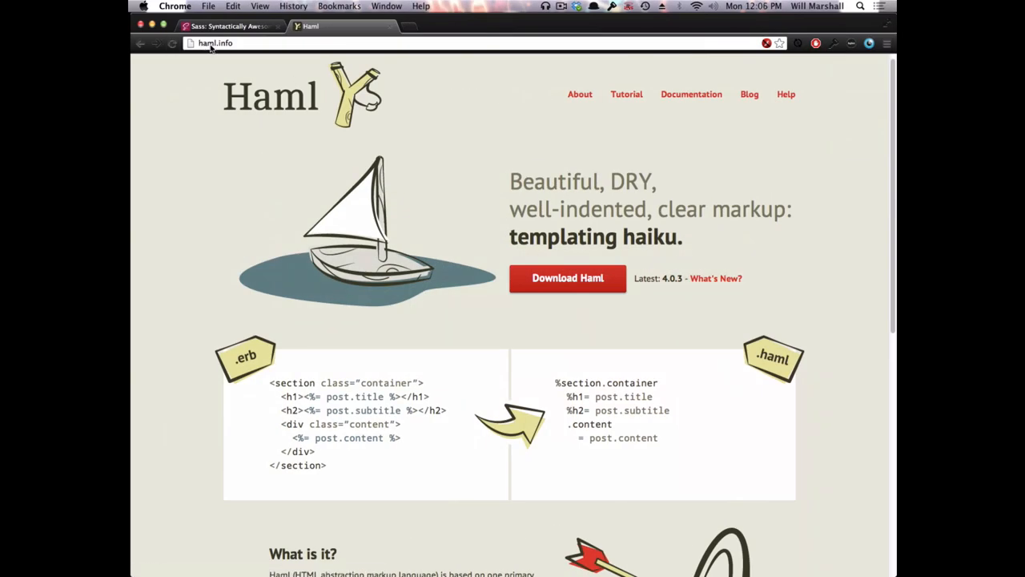
mouse_move(713, 155)
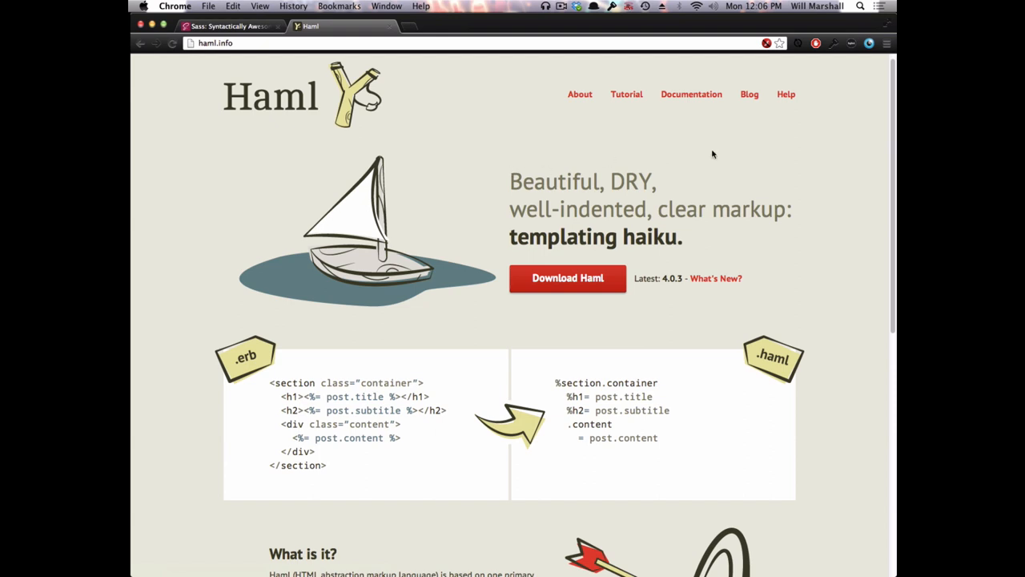
mouse_move(705, 233)
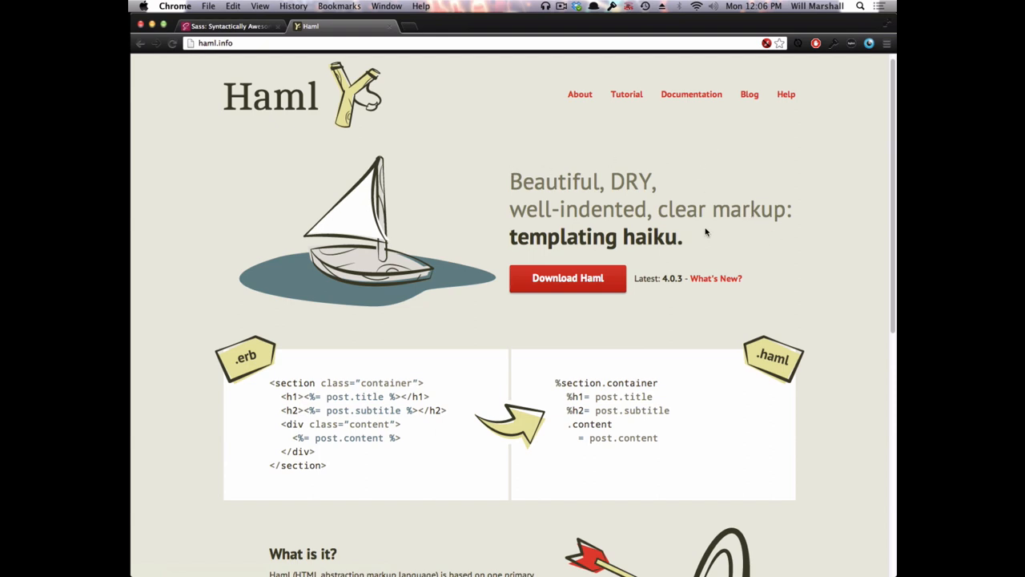
mouse_move(382, 344)
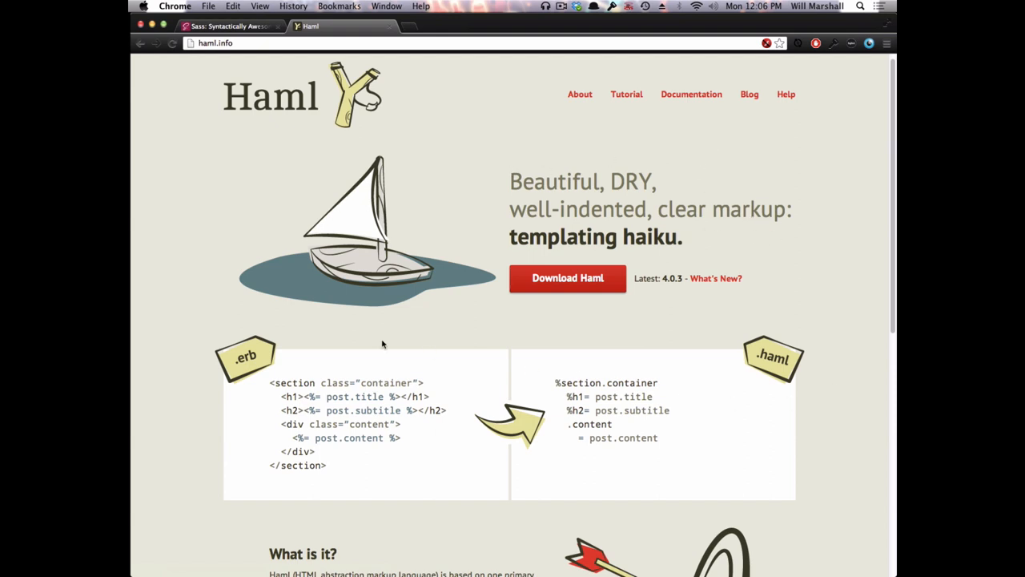
mouse_move(355, 338)
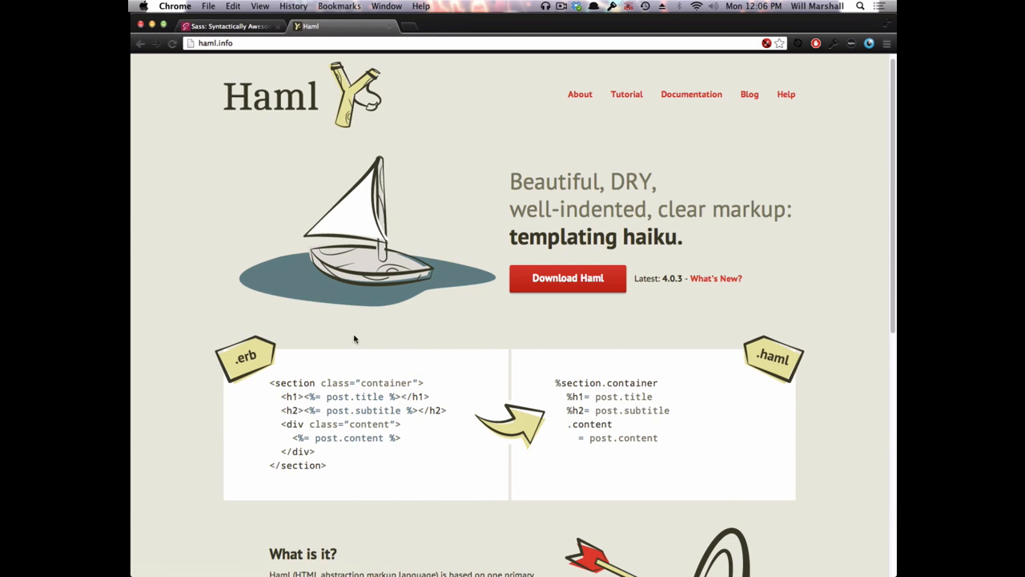
mouse_move(253, 371)
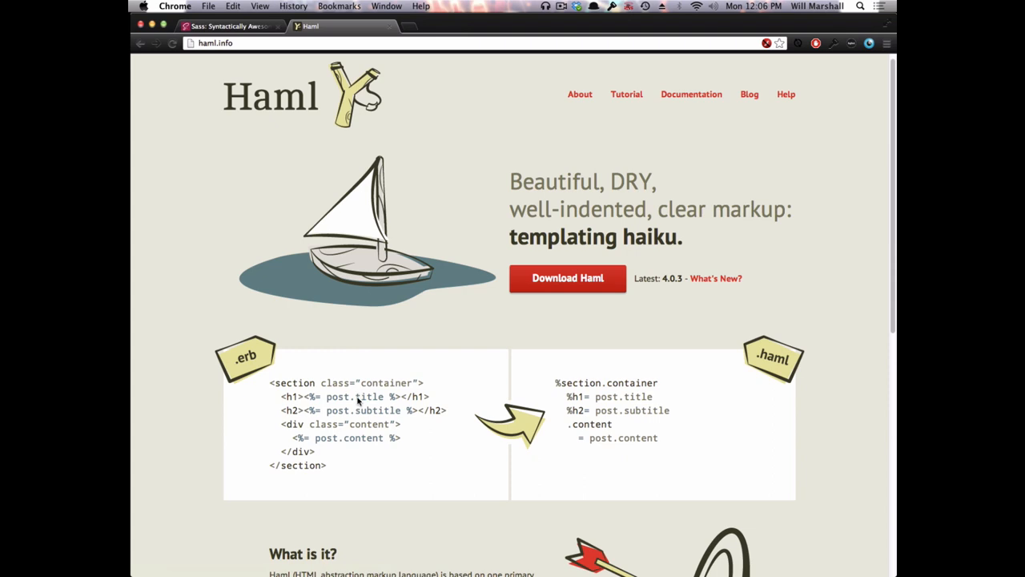
mouse_move(646, 378)
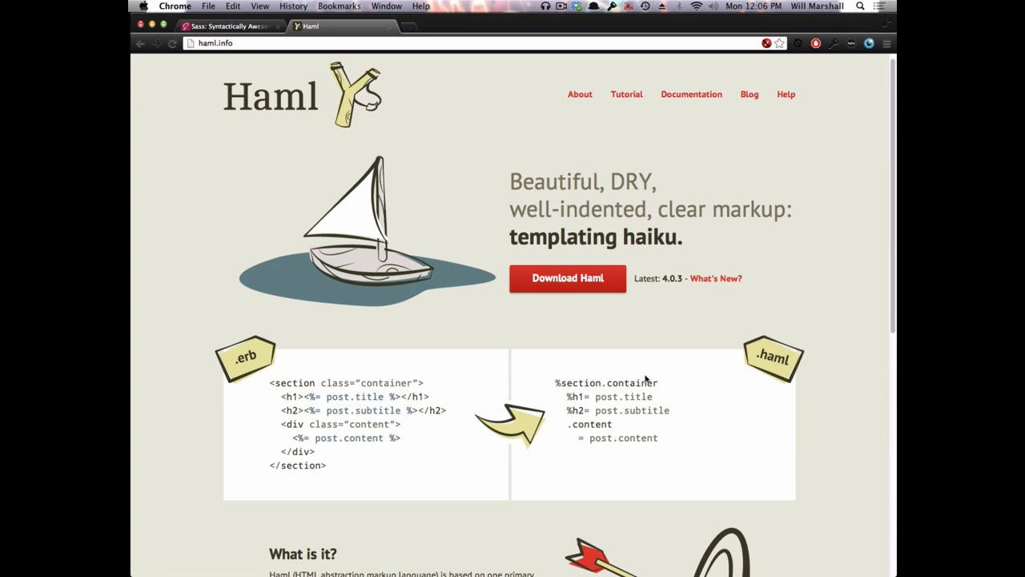
mouse_move(384, 447)
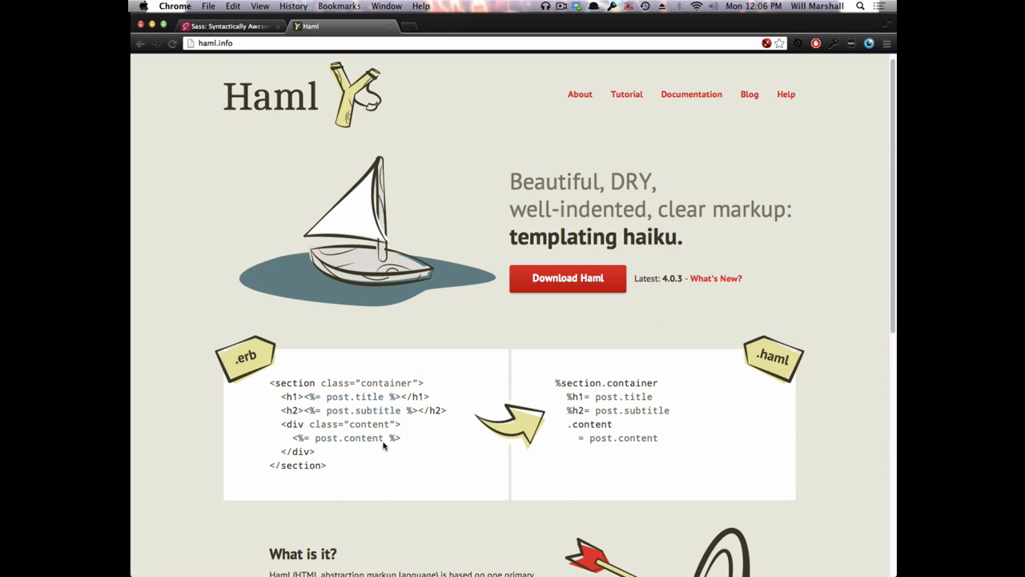
mouse_move(387, 455)
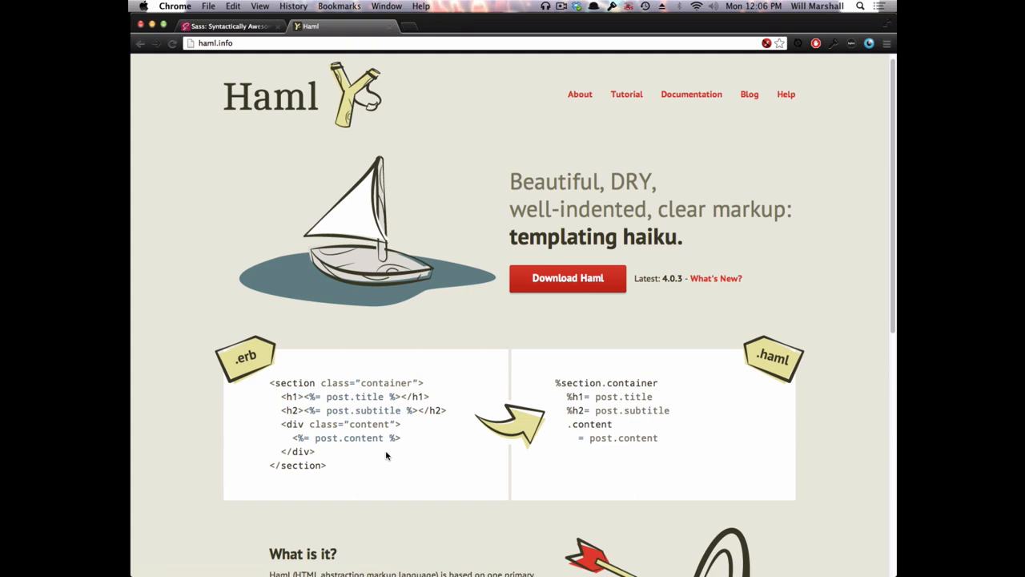
mouse_move(325, 477)
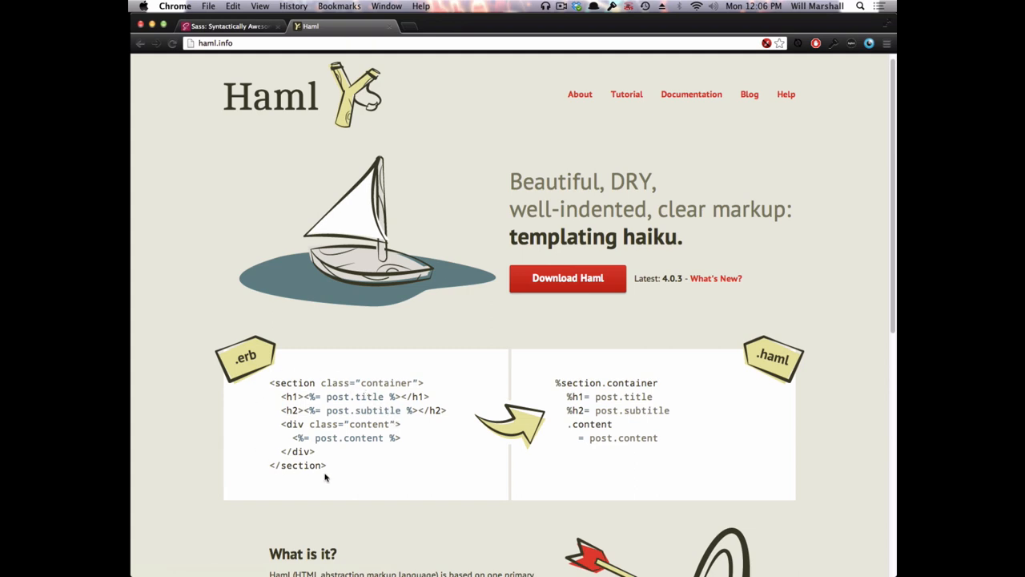
mouse_move(359, 376)
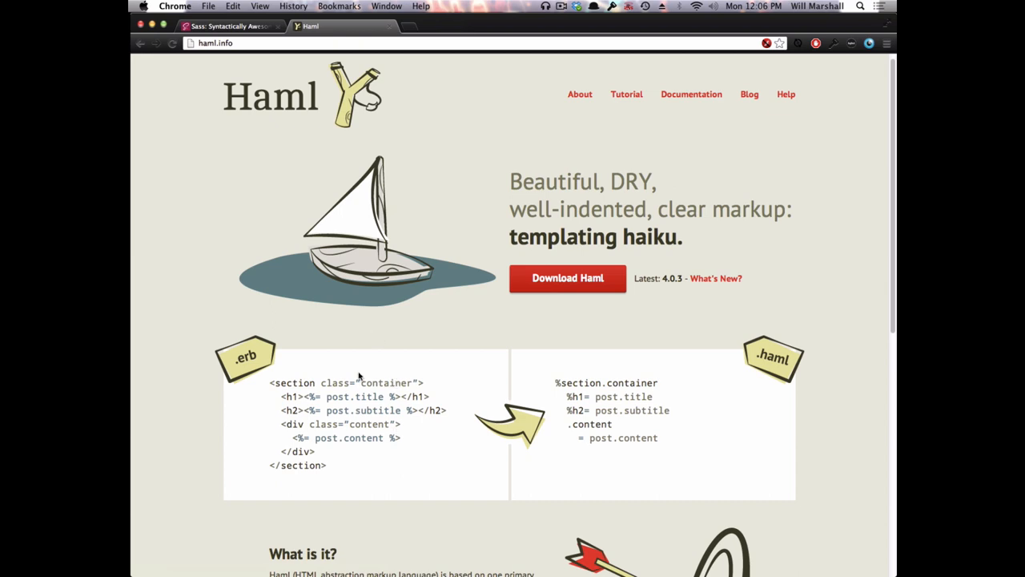
mouse_move(340, 387)
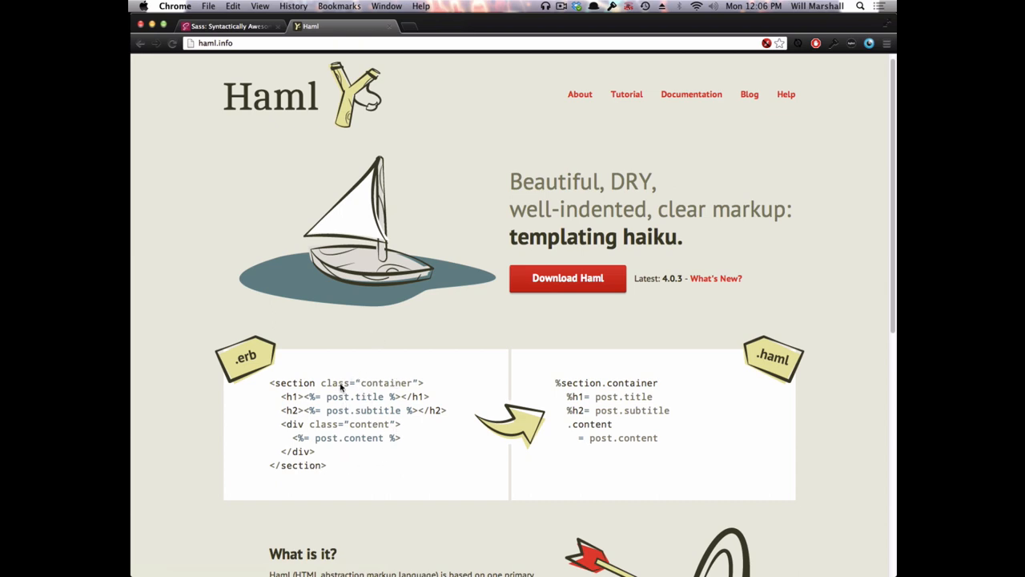
mouse_move(578, 376)
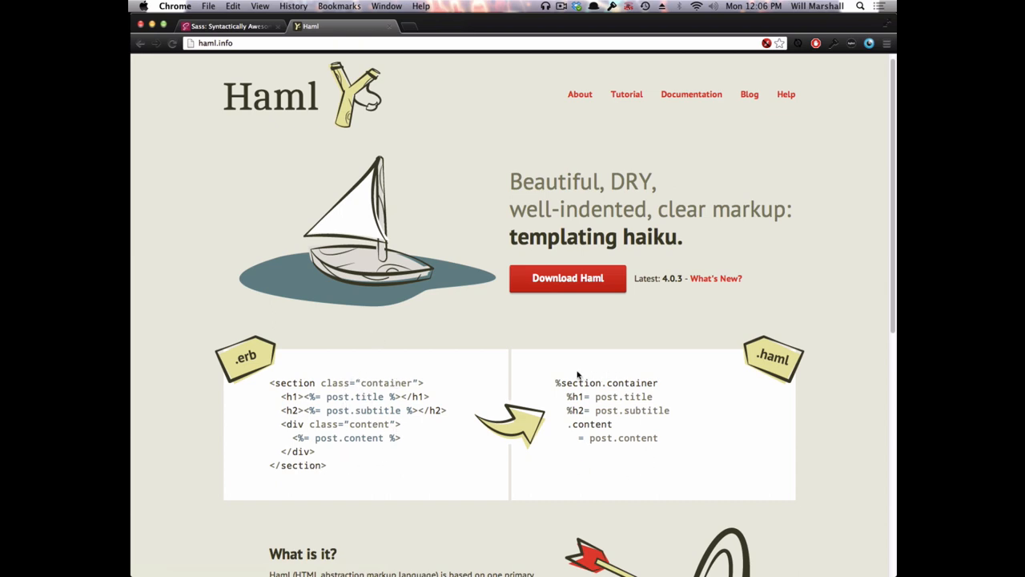
mouse_move(558, 402)
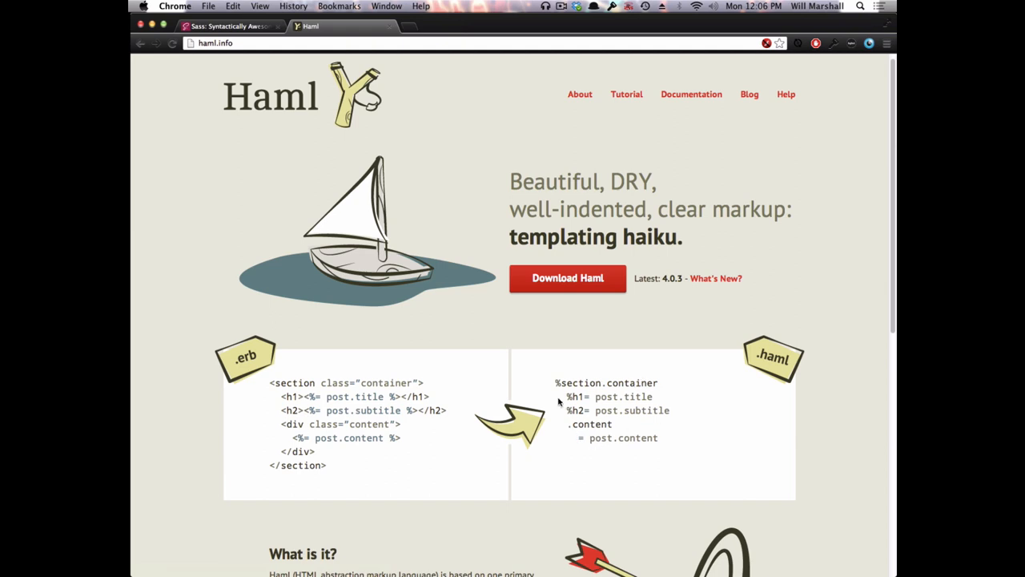
mouse_move(564, 416)
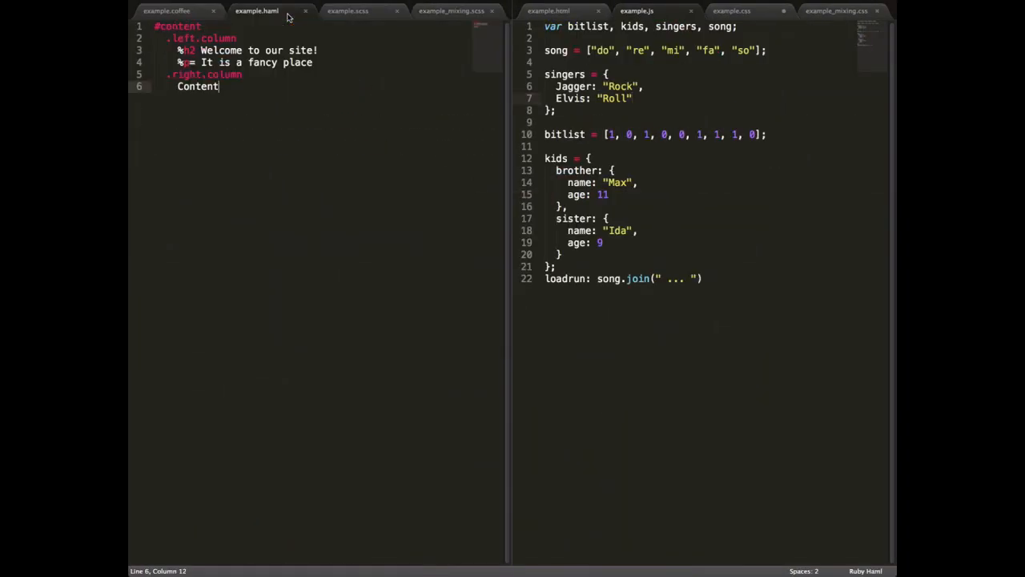
left_click(549, 11)
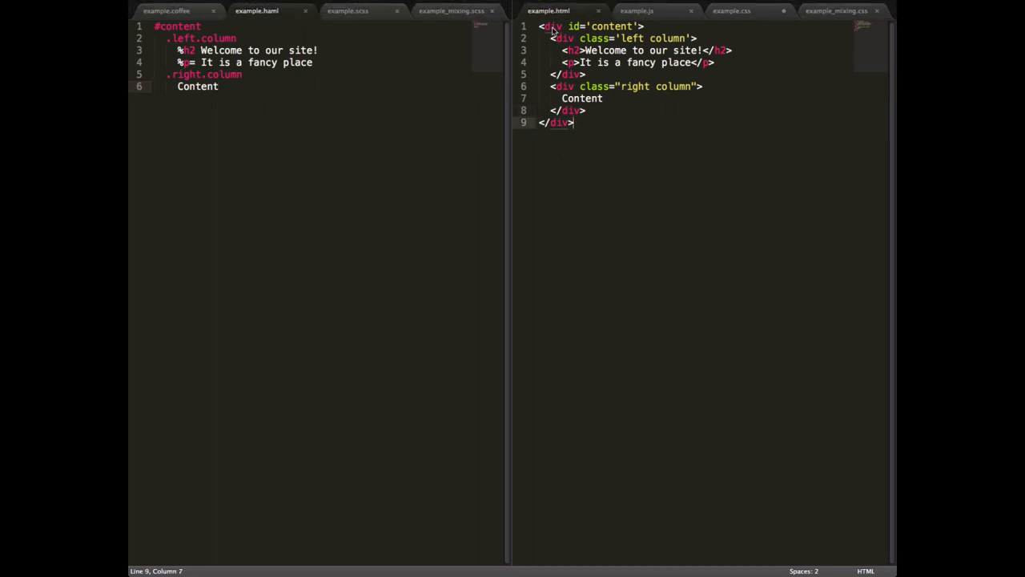
mouse_move(782, 297)
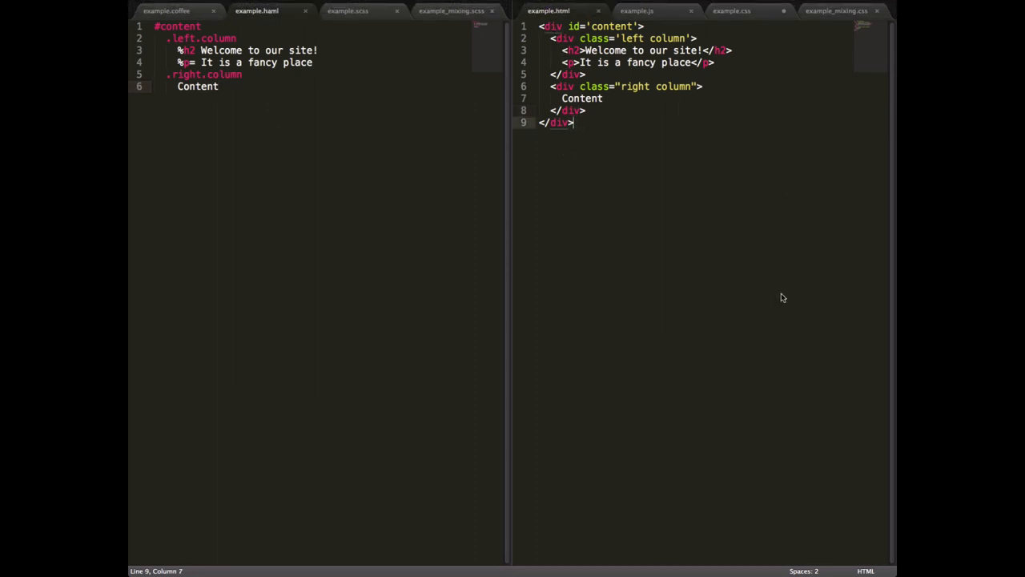
mouse_move(238, 125)
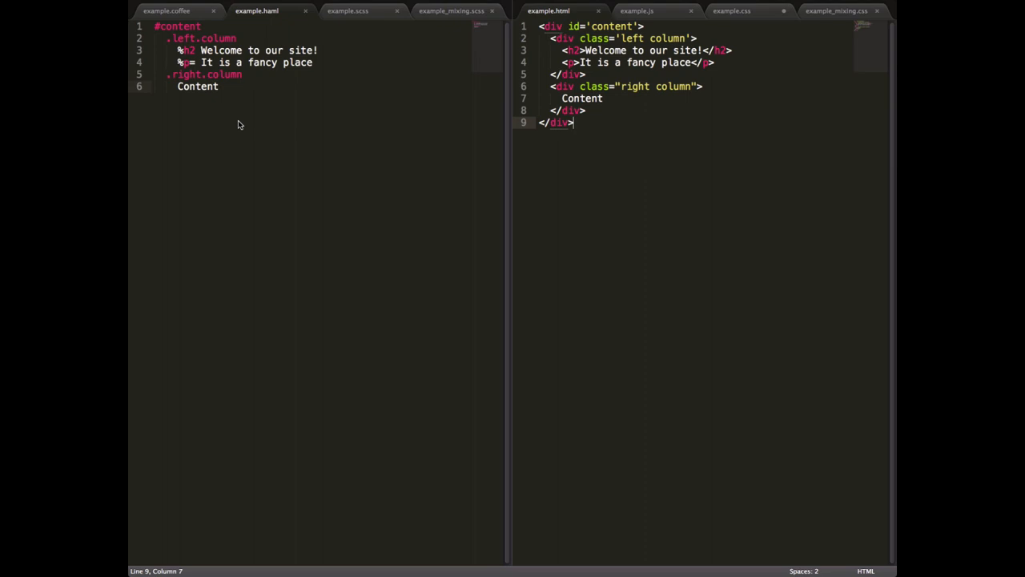
mouse_move(198, 115)
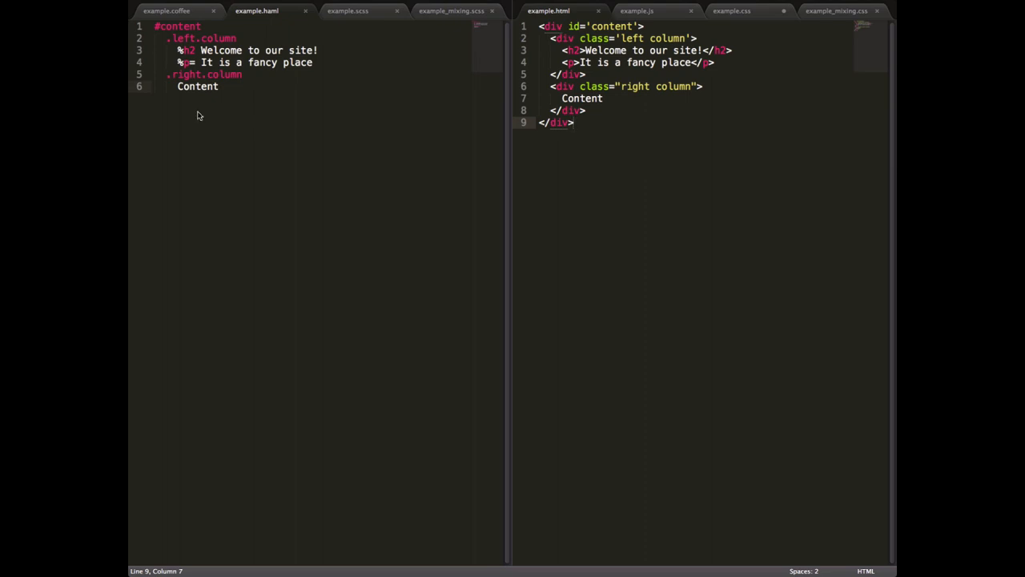
mouse_move(293, 147)
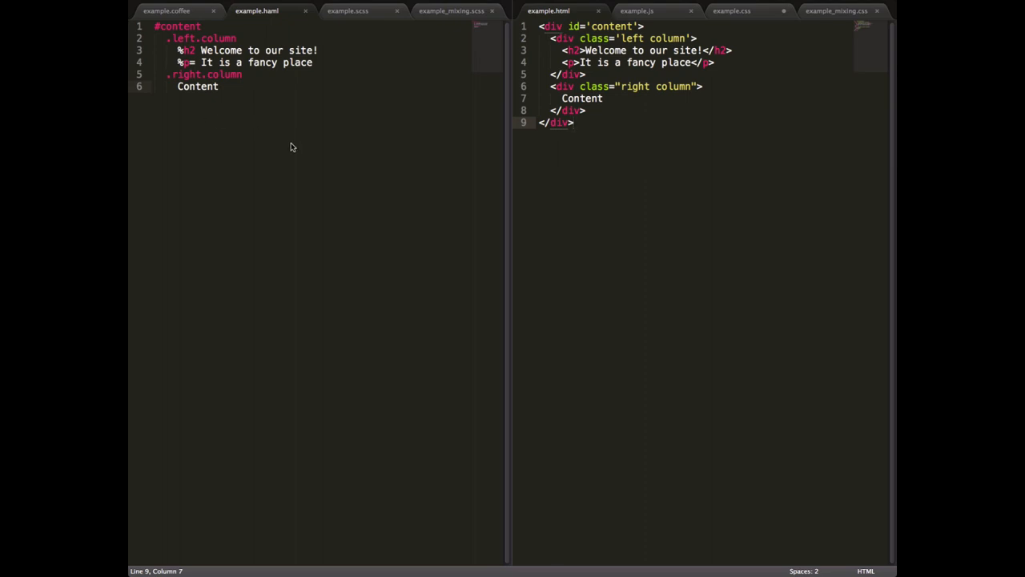
mouse_move(250, 143)
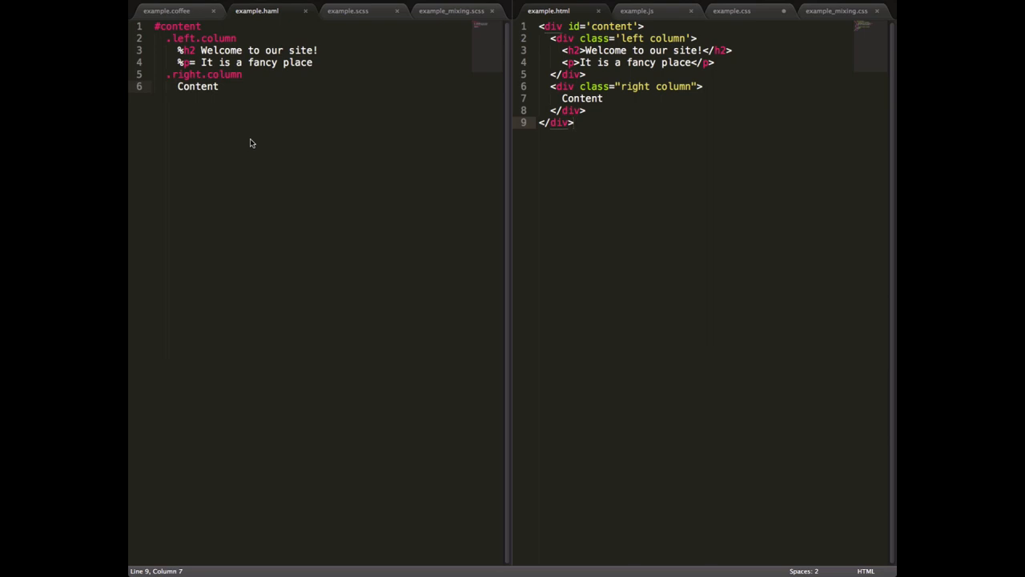
mouse_move(203, 28)
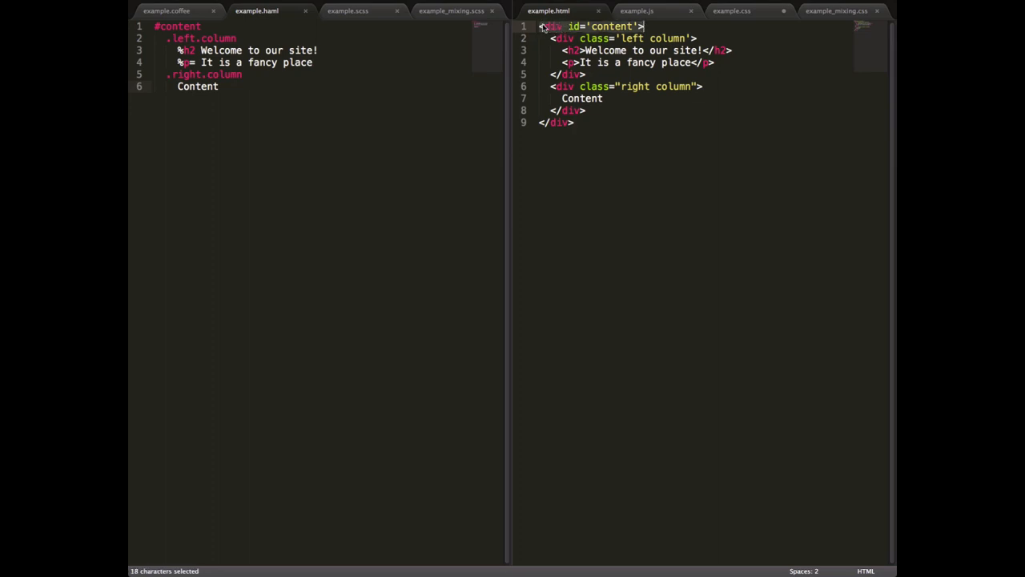
left_click(592, 26)
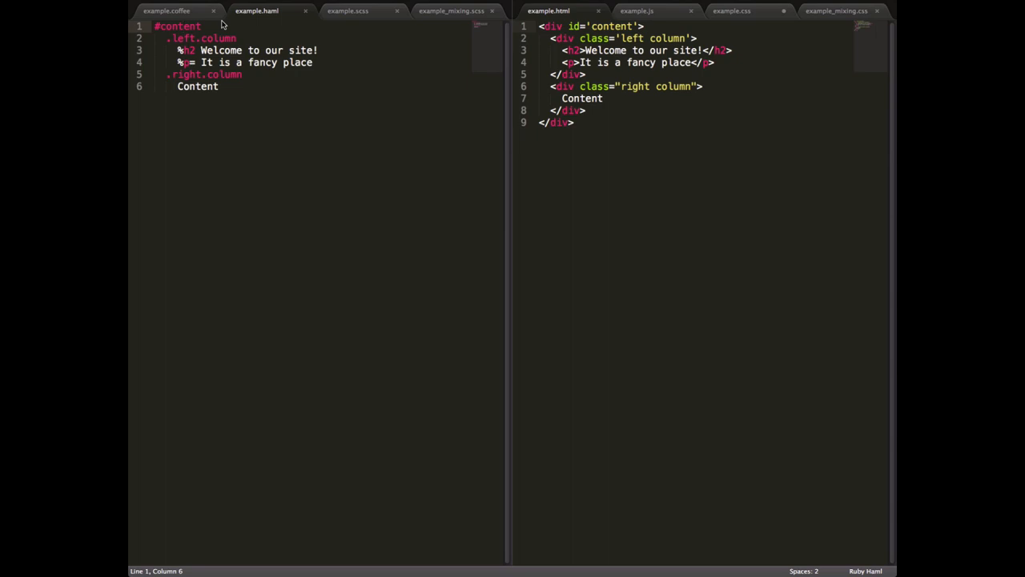
mouse_move(238, 97)
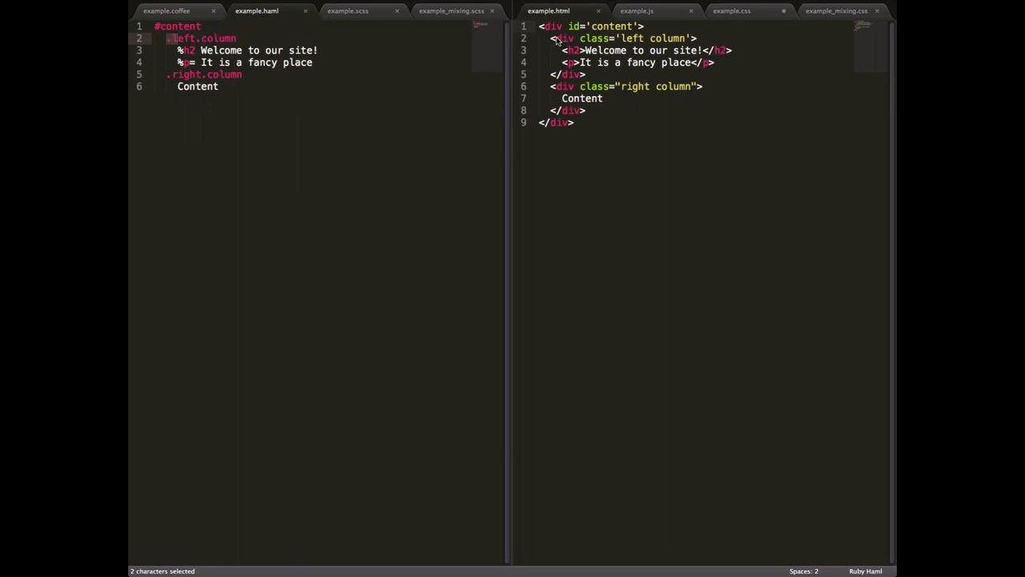
left_click_drag(551, 38, 697, 37)
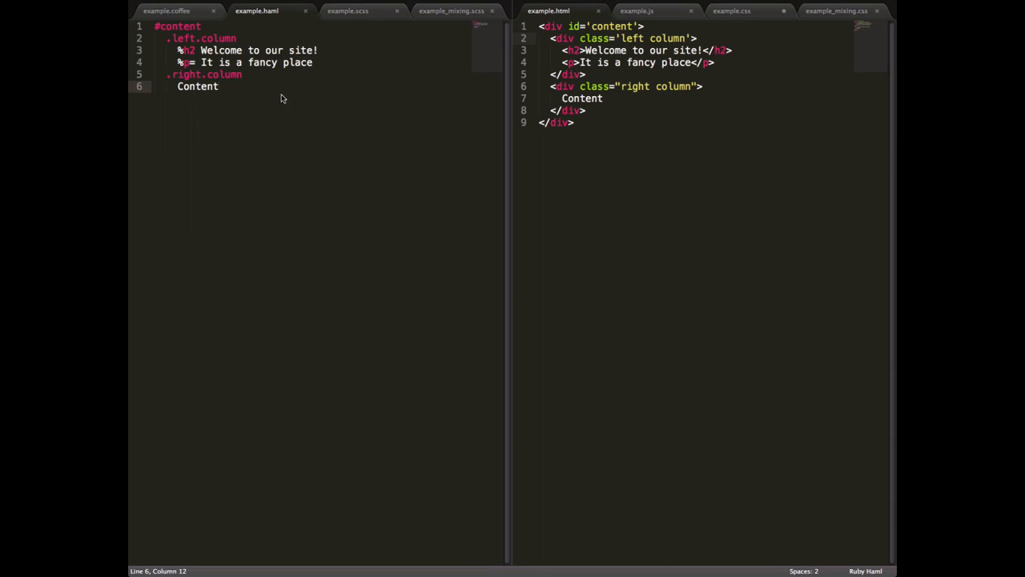
Append a %video#foo{src: "foo"} element containing Test to the Haml file.
key("enter")
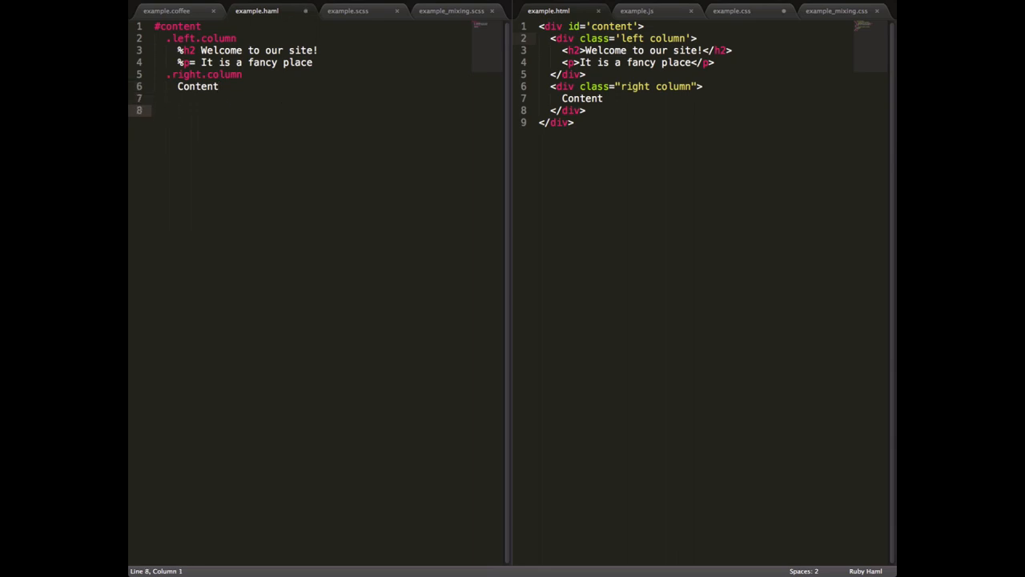
type("%video")
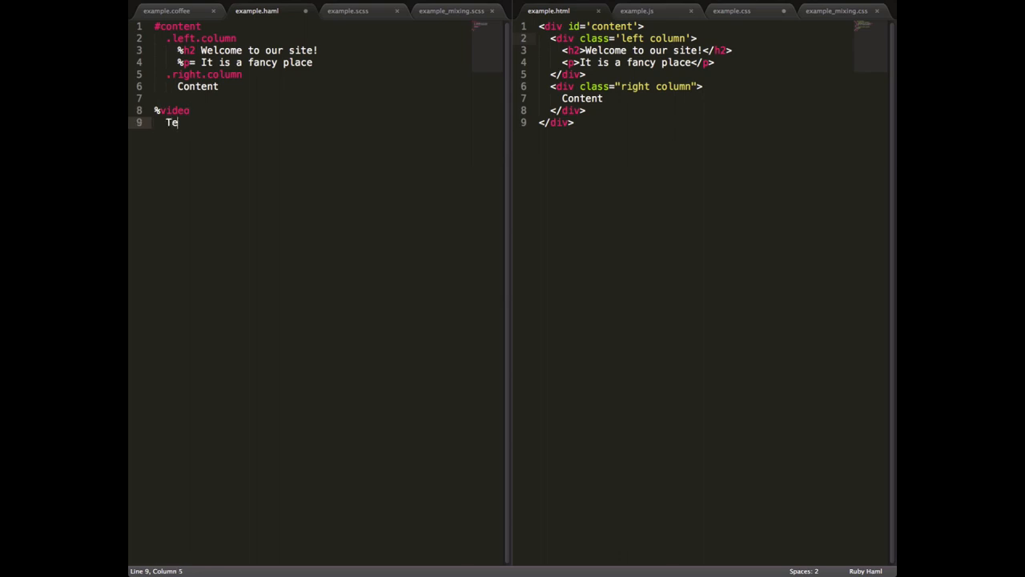
type("st")
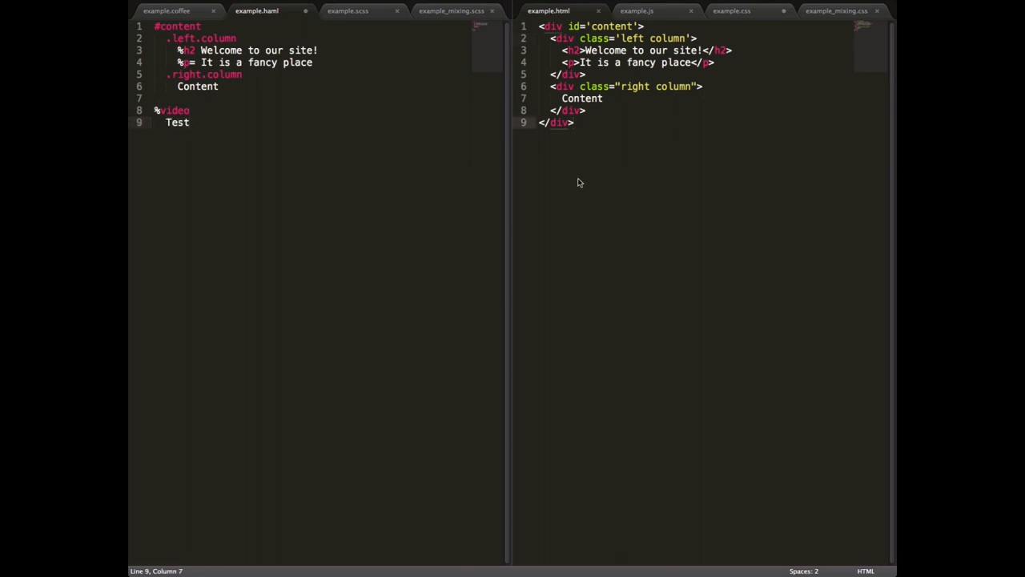
type("<video>")
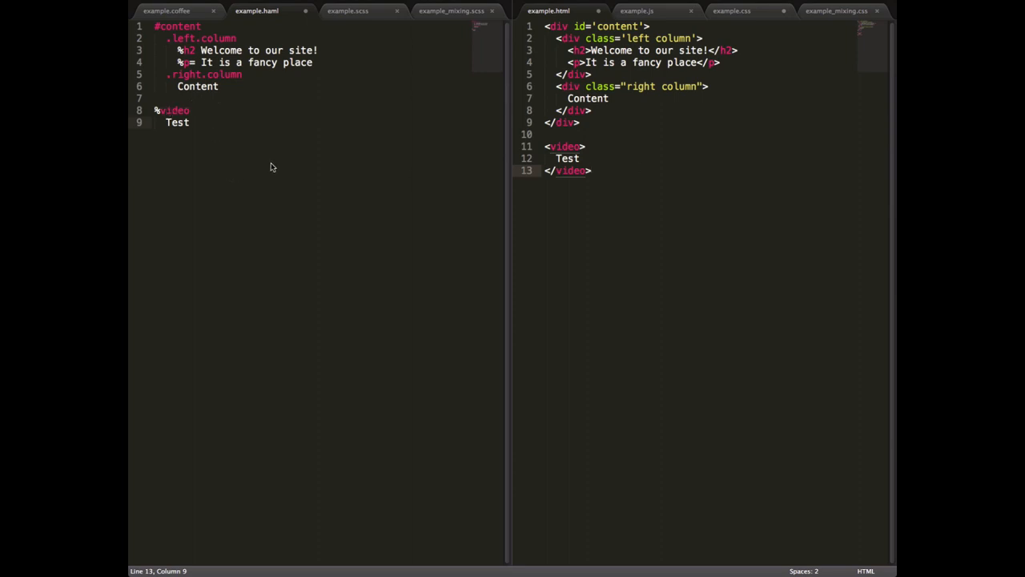
mouse_move(236, 126)
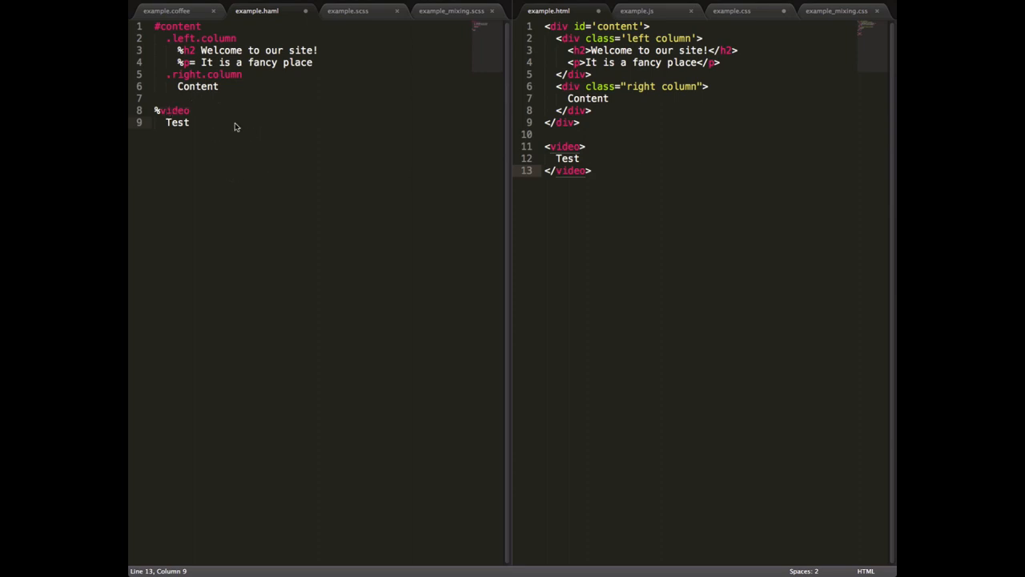
type("#foo")
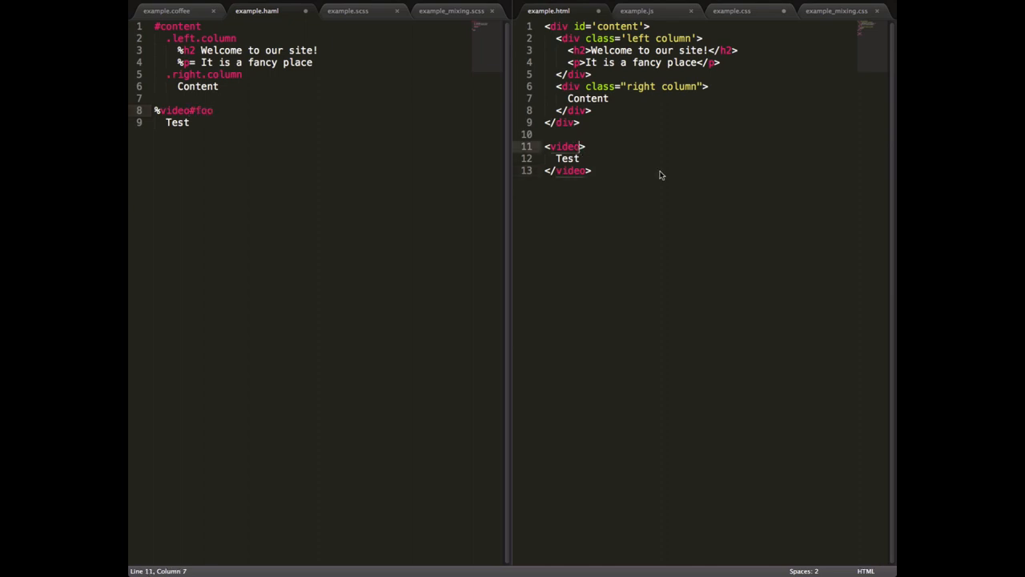
type("id=\"\"")
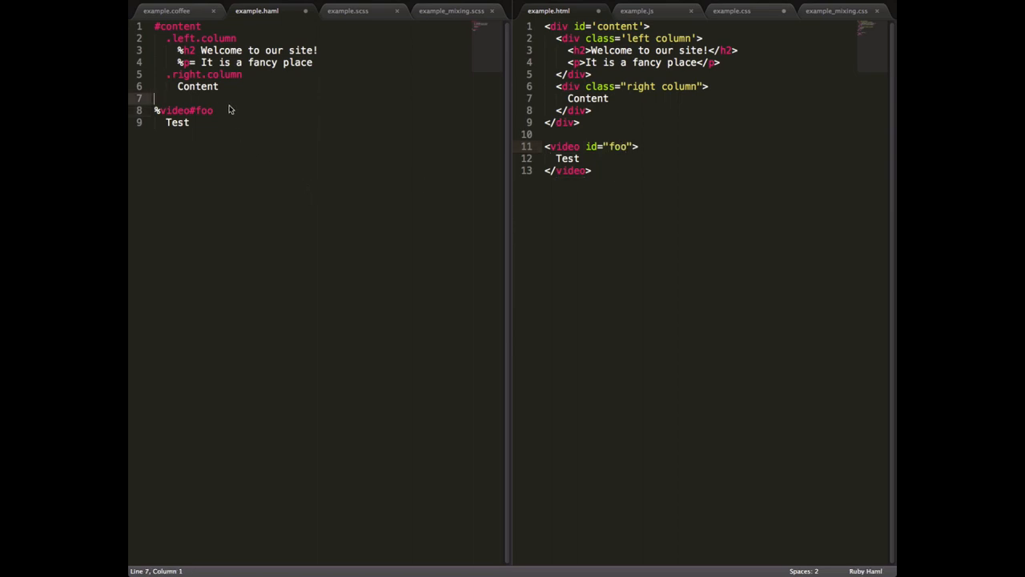
type("{}")
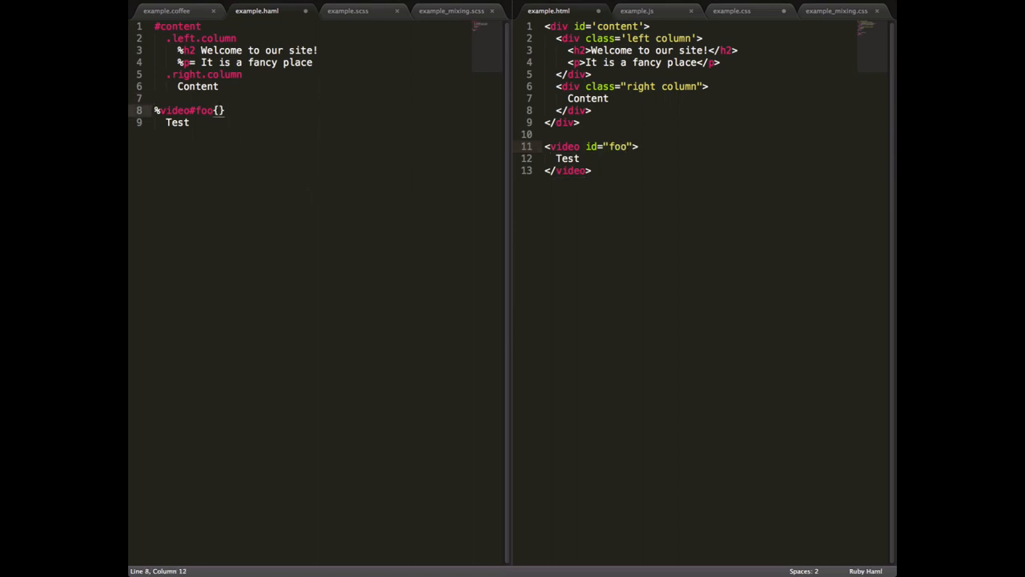
type("src")
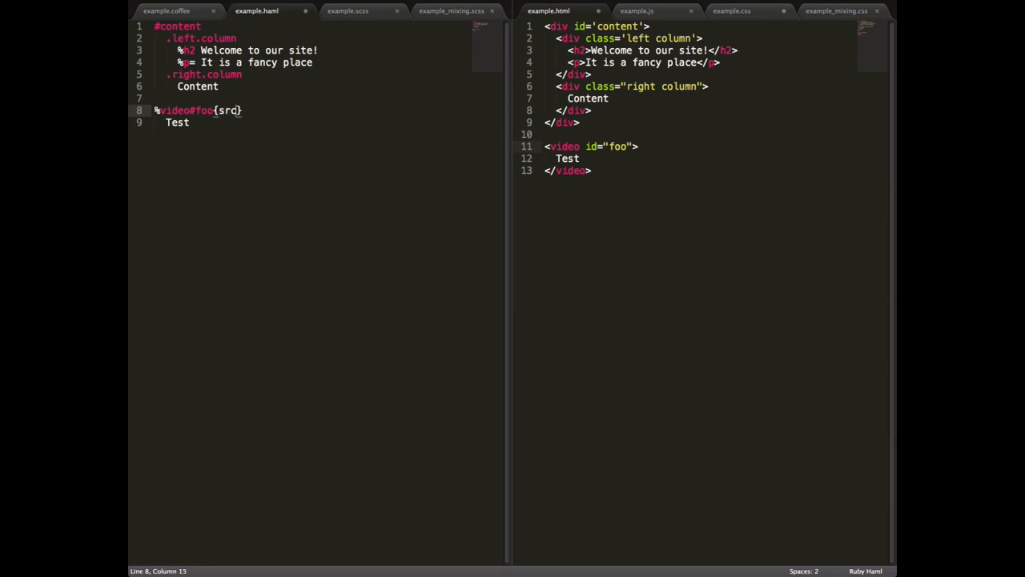
type(": \"foo\"")
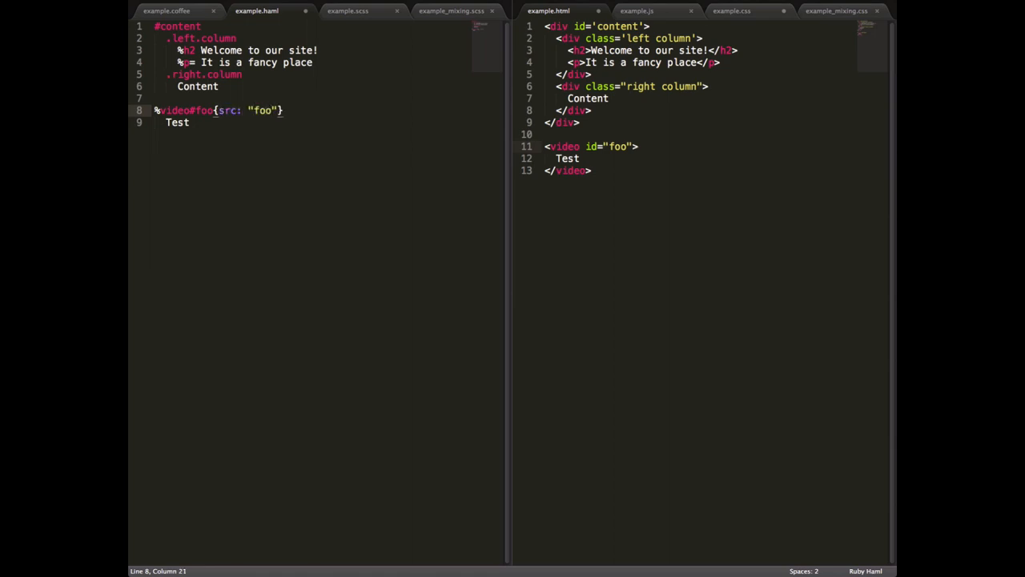
type("s")
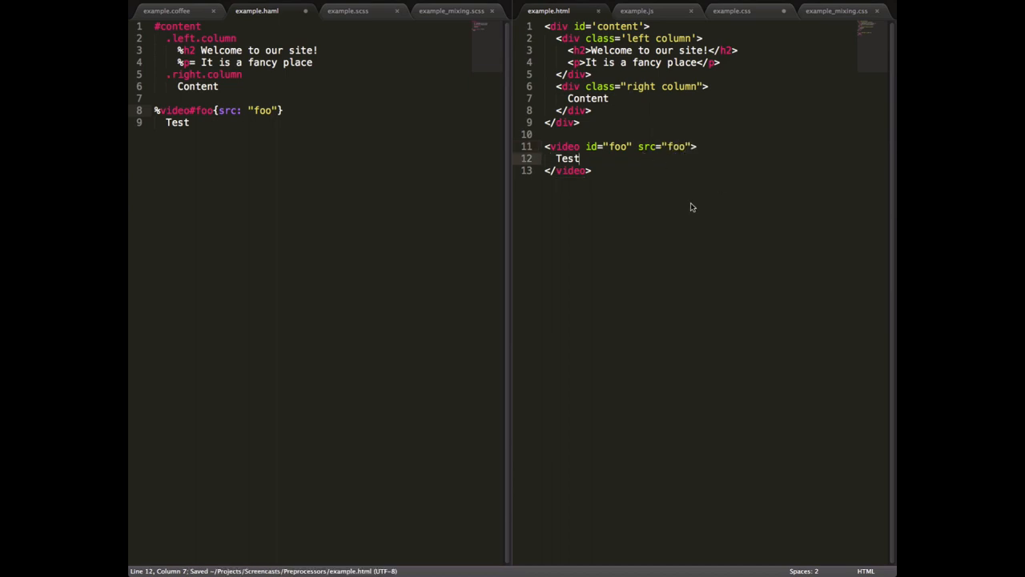
mouse_move(157, 33)
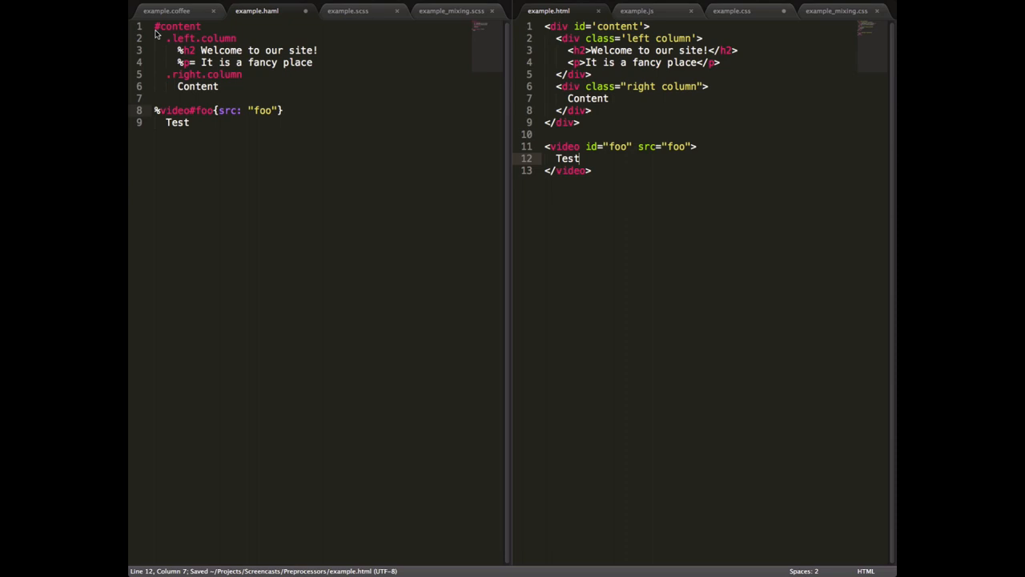
mouse_move(166, 42)
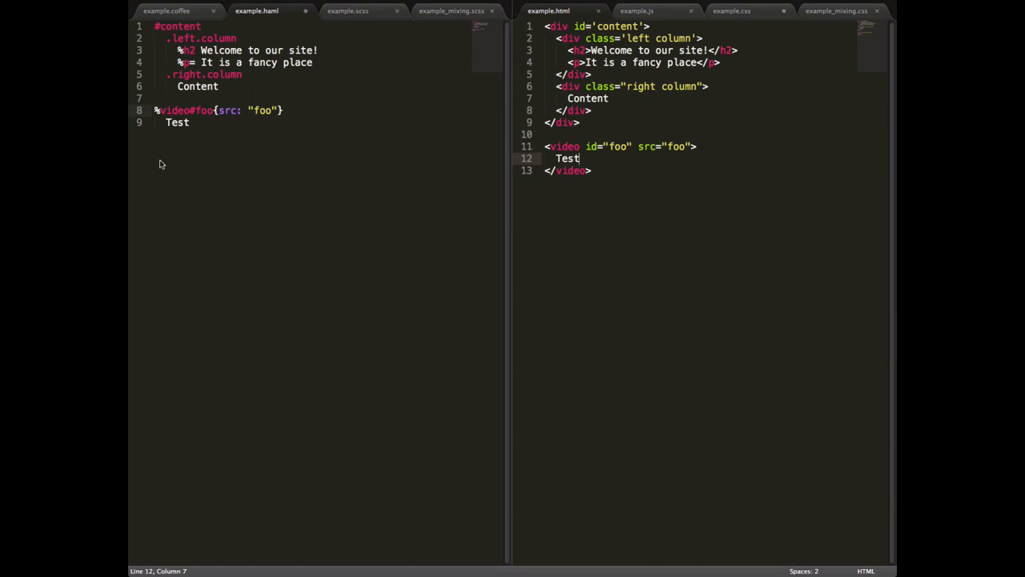
mouse_move(168, 53)
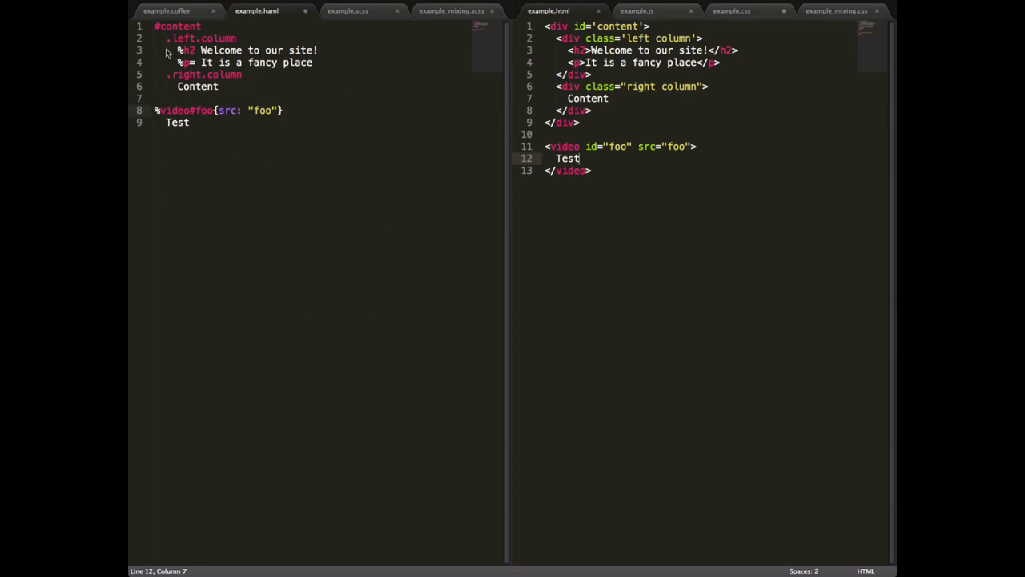
mouse_move(171, 40)
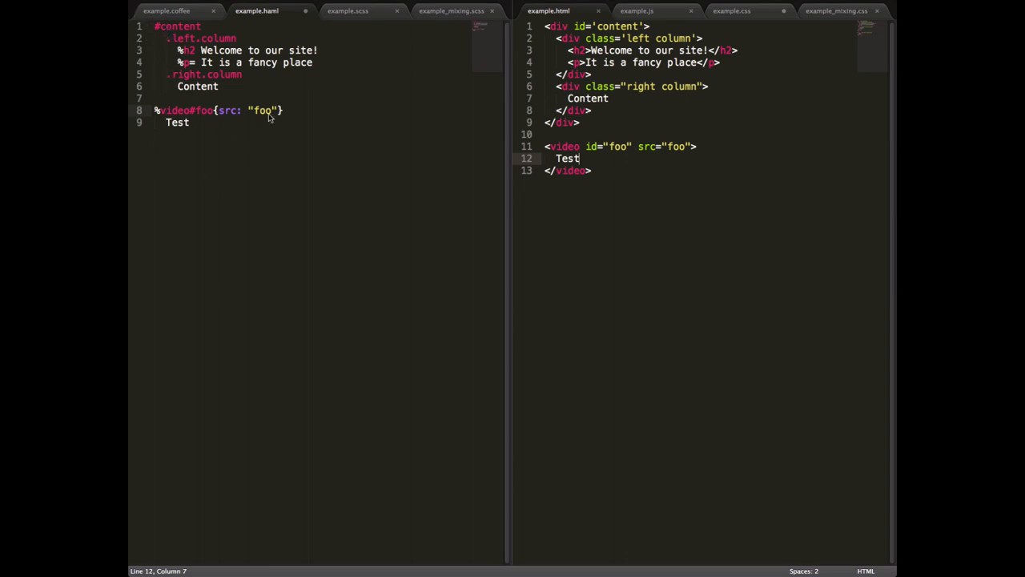
mouse_move(303, 289)
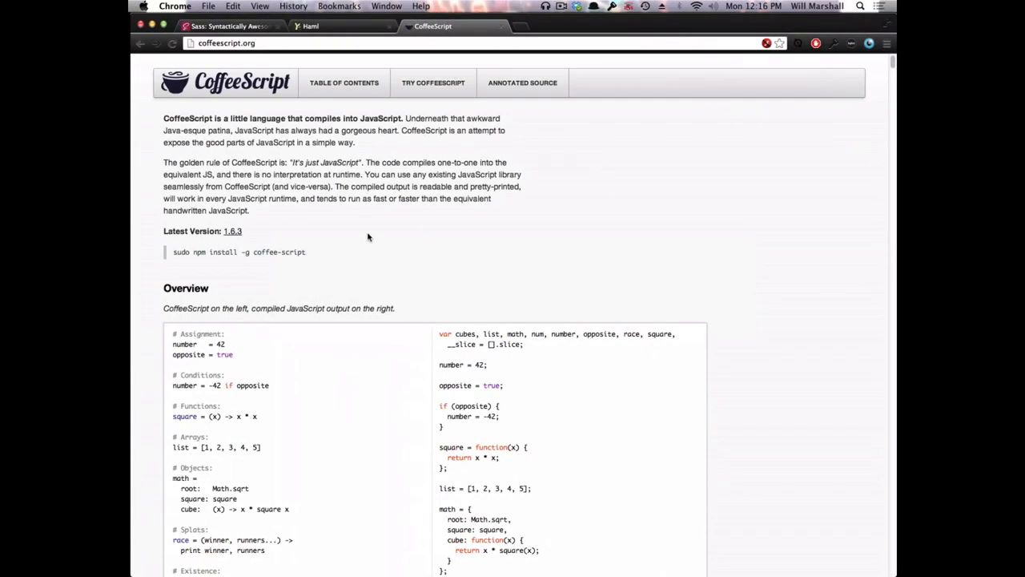
mouse_move(413, 294)
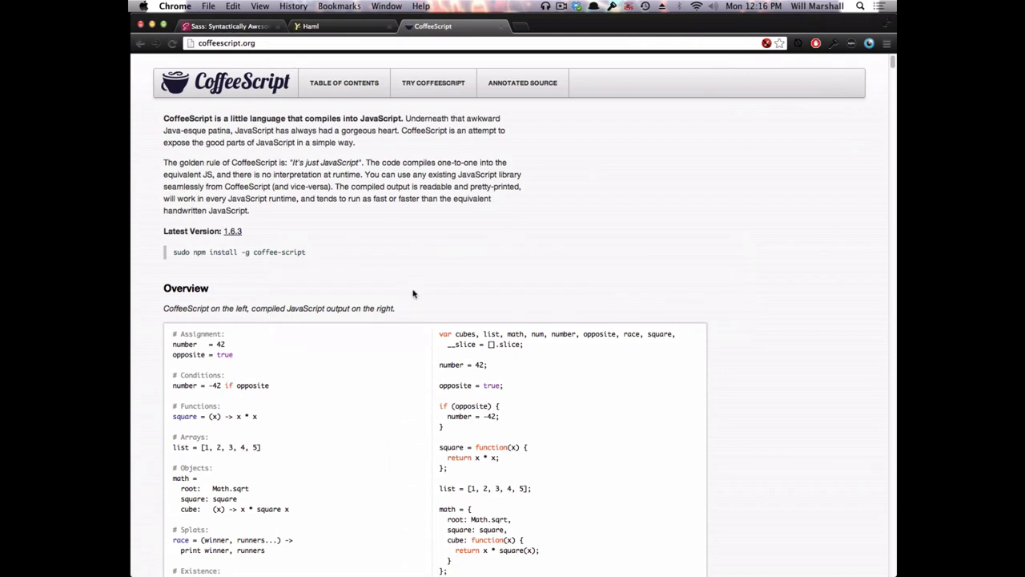
scroll("down", 3)
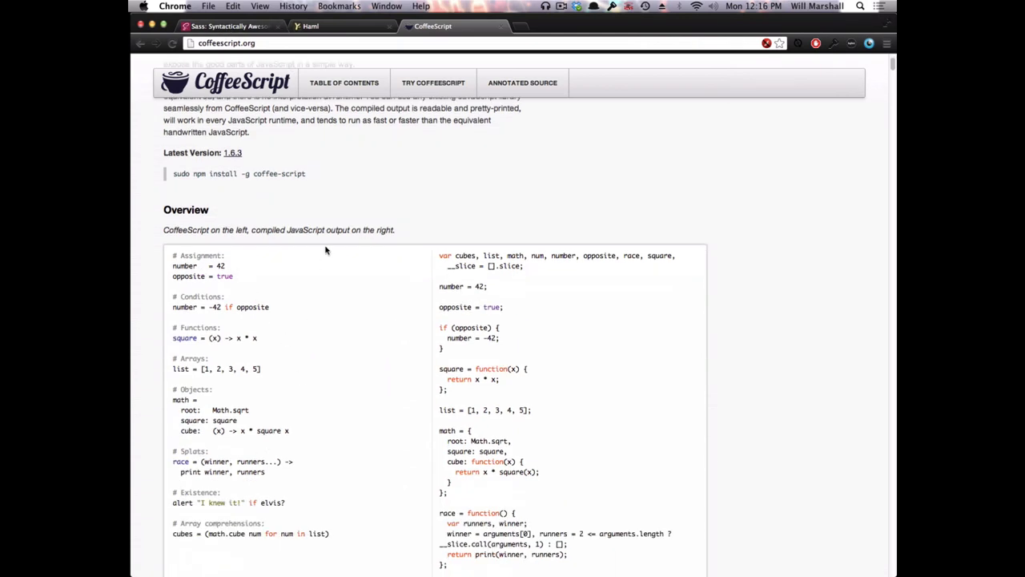
scroll("up", 3)
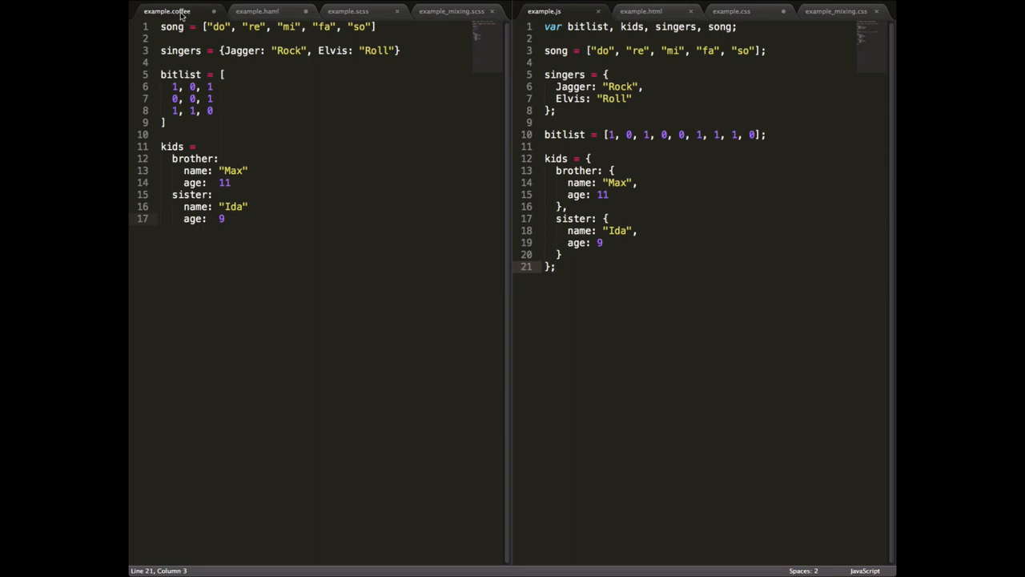
mouse_move(165, 62)
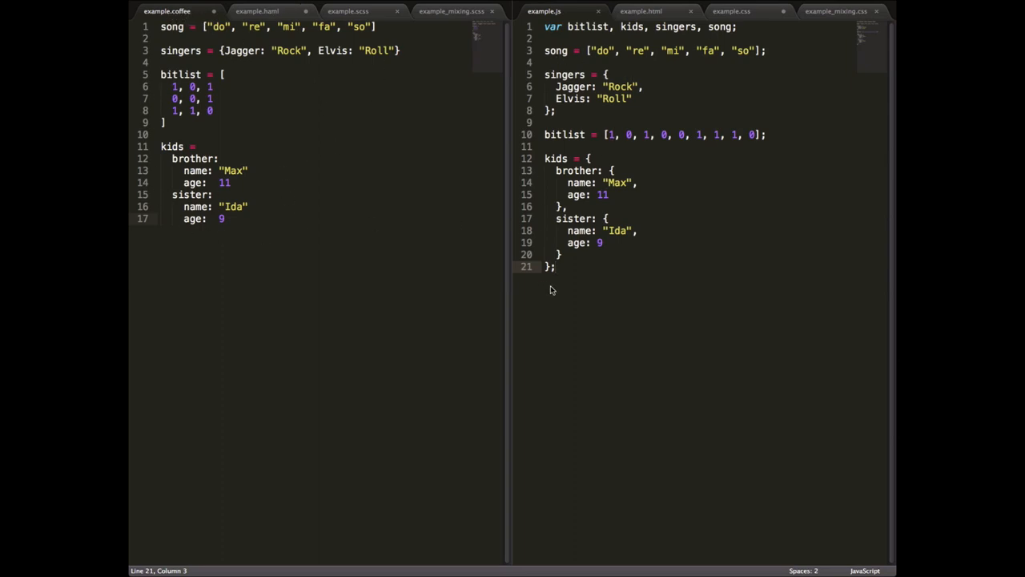
mouse_move(315, 249)
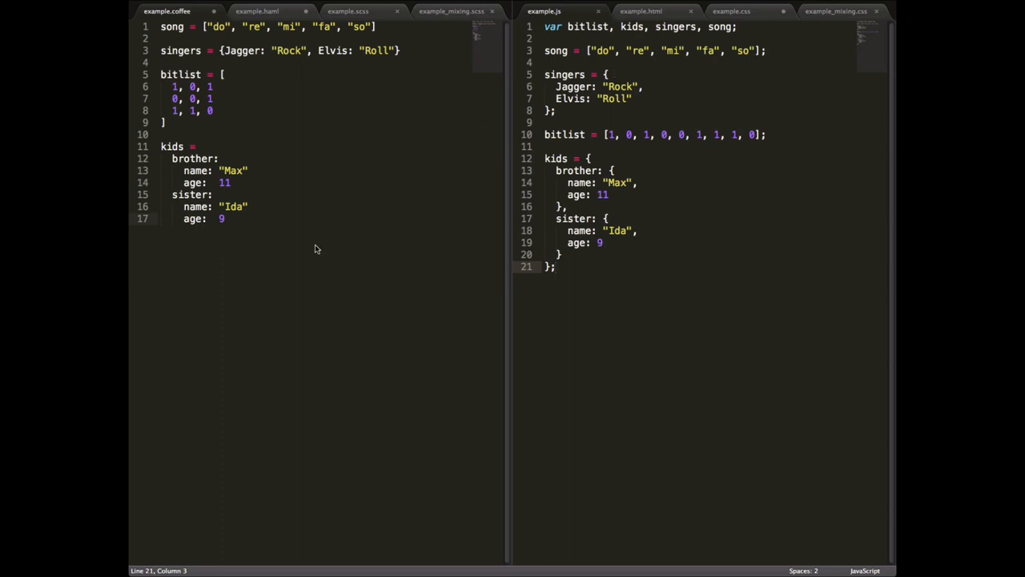
mouse_move(491, 37)
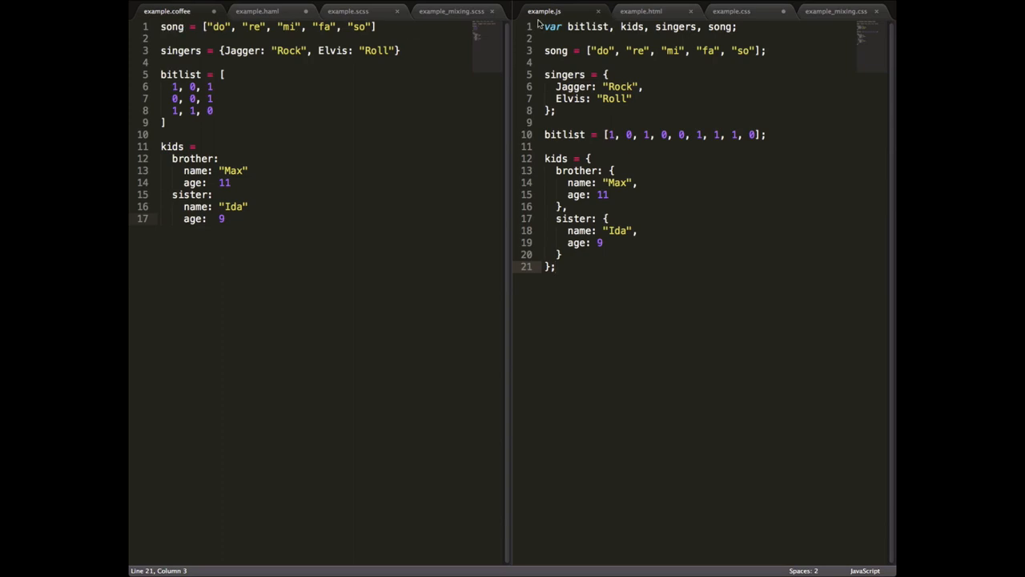
double_click(553, 26)
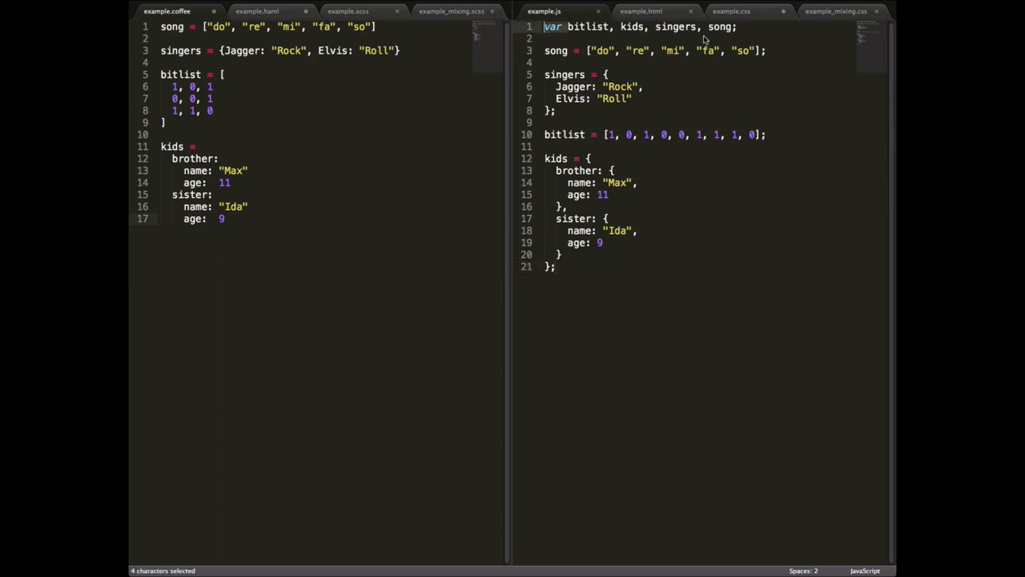
left_click(737, 27)
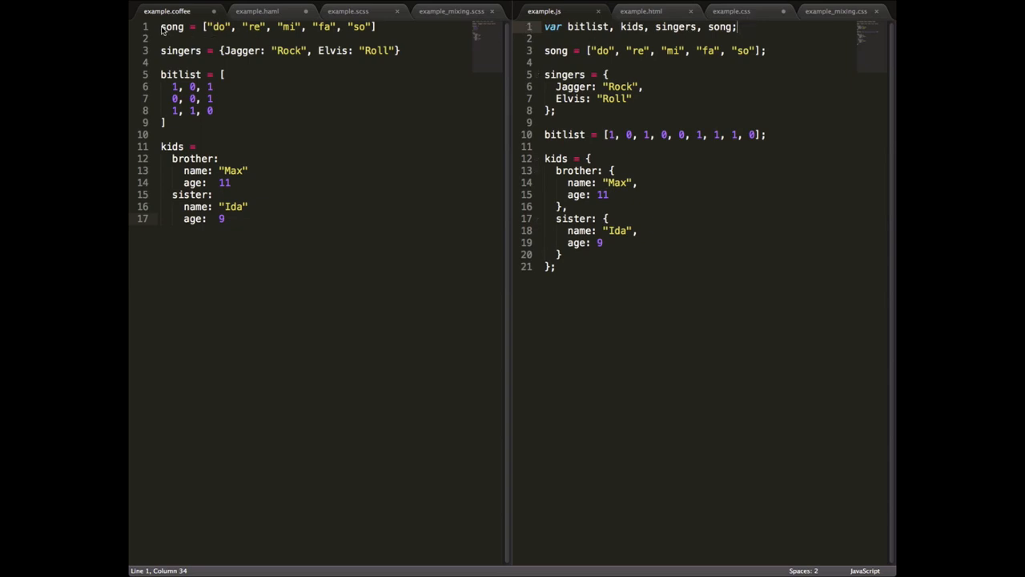
left_click(260, 26)
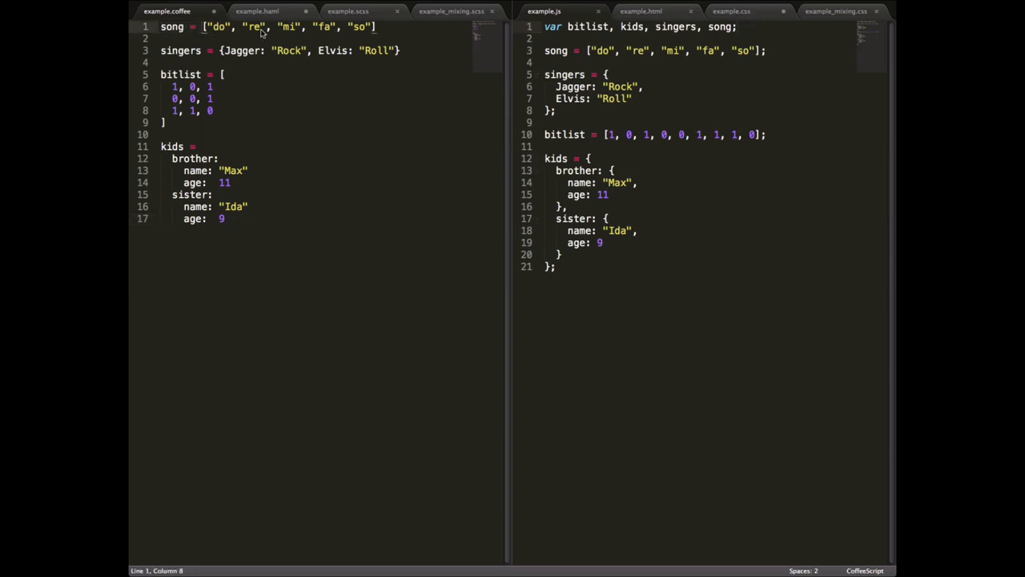
mouse_move(291, 37)
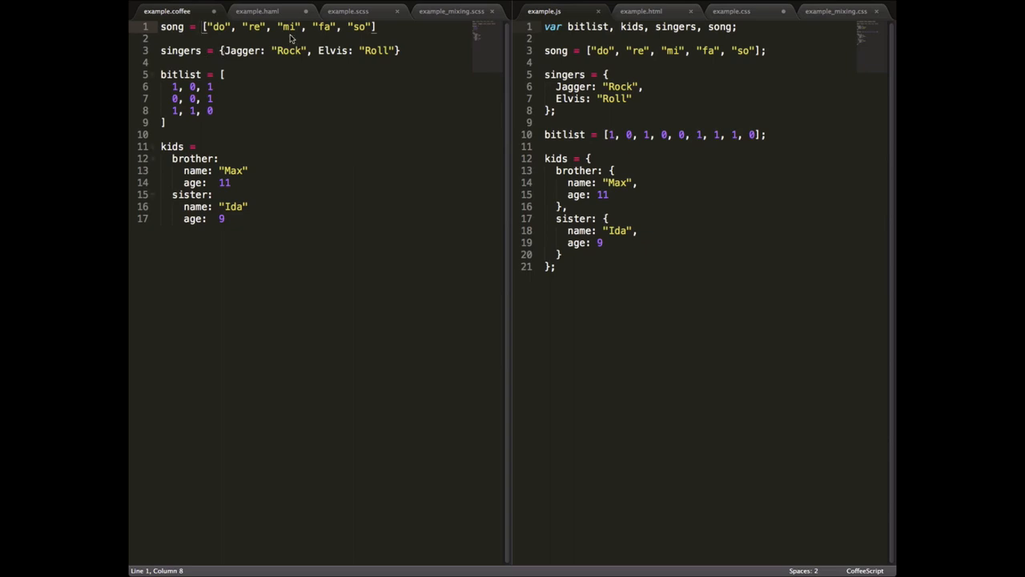
mouse_move(192, 50)
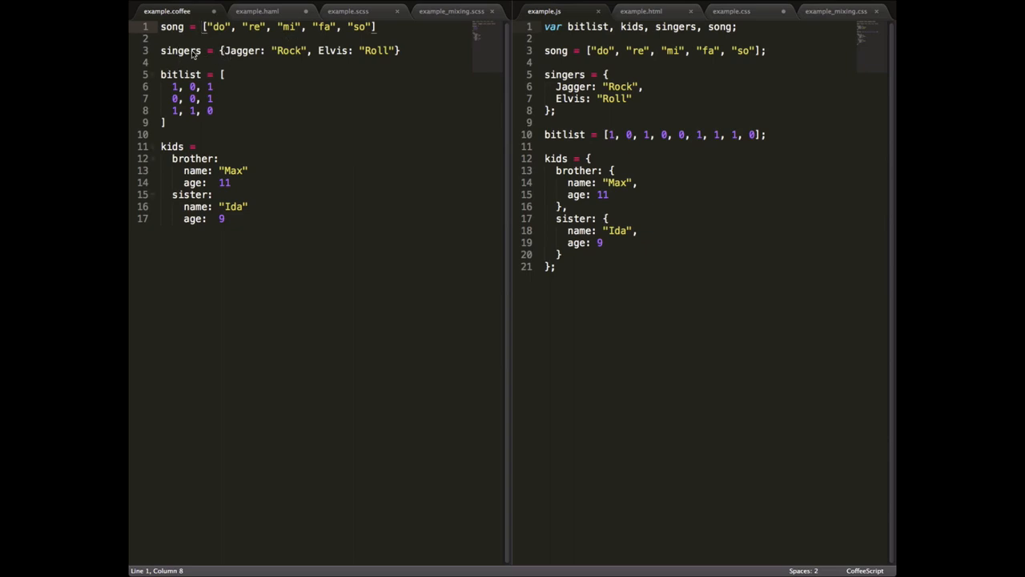
mouse_move(752, 30)
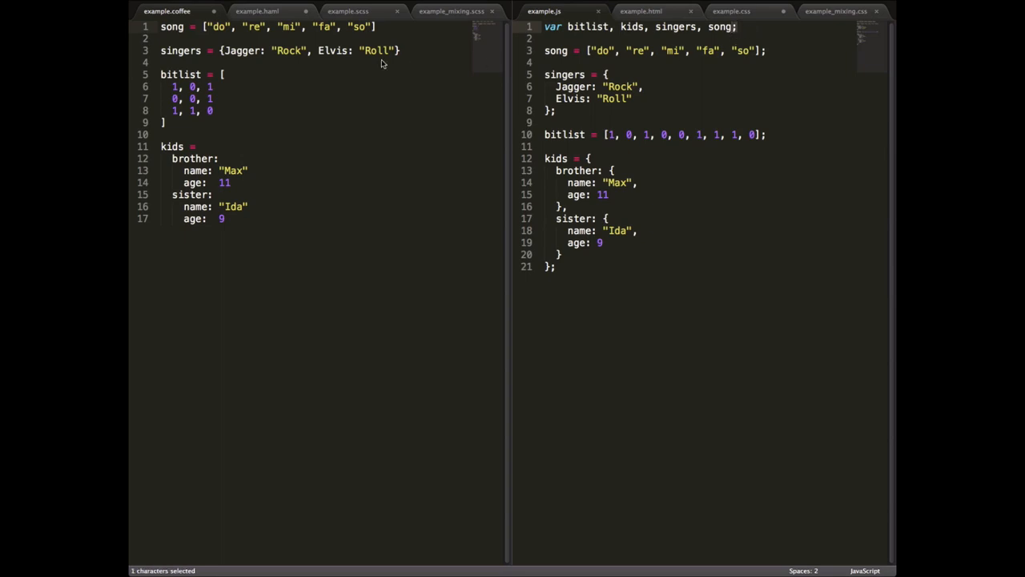
left_click(377, 26)
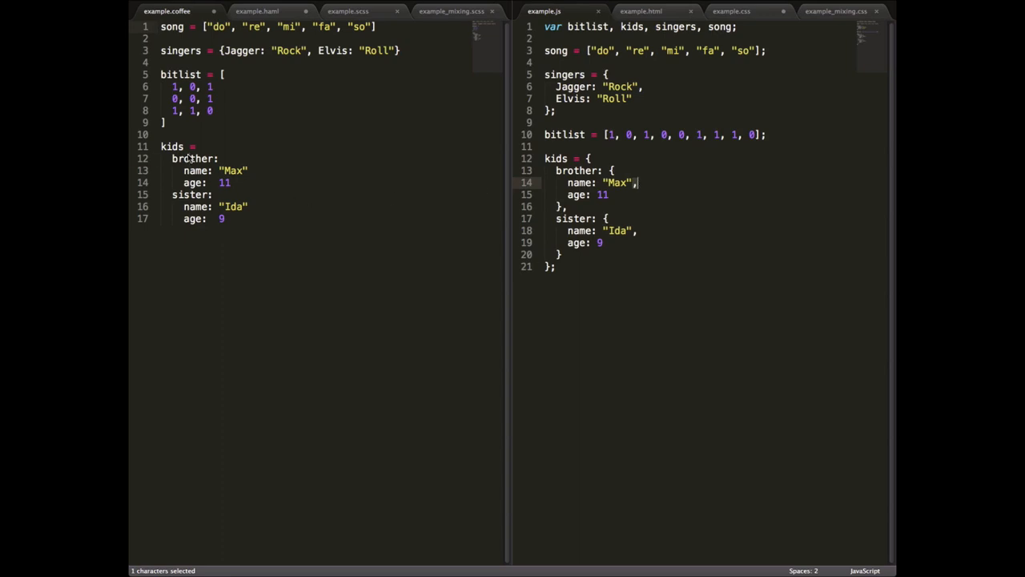
left_click(168, 158)
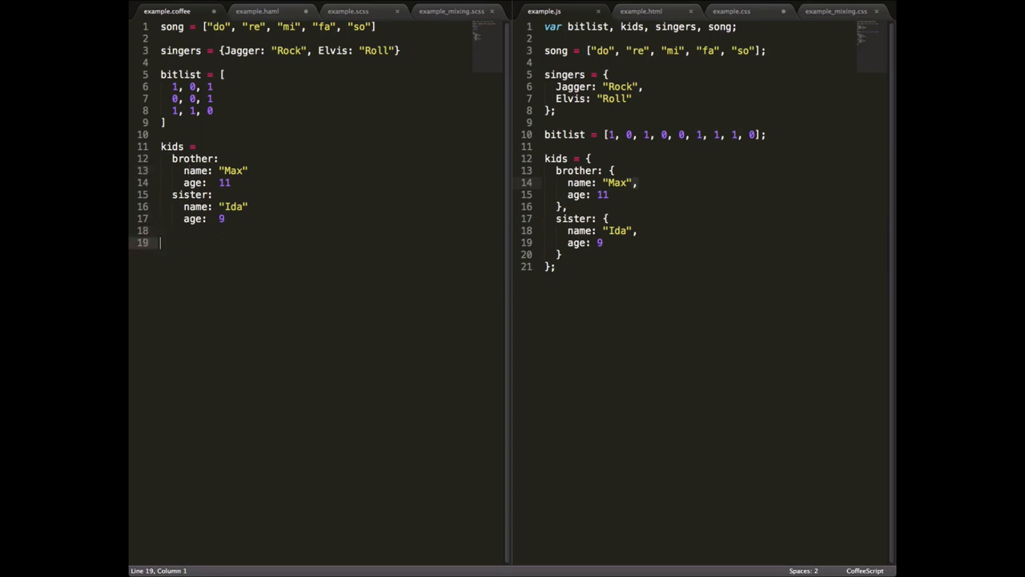
Type the CoffeeScript function foo = (a1, a2)-> calling dostuff.
type("foo = ->")
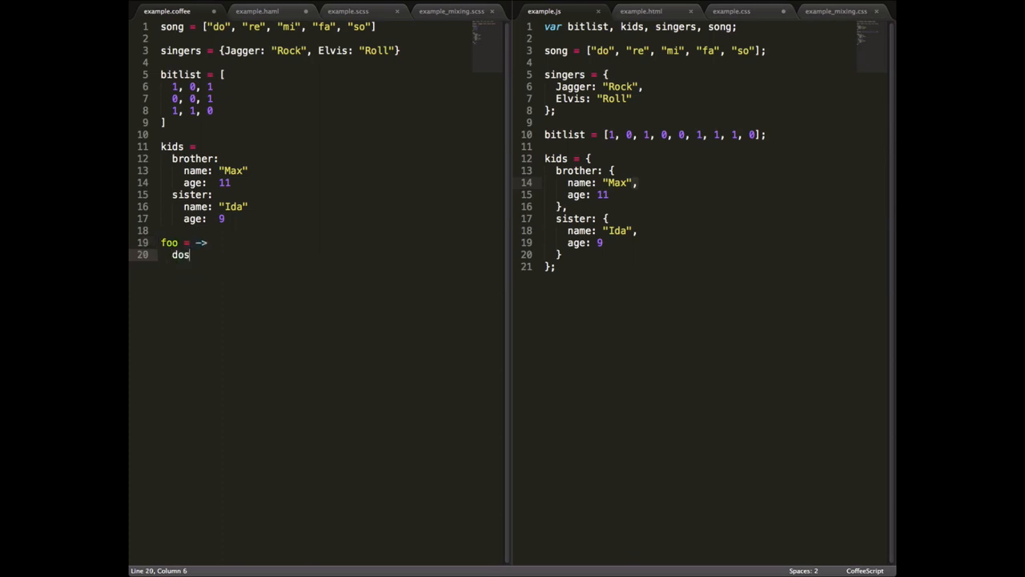
type("tuff")
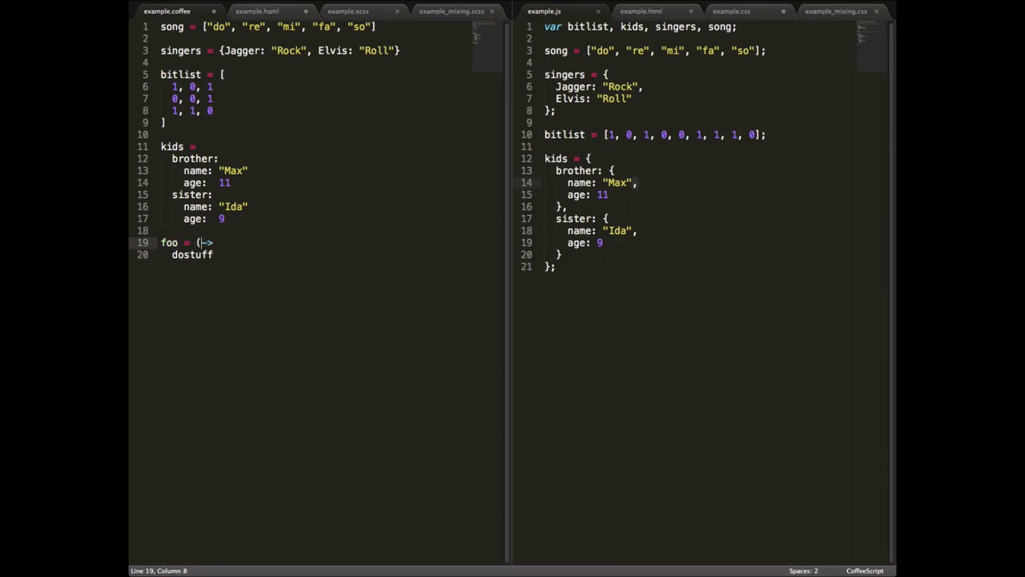
type("a1, ag")
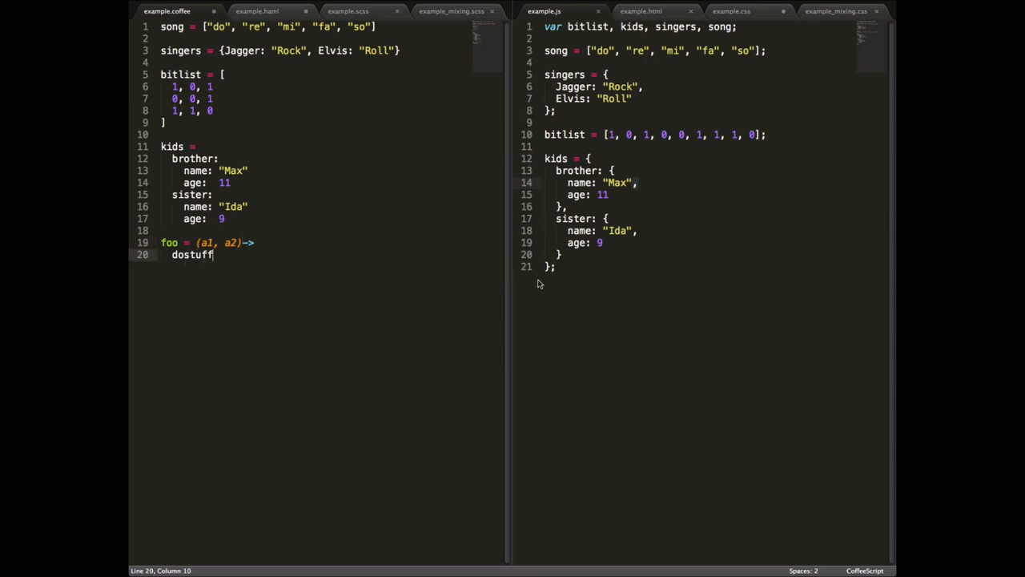
Type the equivalent var foo = function(a1, a2) { dostuff } in example.js.
type("var")
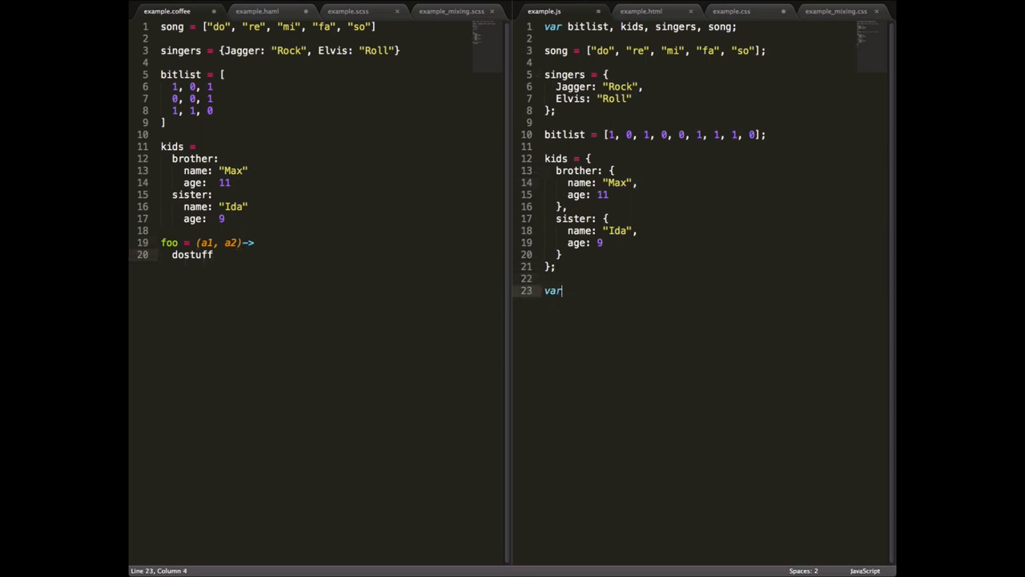
type("foo =")
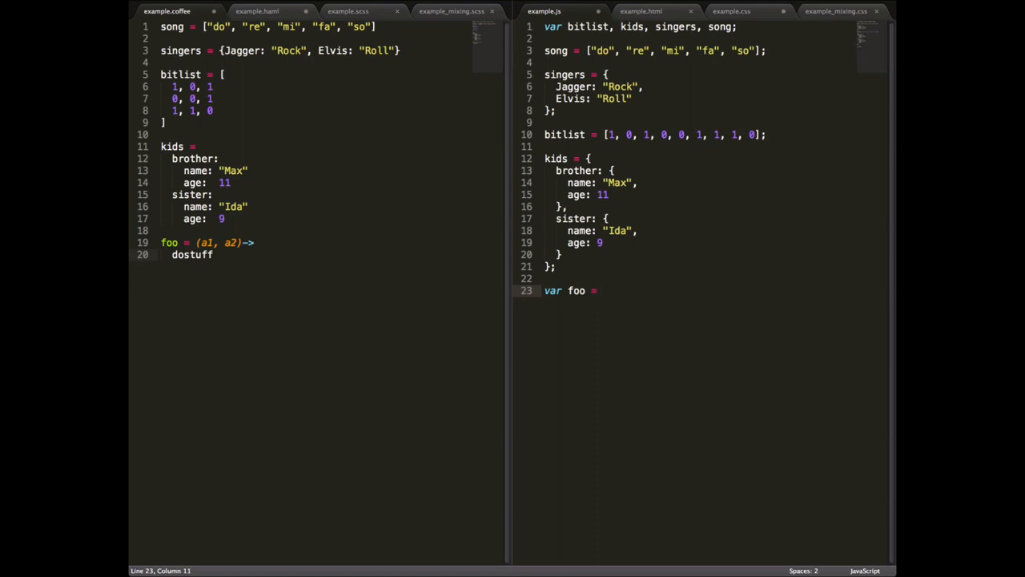
type("function(a1)")
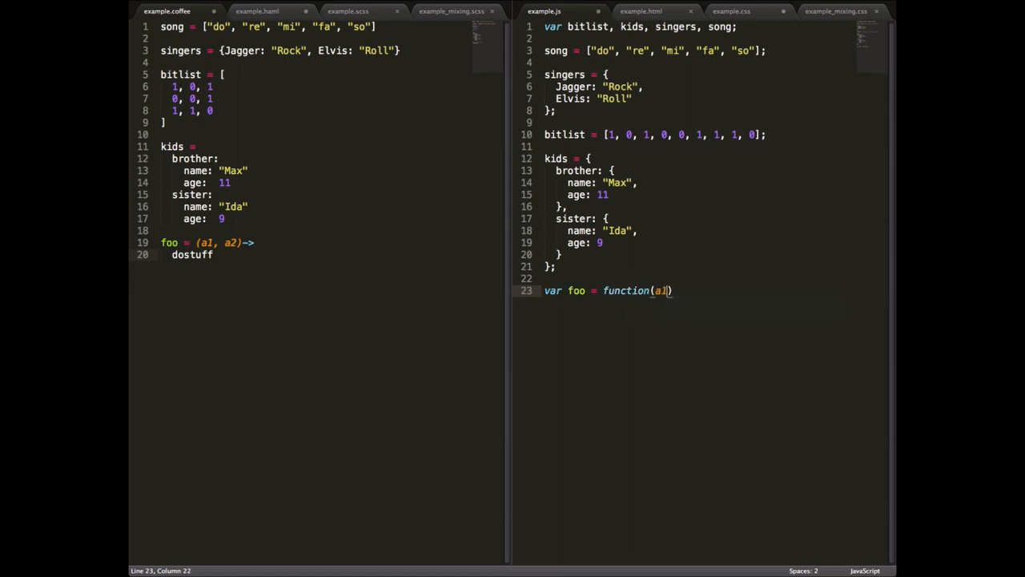
type(", a2")
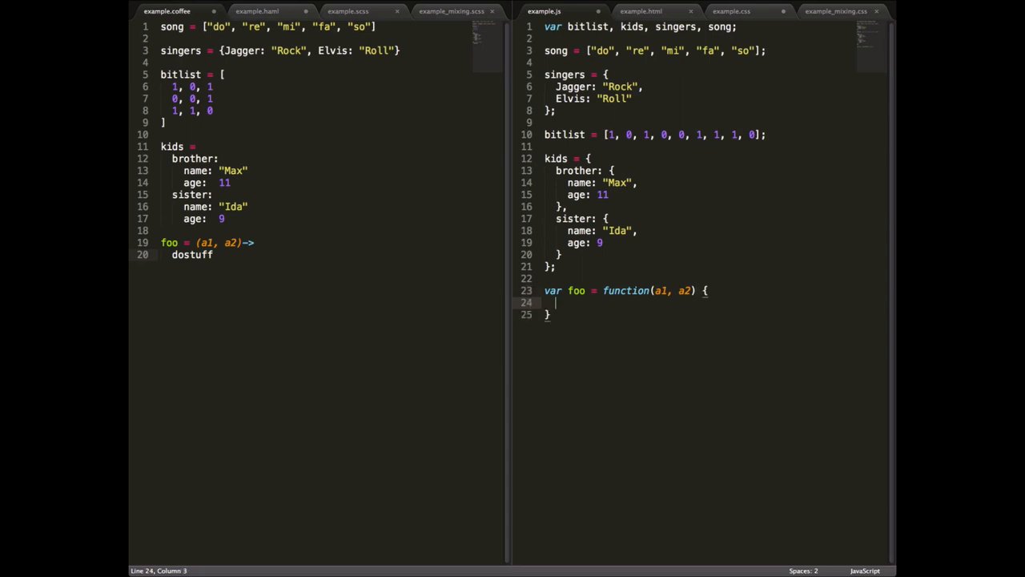
type("dostuff")
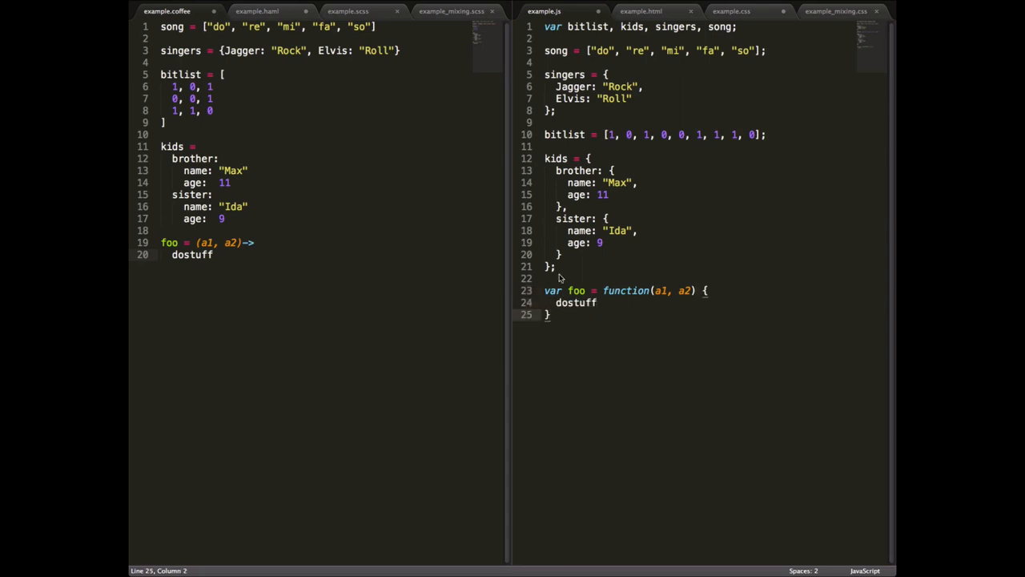
left_click(214, 254)
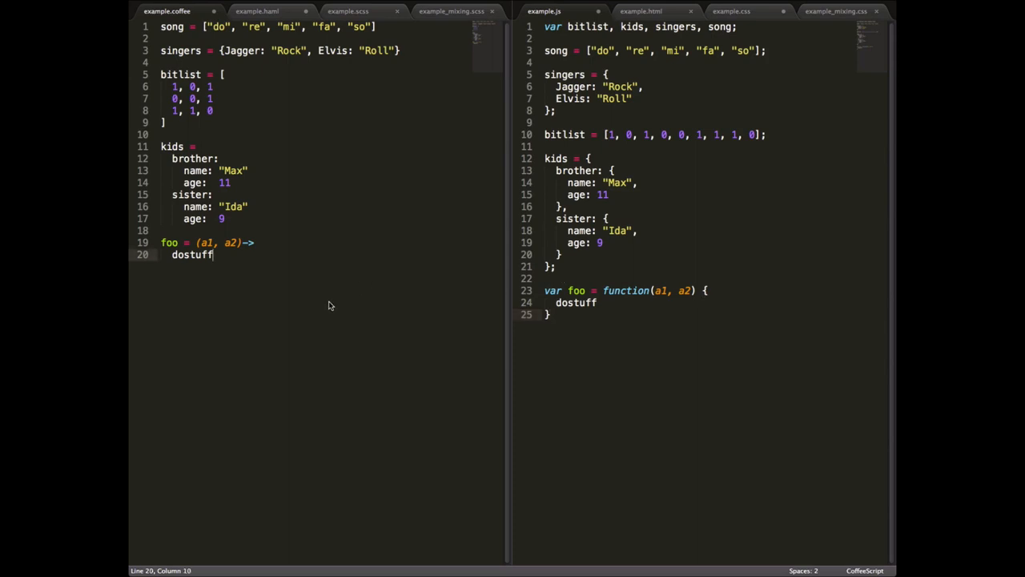
mouse_move(260, 255)
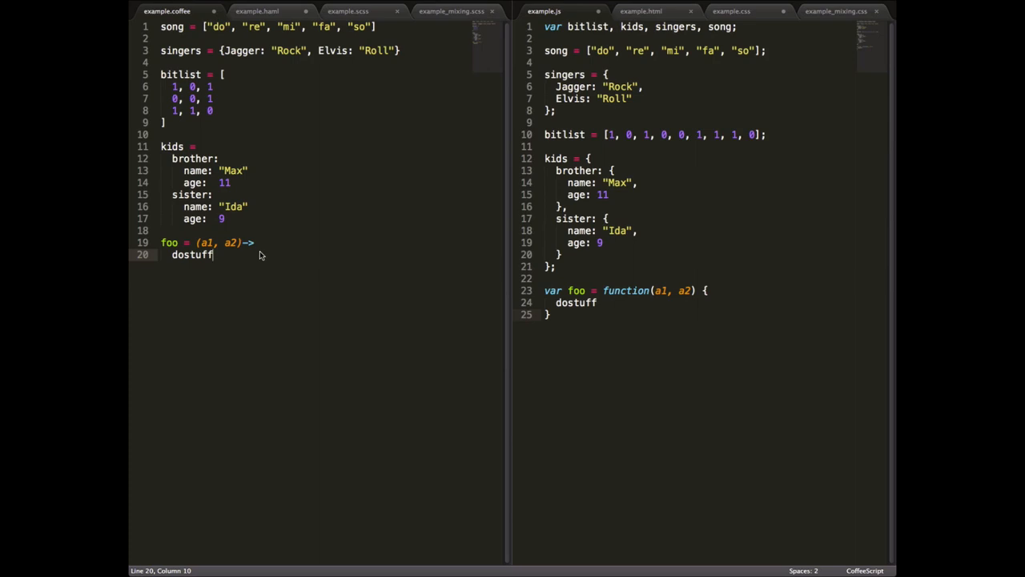
mouse_move(251, 244)
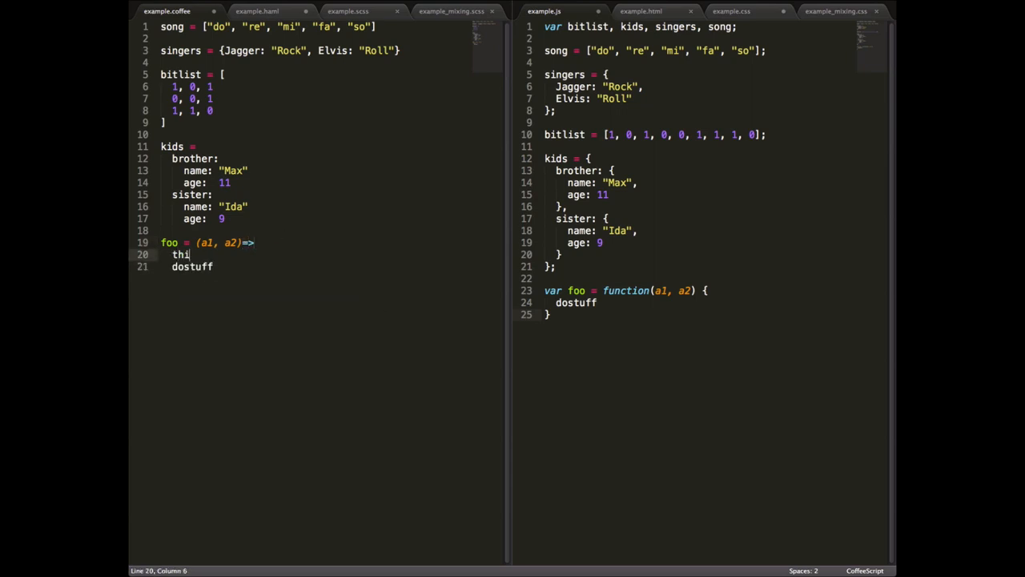
key("BackSpace")
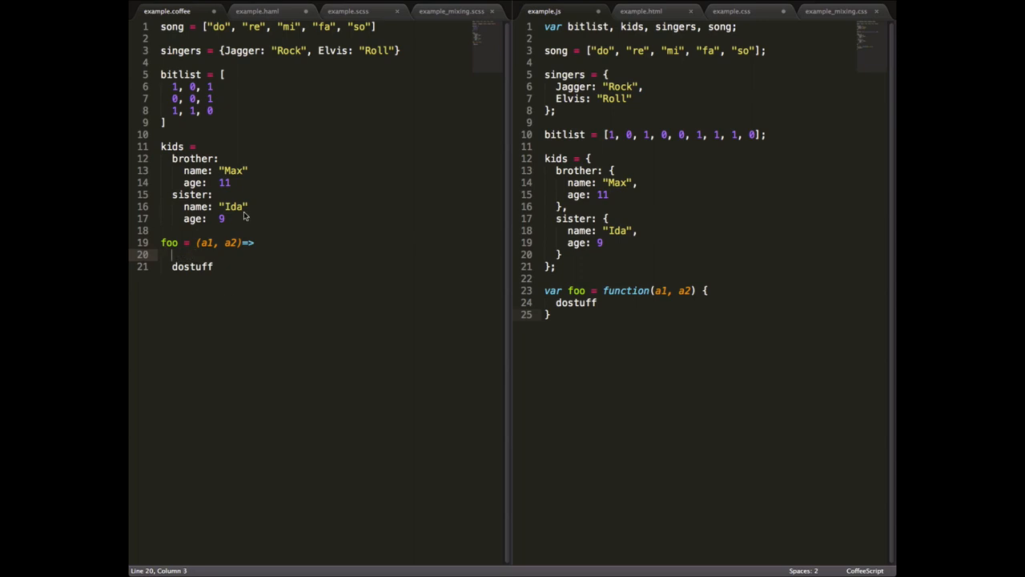
mouse_move(235, 266)
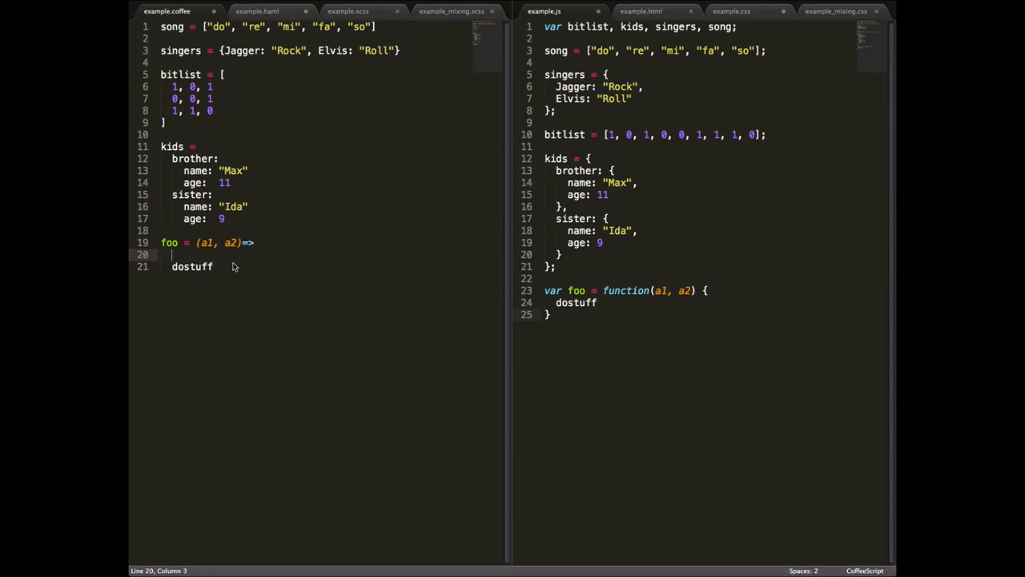
type("@")
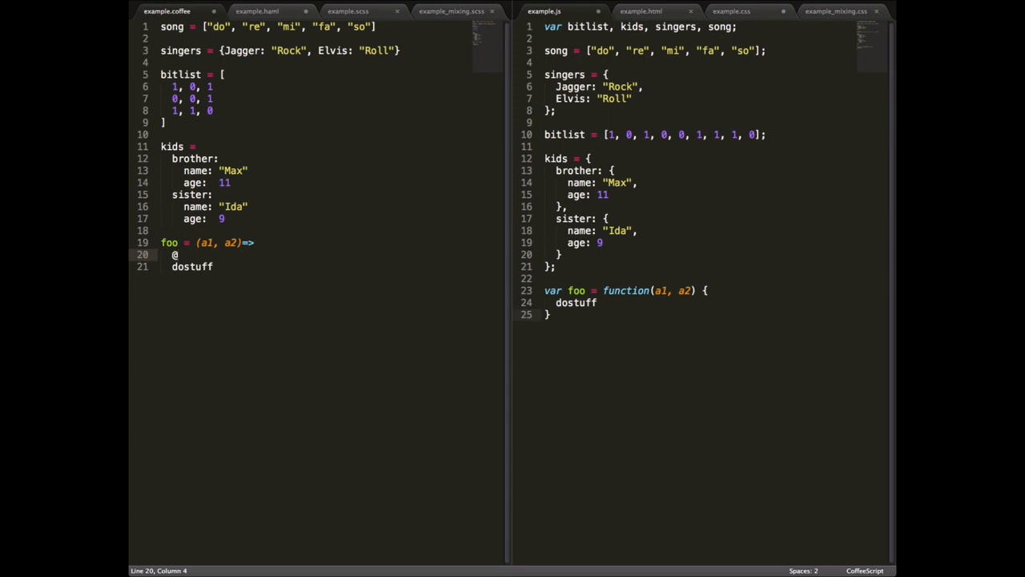
type("foo")
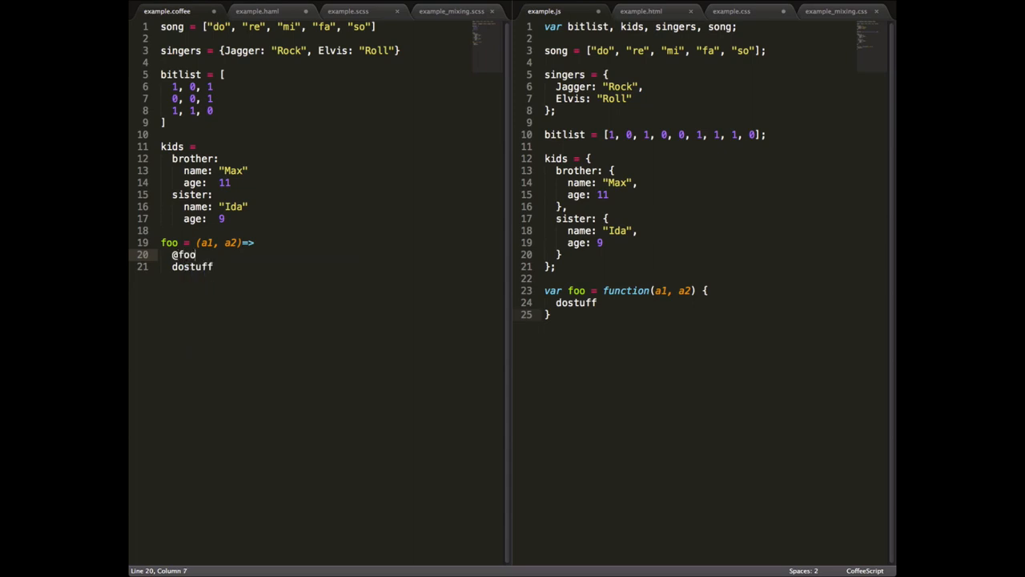
type("this.foo")
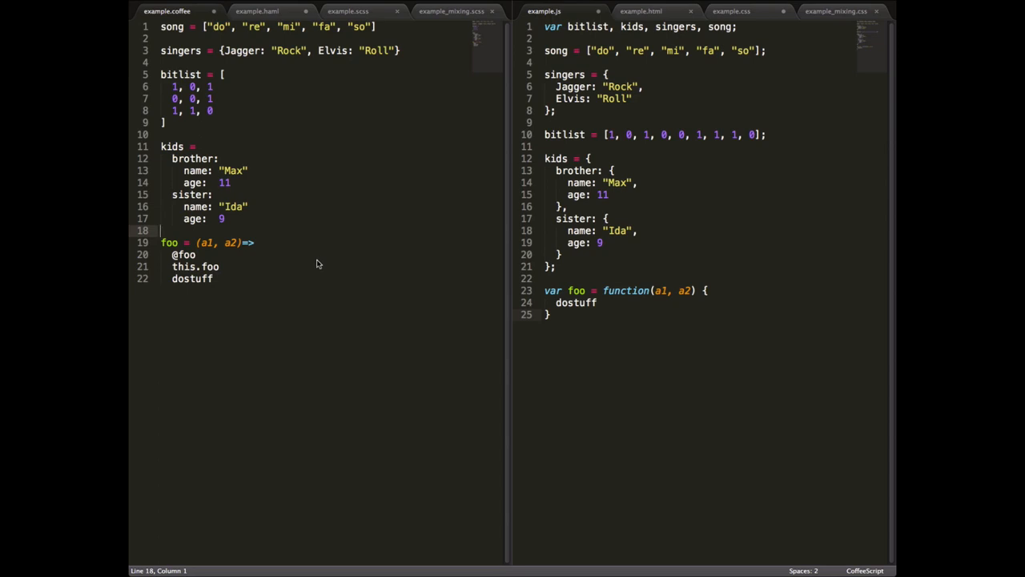
mouse_move(306, 263)
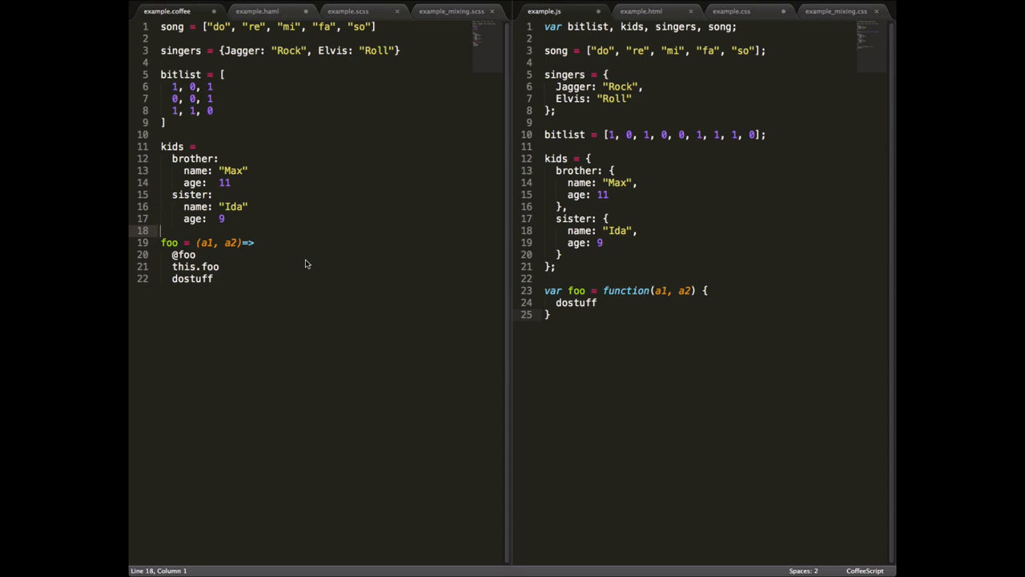